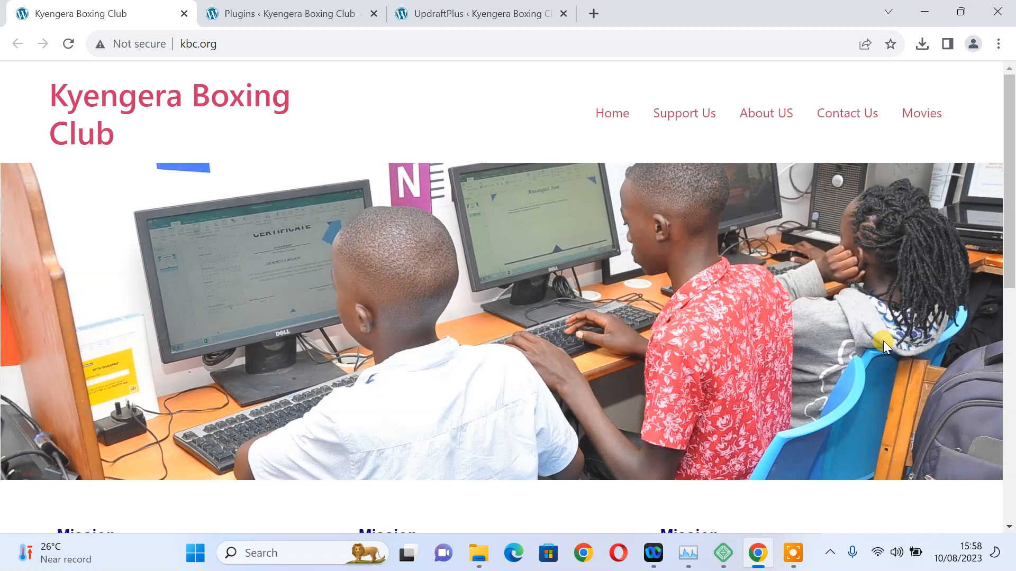
mouse_move(1011, 127)
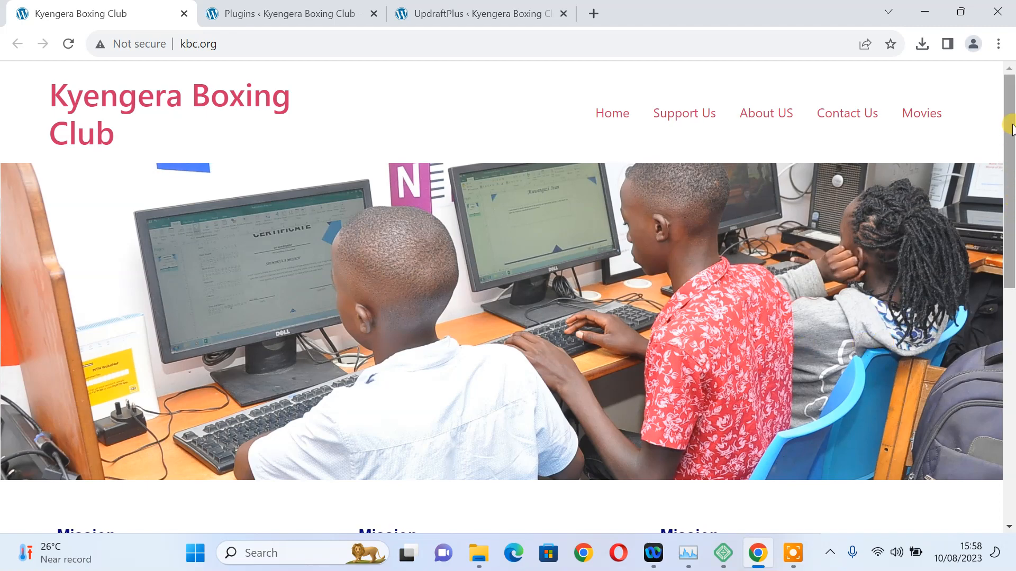
Go to the site's wp-admin/plugins.php page listing Advanced Custom Fields and Elementor.
scroll("down", 3)
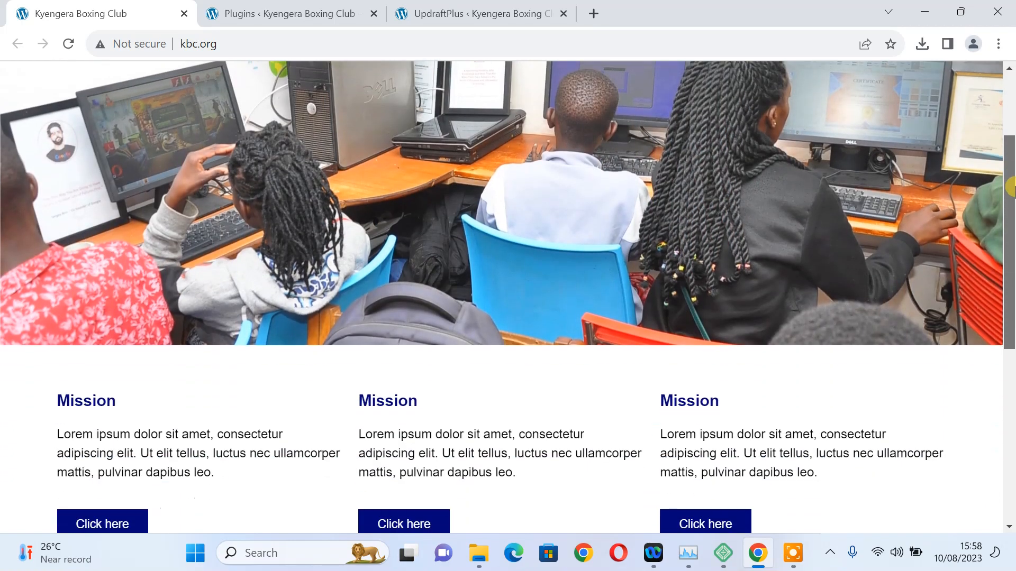
scroll("down", 3)
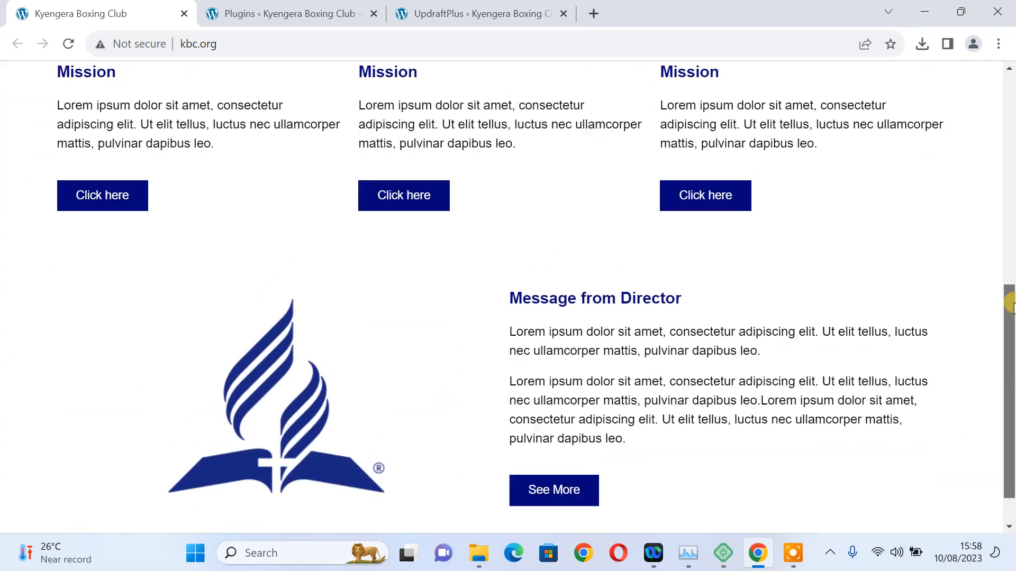
scroll("up", 3)
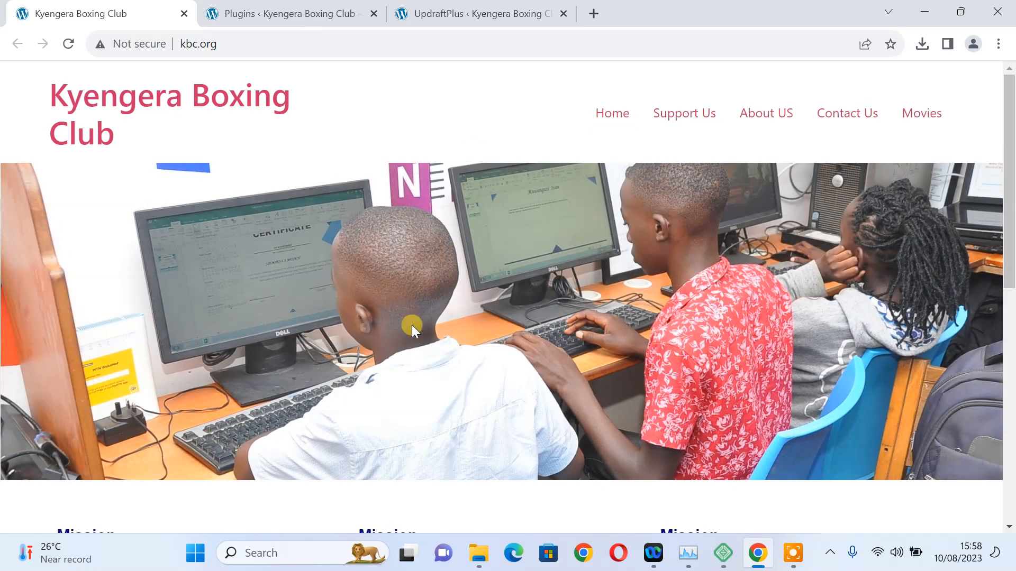
mouse_move(892, 342)
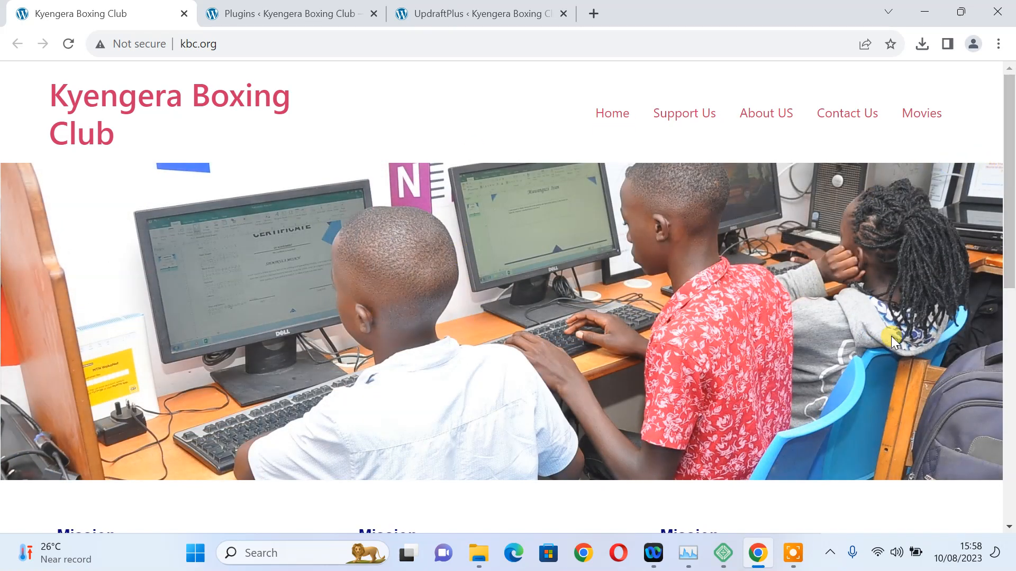
mouse_move(879, 552)
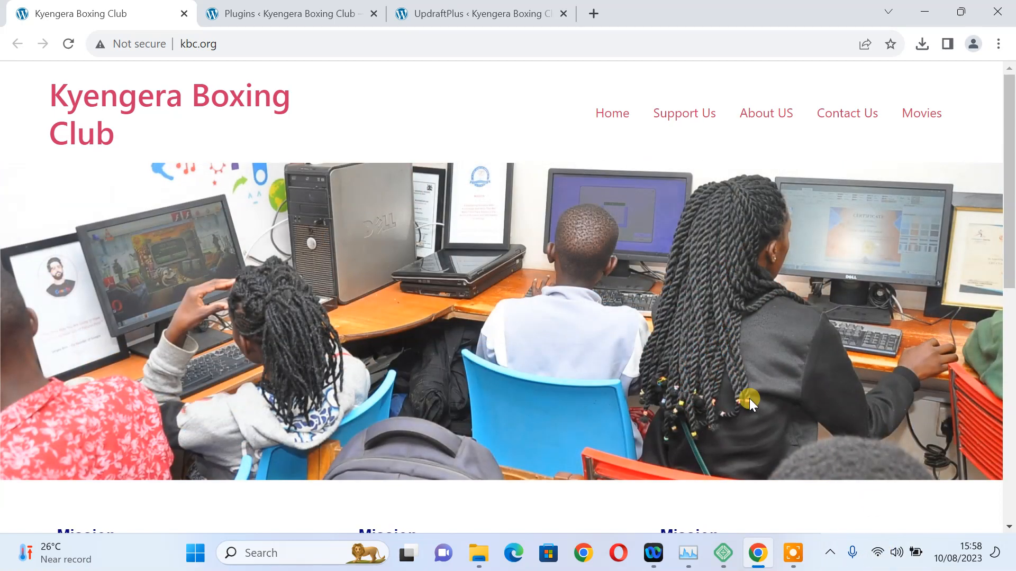
mouse_move(265, 51)
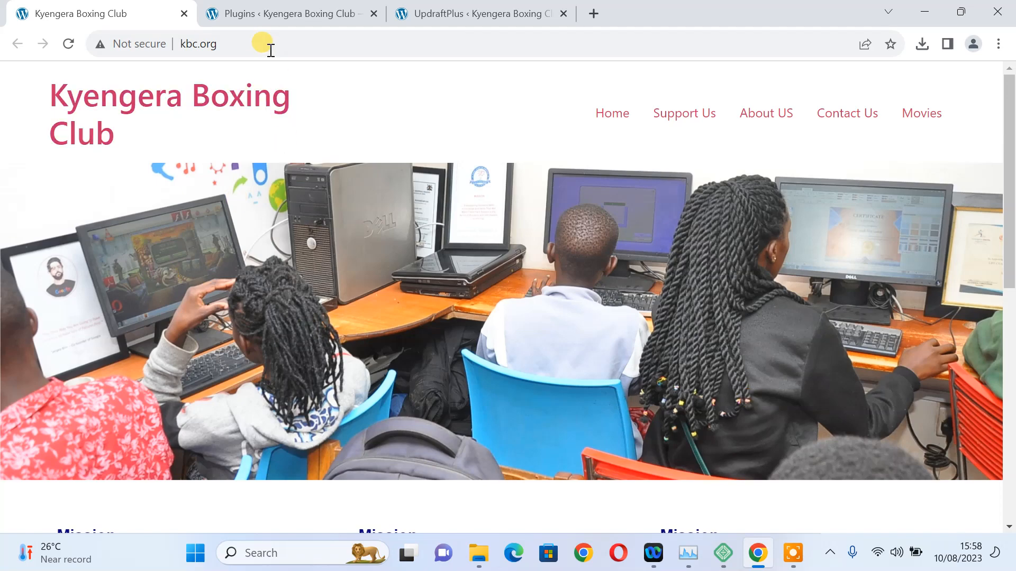
left_click(285, 43)
type("/wp-admin/")
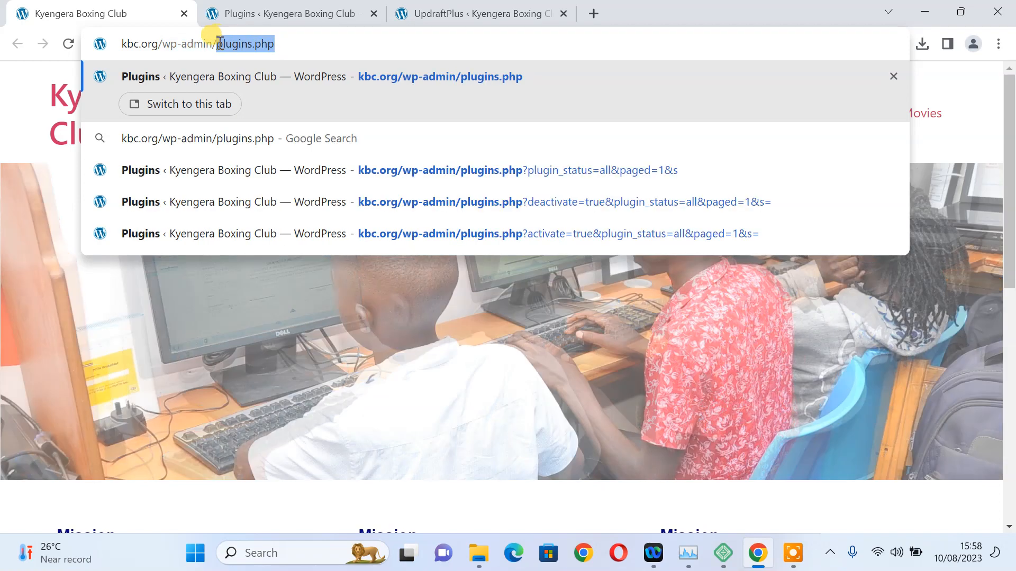
key("Backspace")
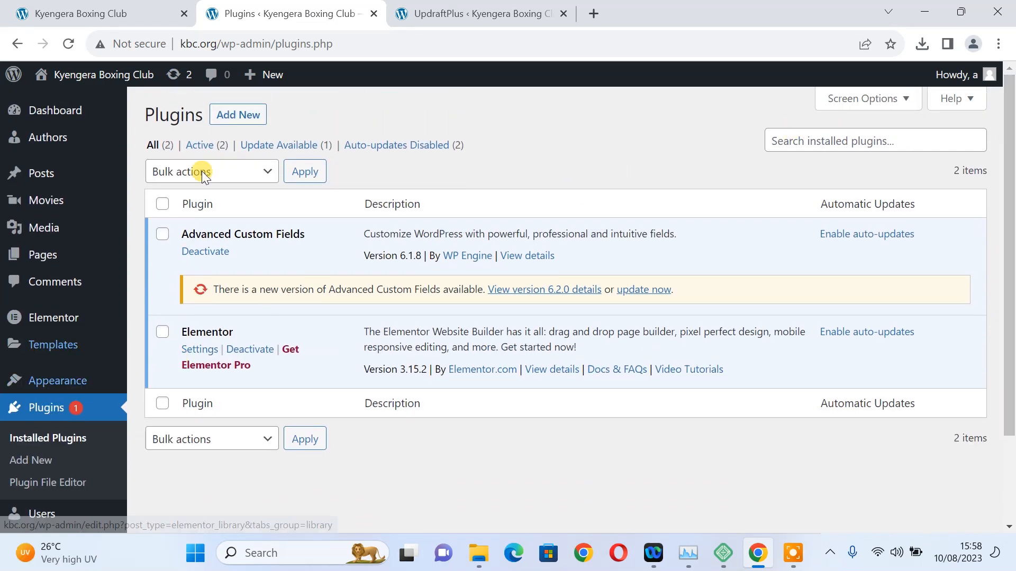
left_click(237, 115)
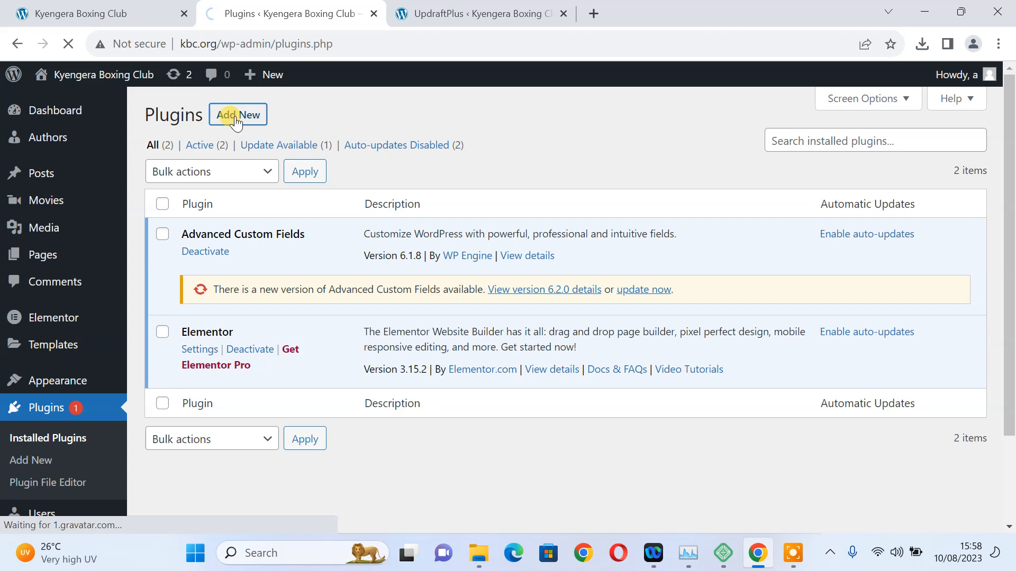
Search the plugin directory for 'updraft' and install UpdraftPlus Backup & Migration.
left_click(238, 115)
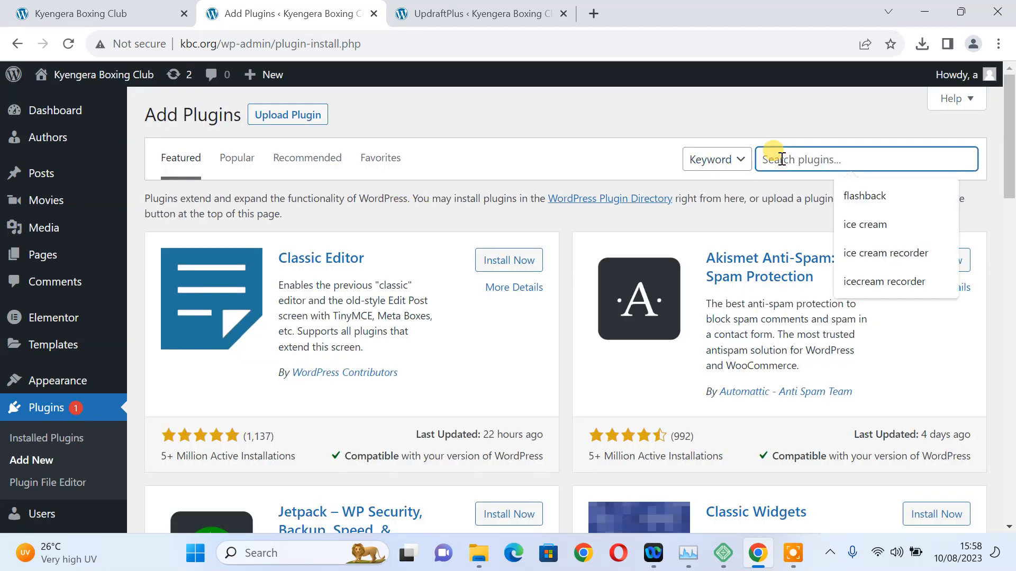
type("updraft")
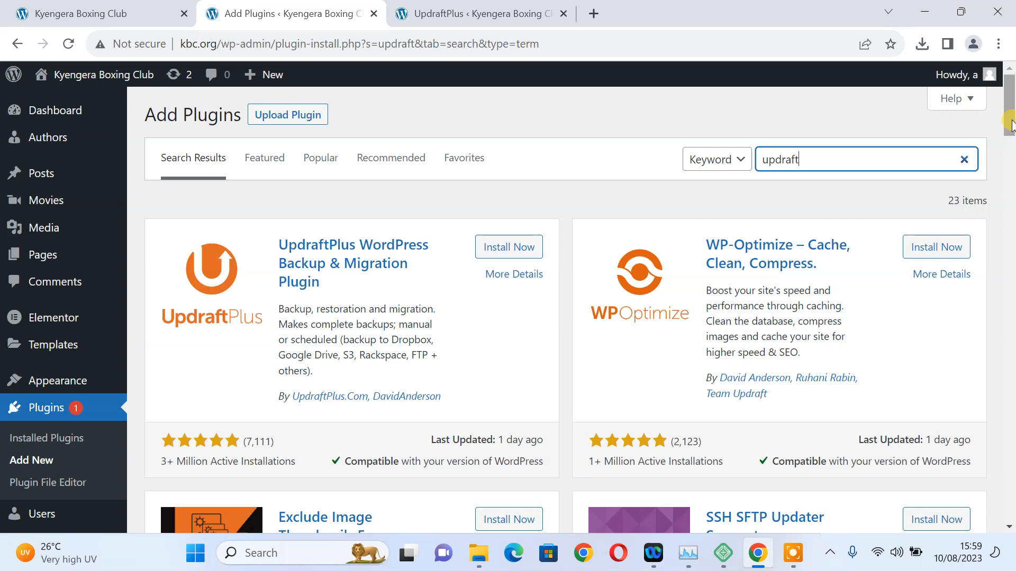
mouse_move(985, 125)
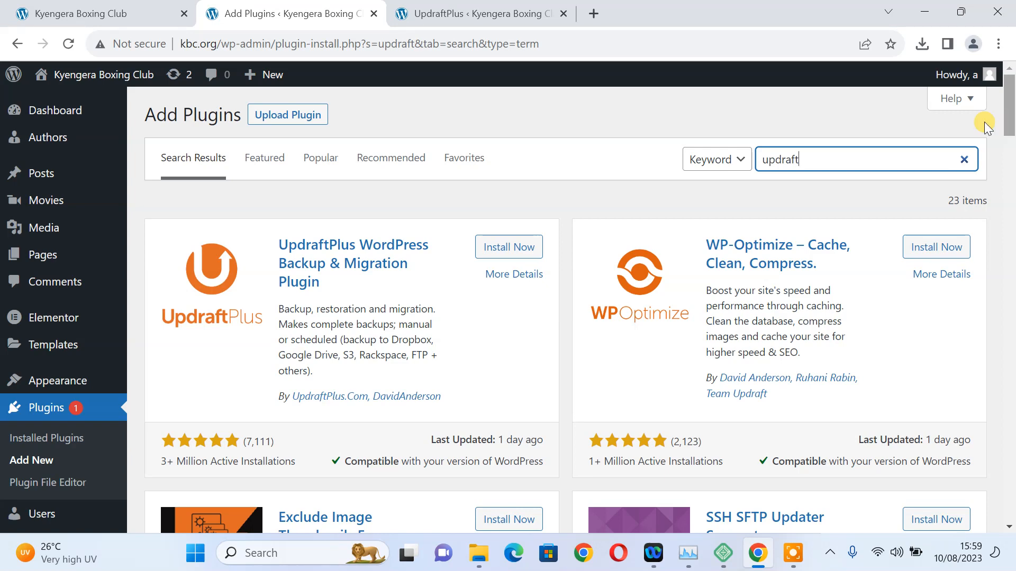
mouse_move(508, 247)
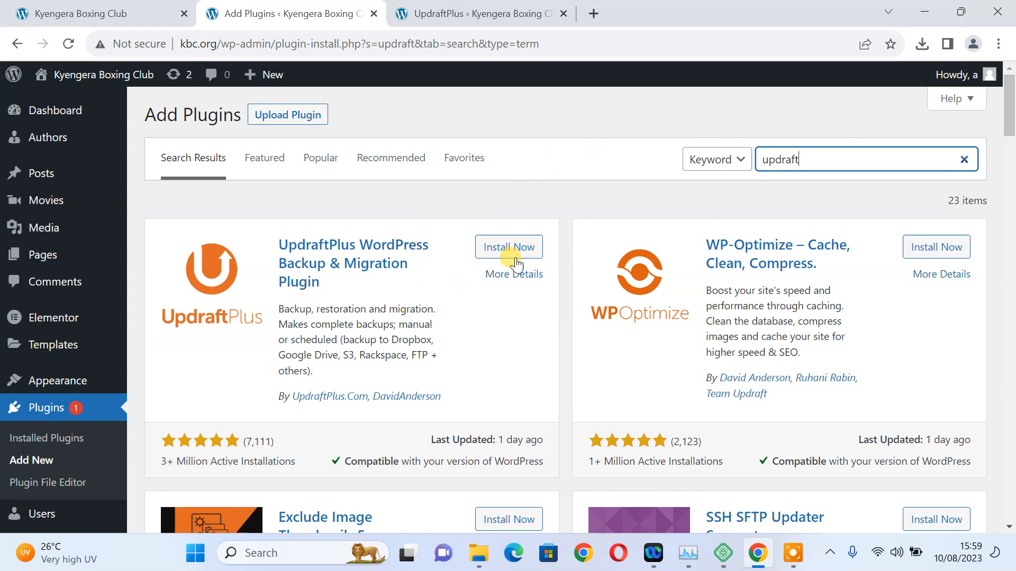
left_click(509, 247)
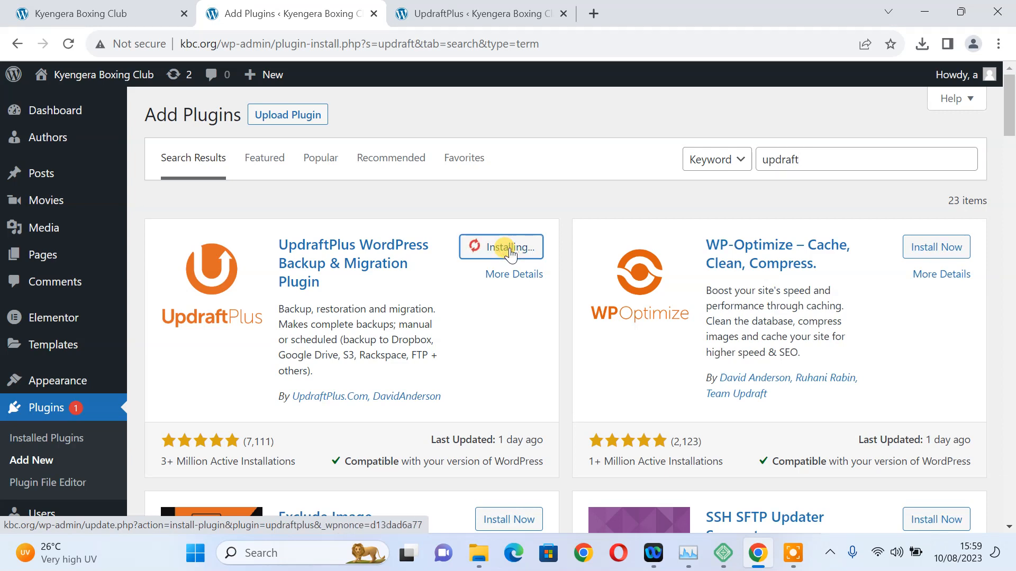
mouse_move(608, 208)
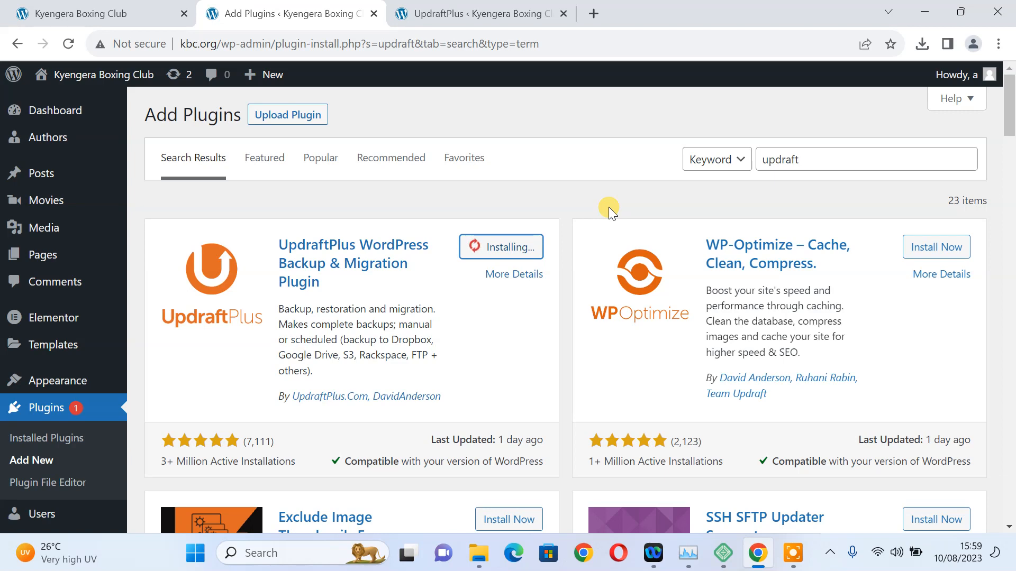
mouse_move(1008, 158)
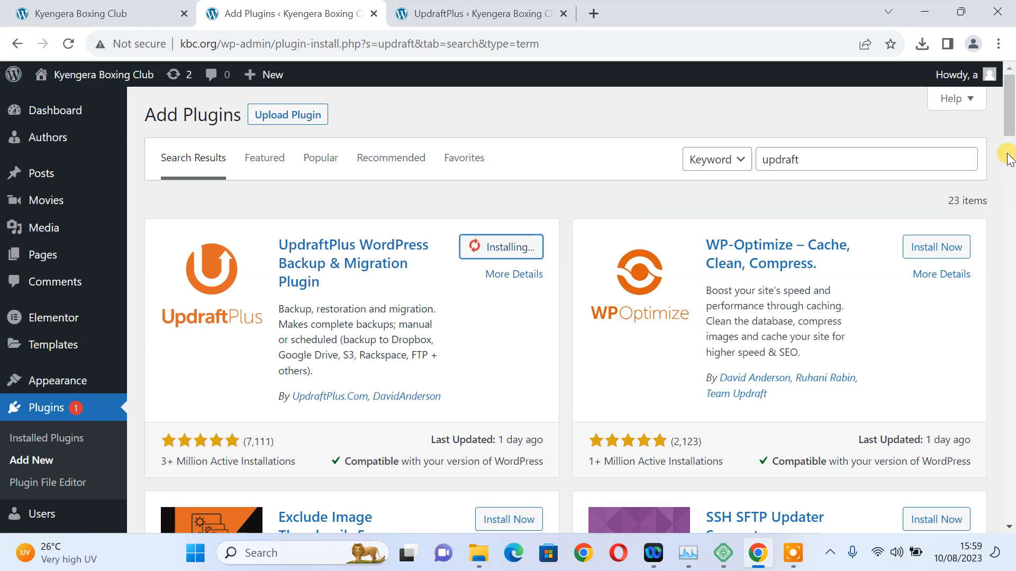
mouse_move(556, 238)
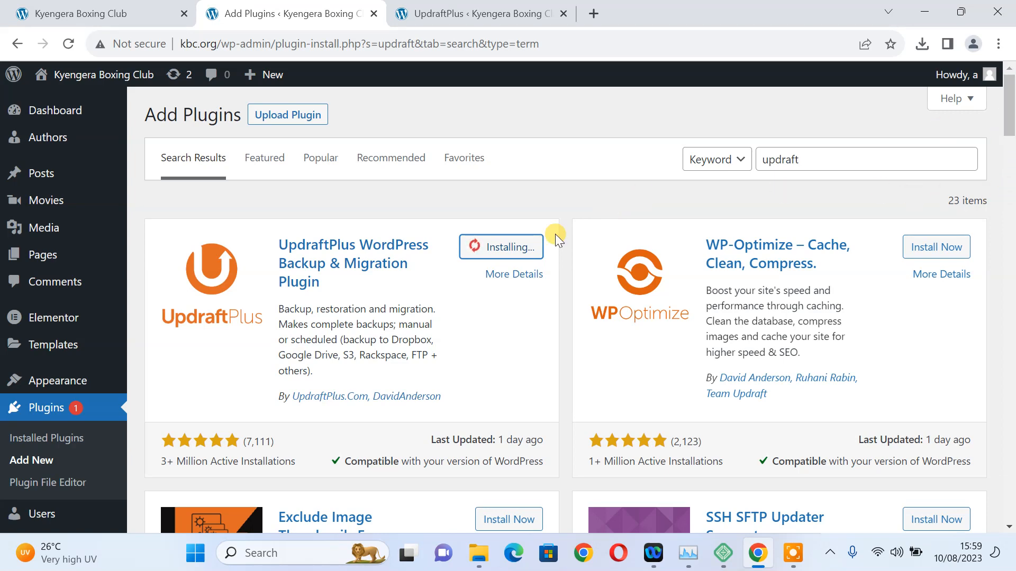
mouse_move(340, 253)
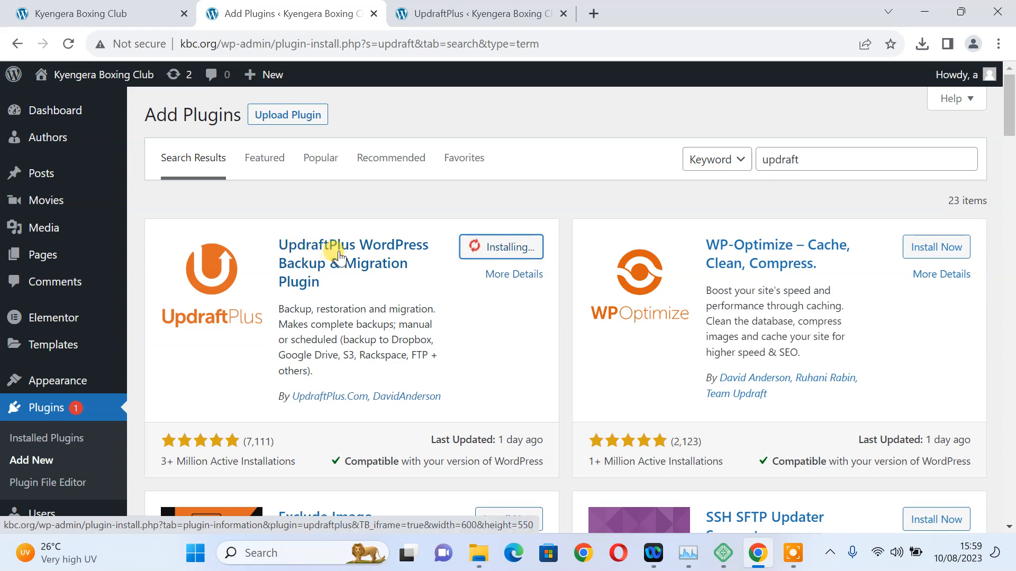
mouse_move(307, 268)
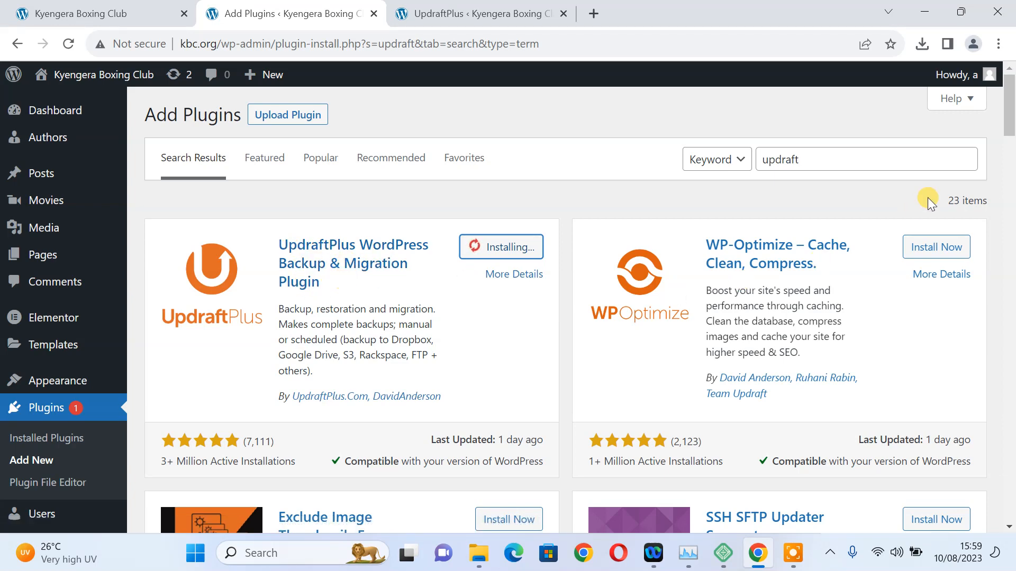
mouse_move(1007, 130)
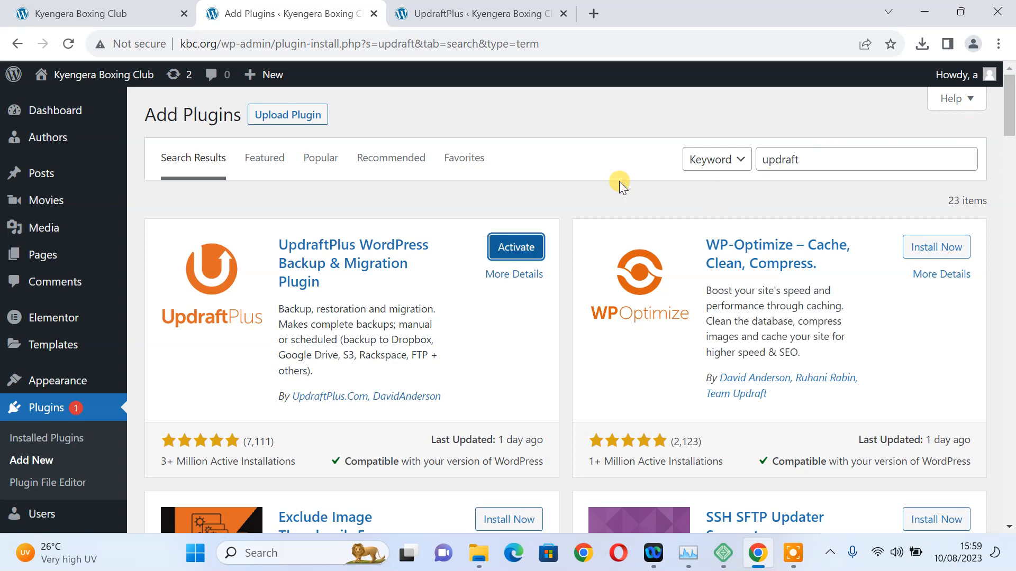
mouse_move(248, 397)
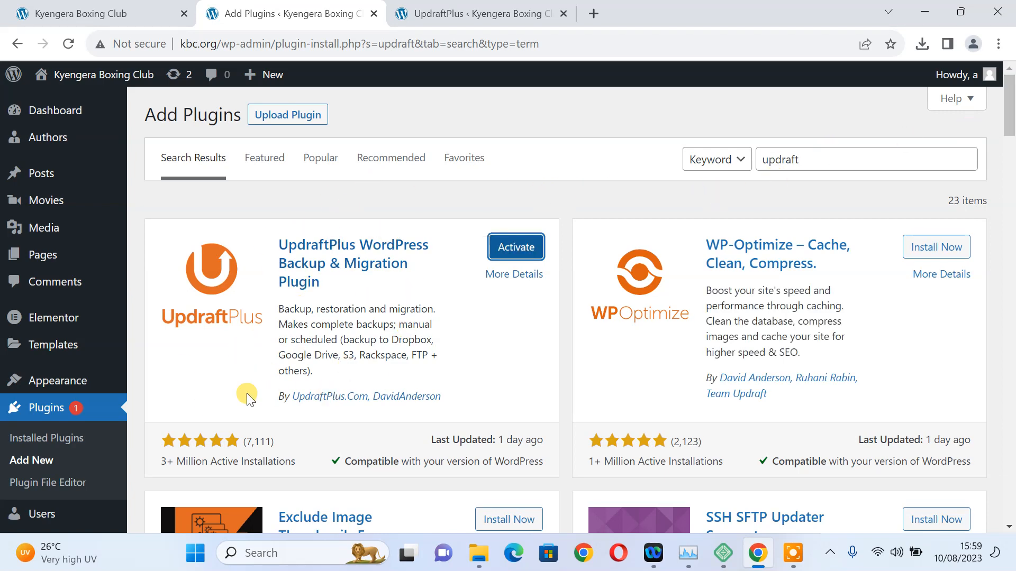
mouse_move(515, 247)
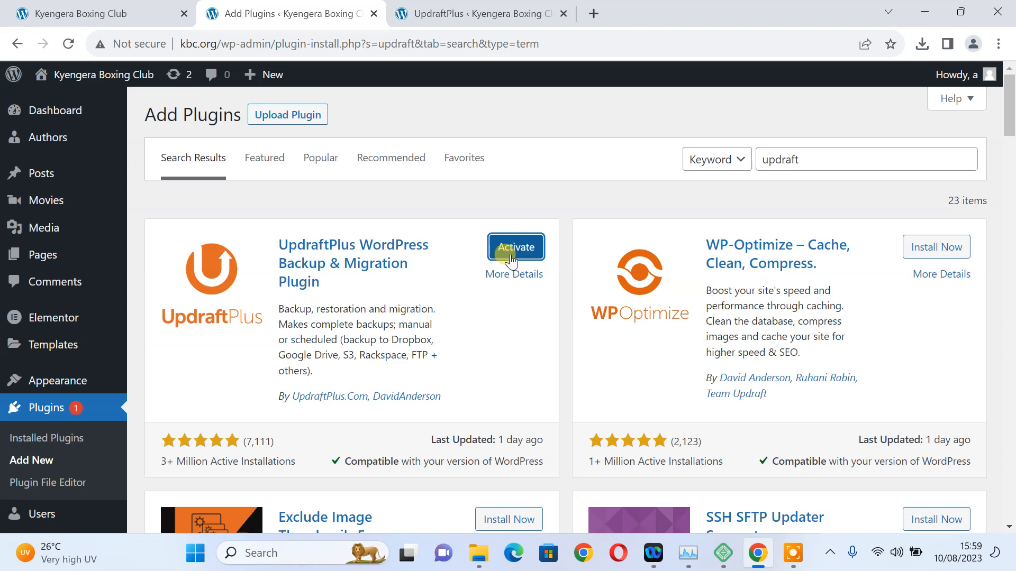
left_click(514, 247)
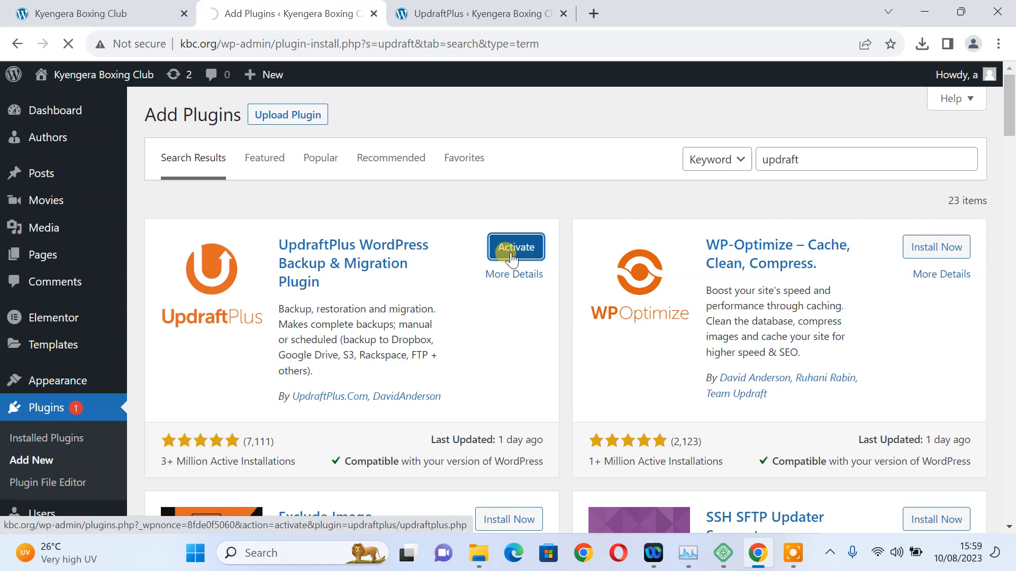
left_click(514, 247)
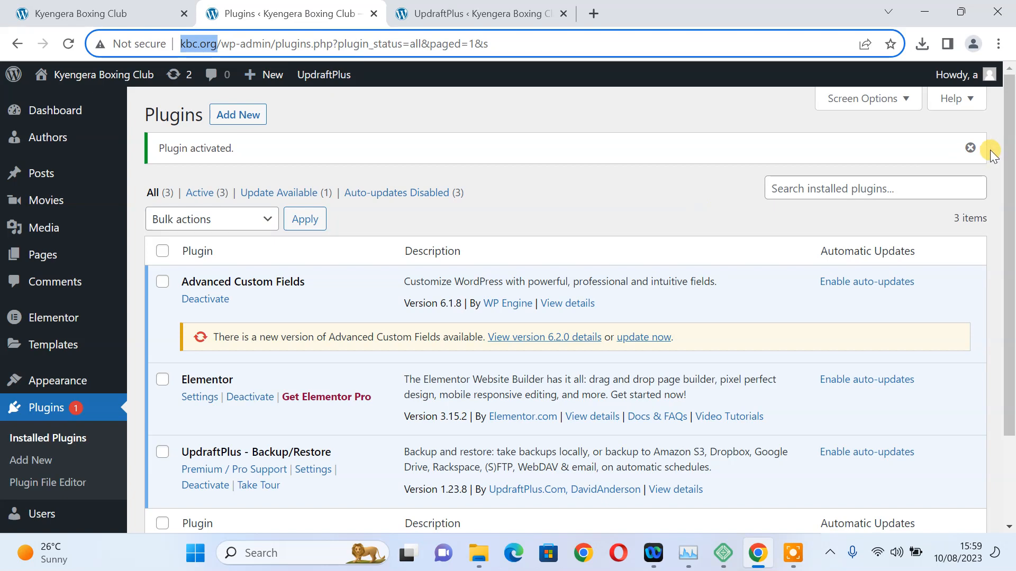
scroll("down", 3)
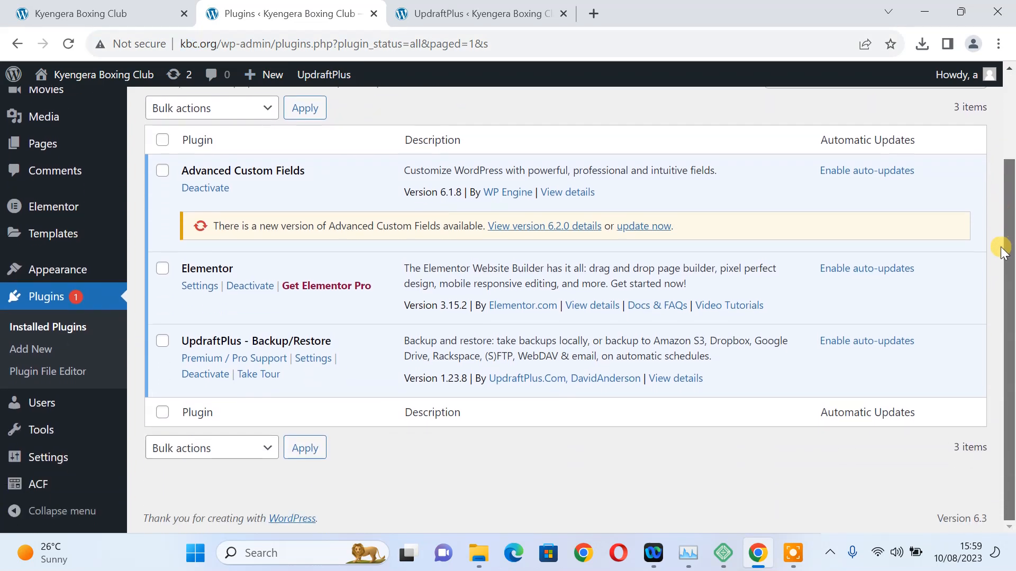
mouse_move(245, 330)
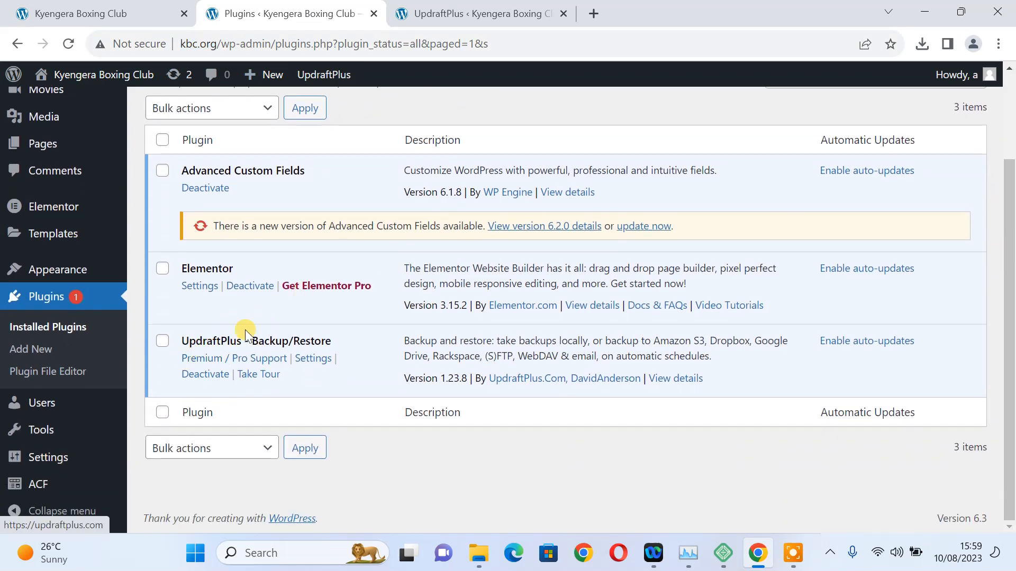
mouse_move(208, 359)
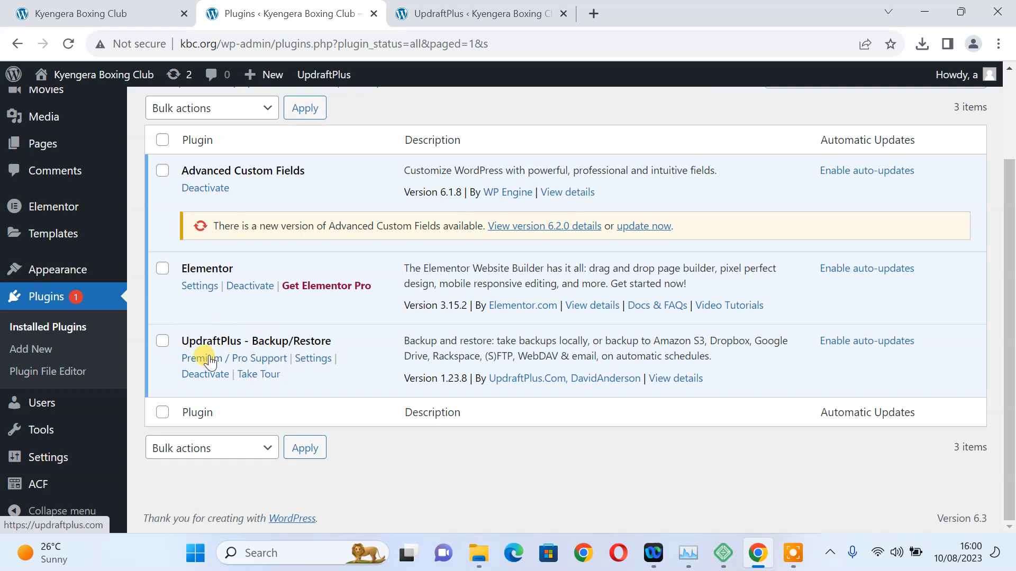
mouse_move(517, 452)
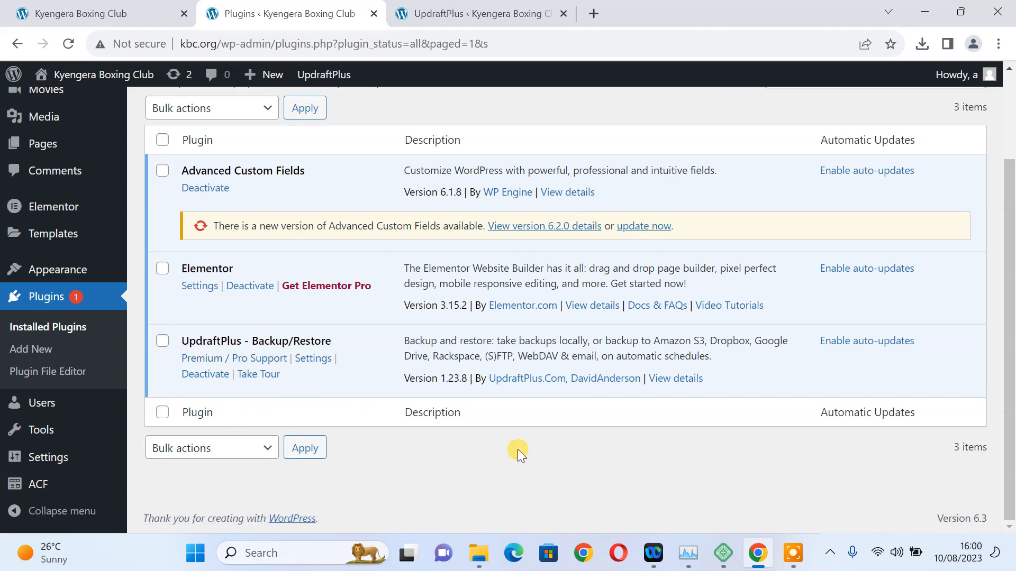
mouse_move(91, 318)
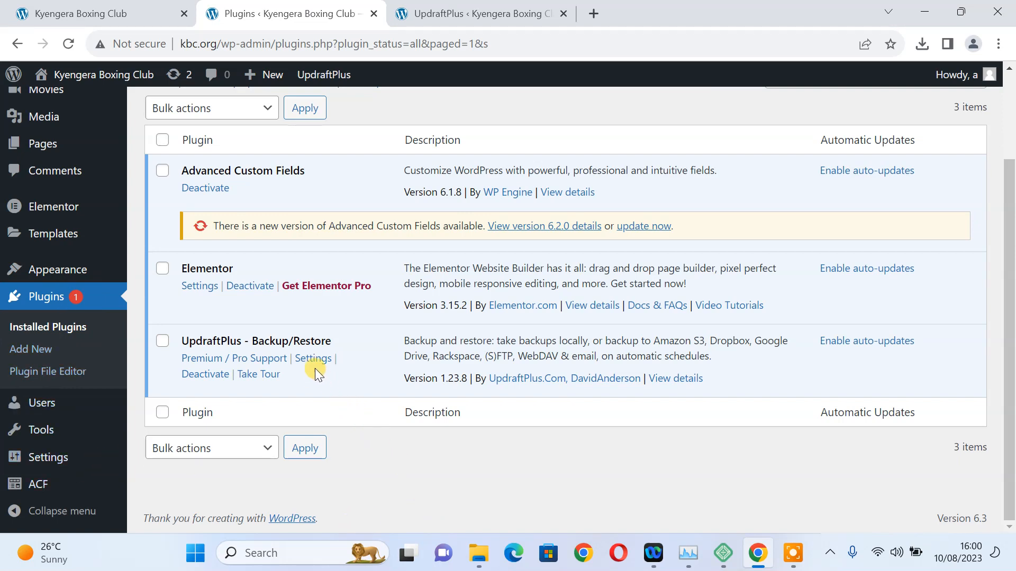
mouse_move(314, 358)
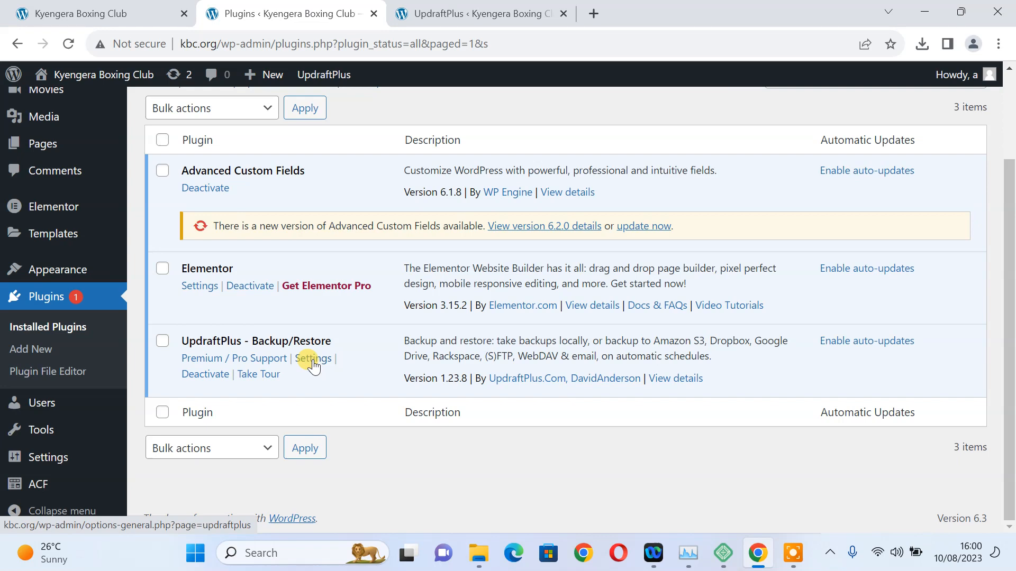
mouse_move(349, 342)
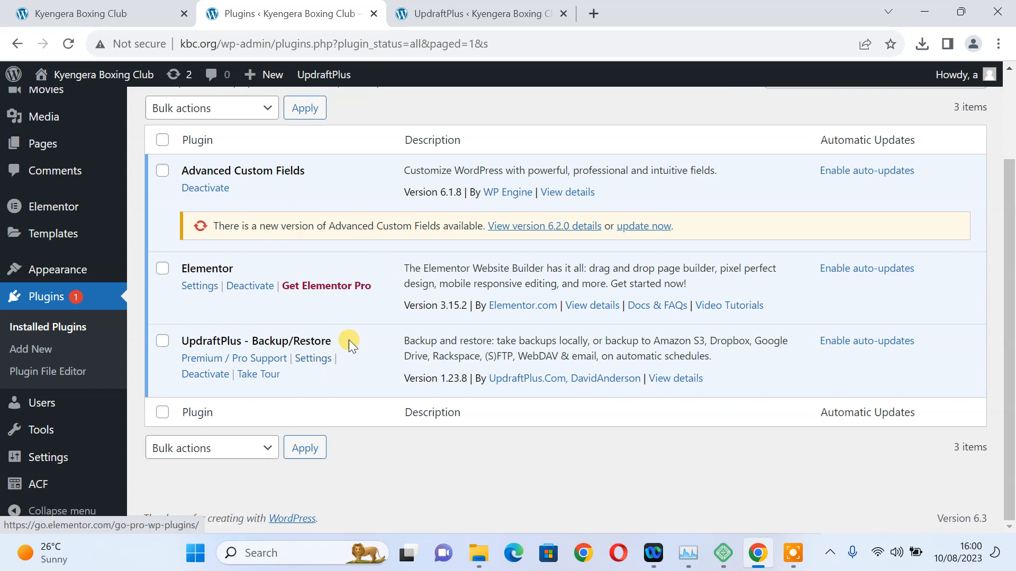
mouse_move(312, 359)
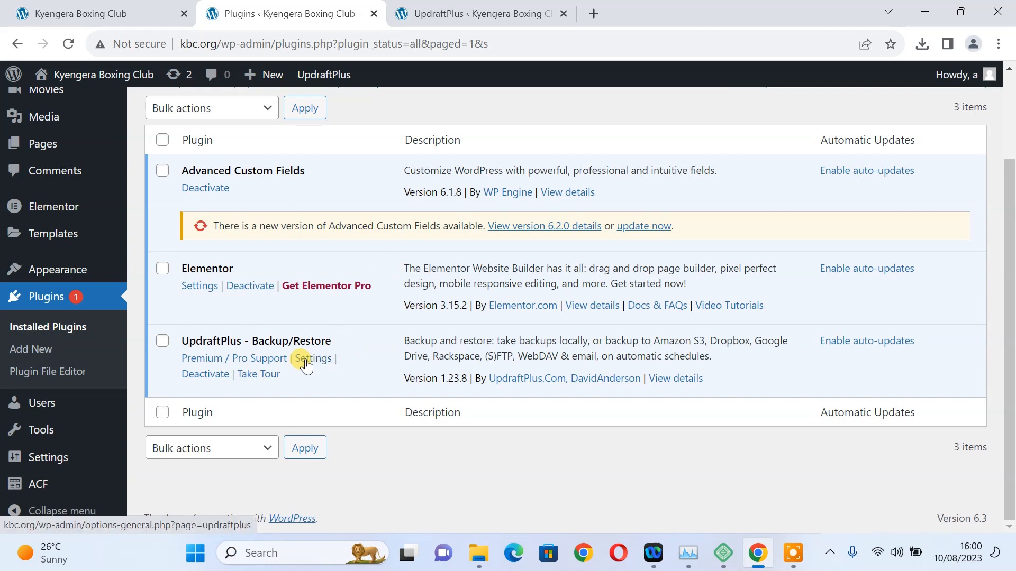
Delete the old existing backup set on the UpdraftPlus page, leaving zero backups.
left_click(312, 358)
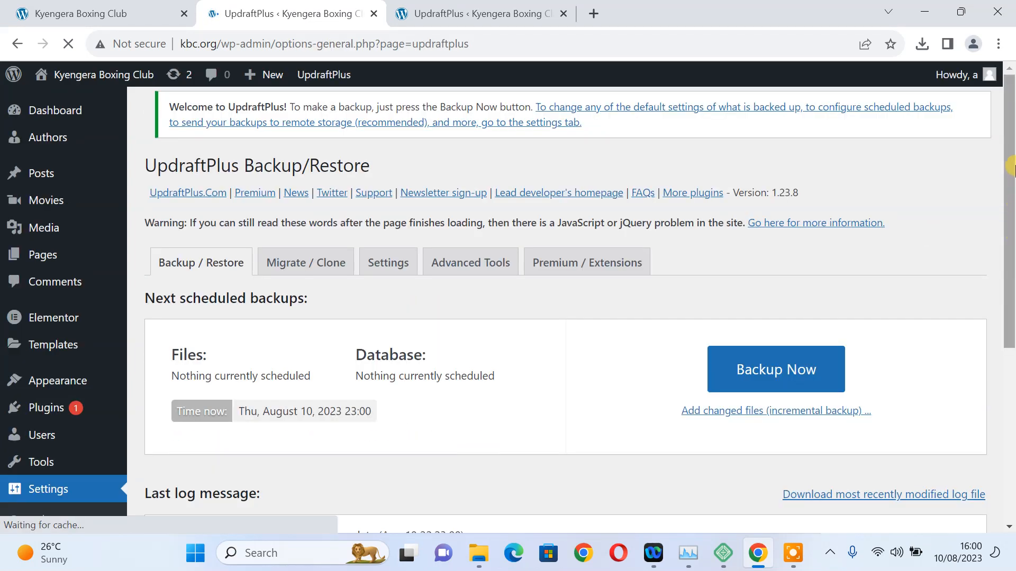
scroll("down", 3)
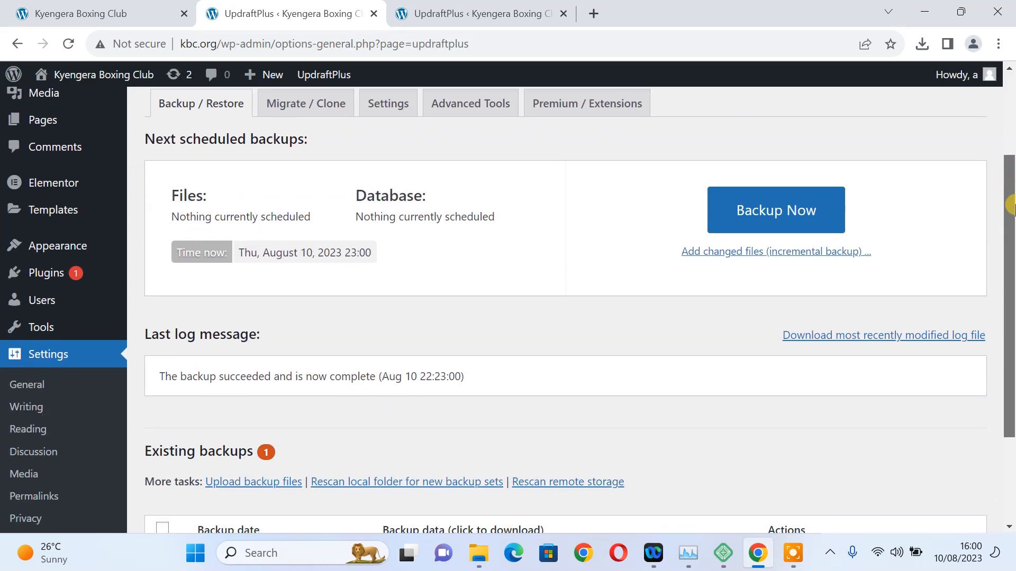
scroll("down", 3)
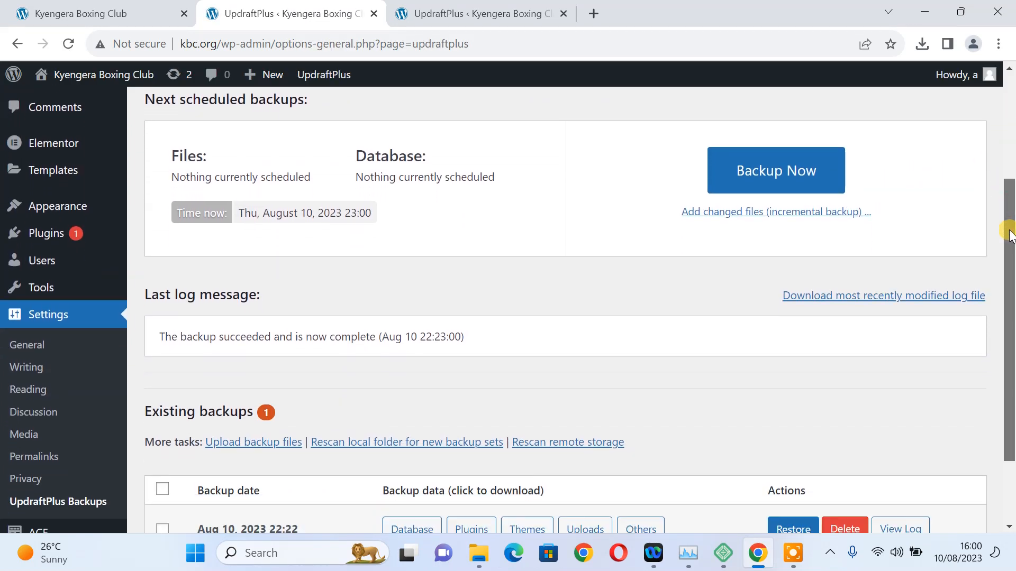
scroll("down", 3)
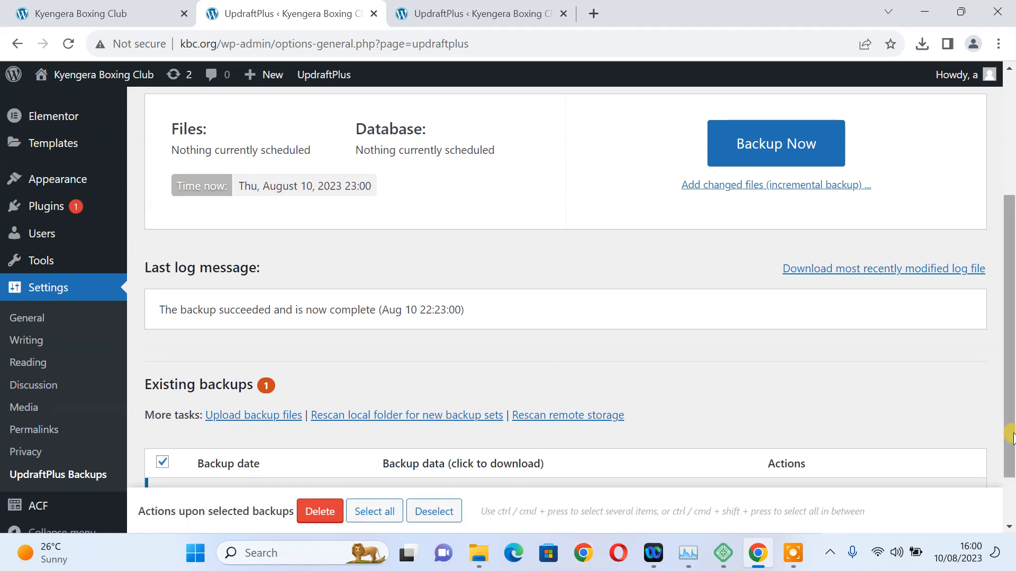
left_click(319, 511)
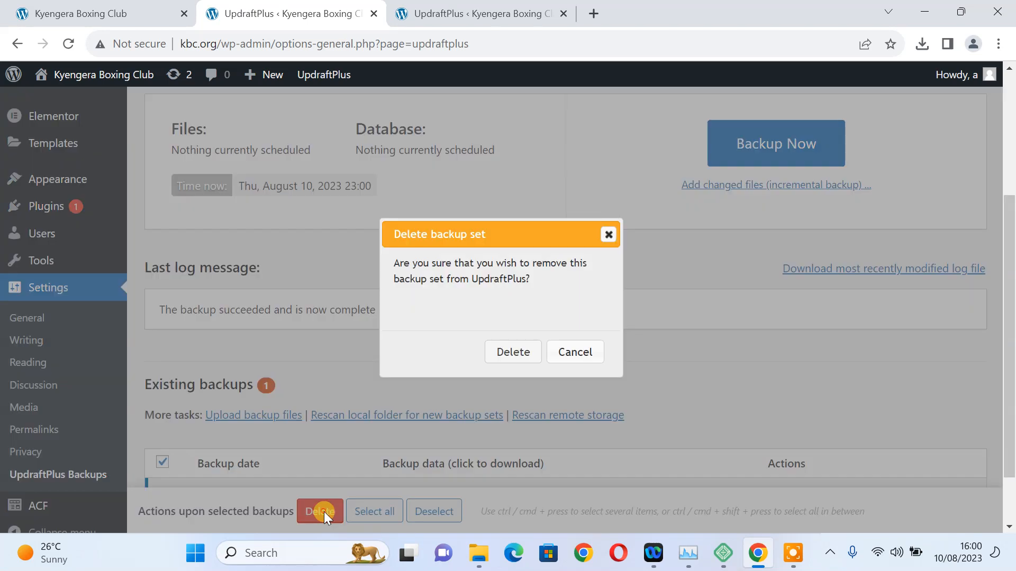
left_click(513, 352)
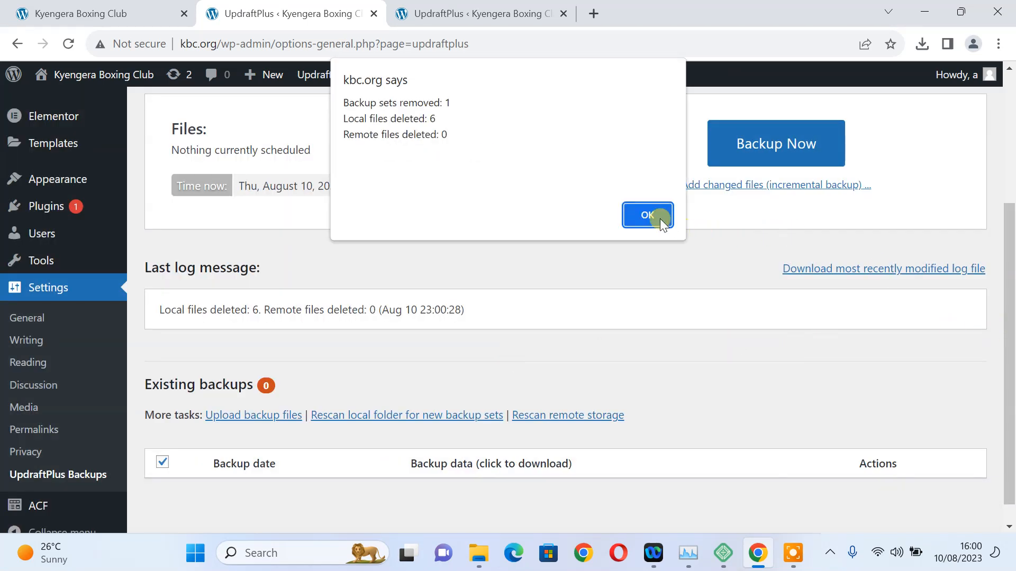
left_click(647, 215)
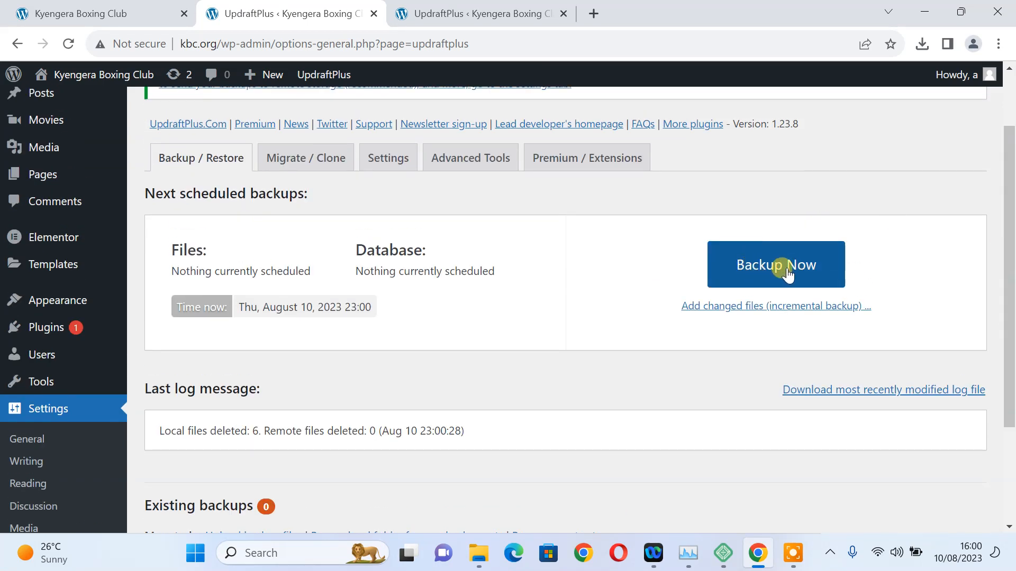
Run Backup Now with database and files, producing one new backup set.
left_click(776, 265)
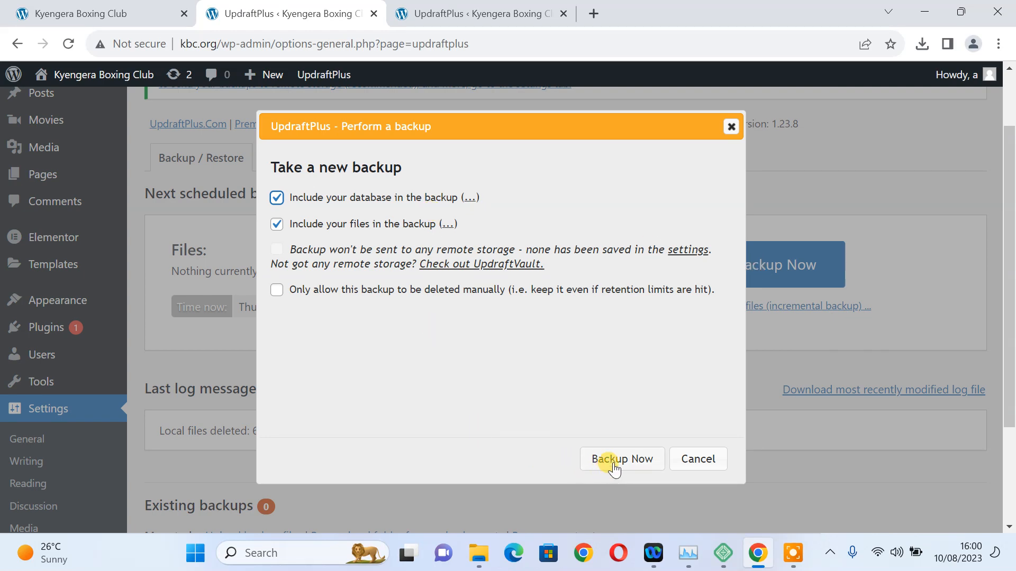
left_click(621, 459)
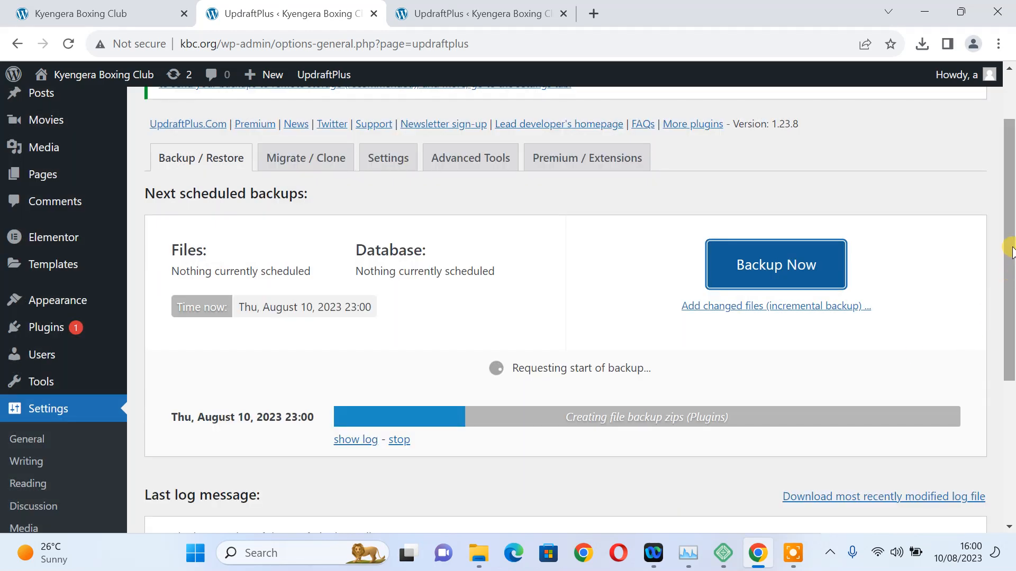
scroll("down", 3)
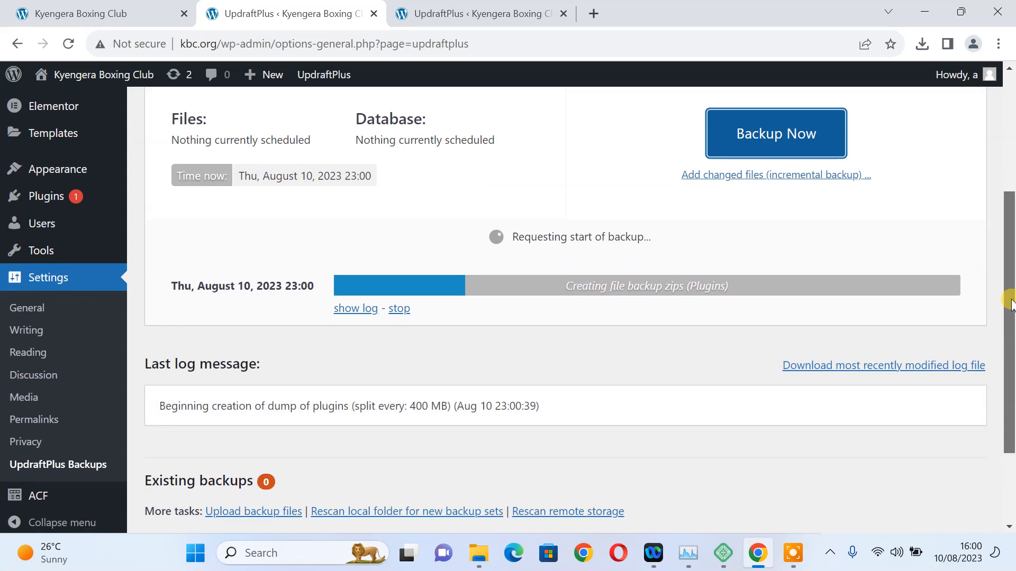
scroll("up", 3)
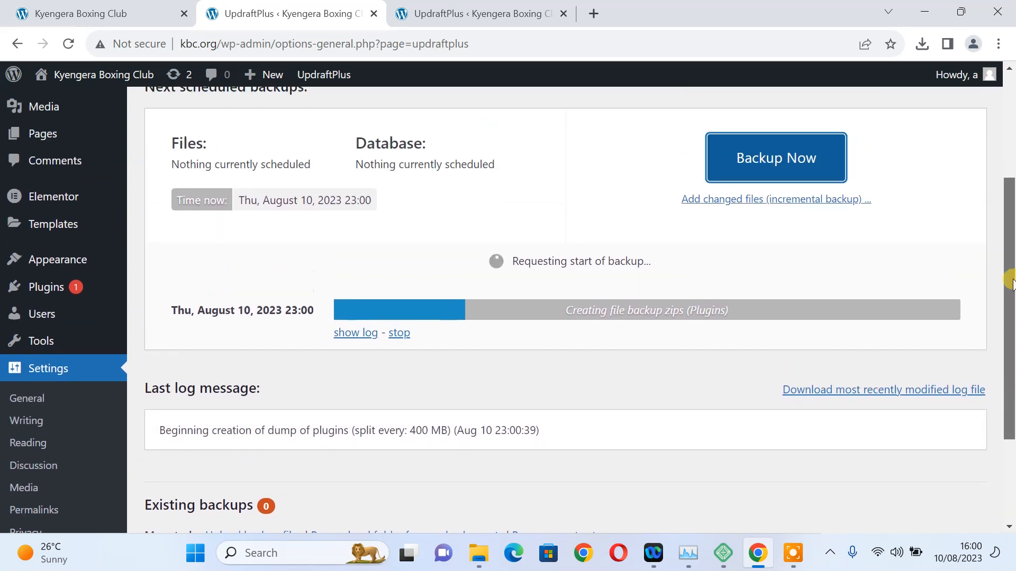
scroll("up", 3)
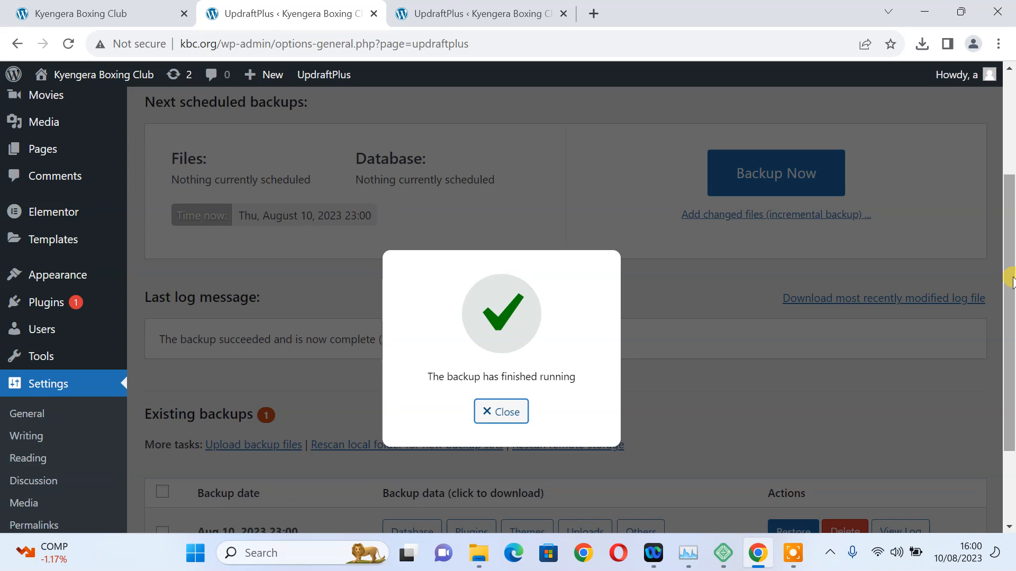
left_click(501, 412)
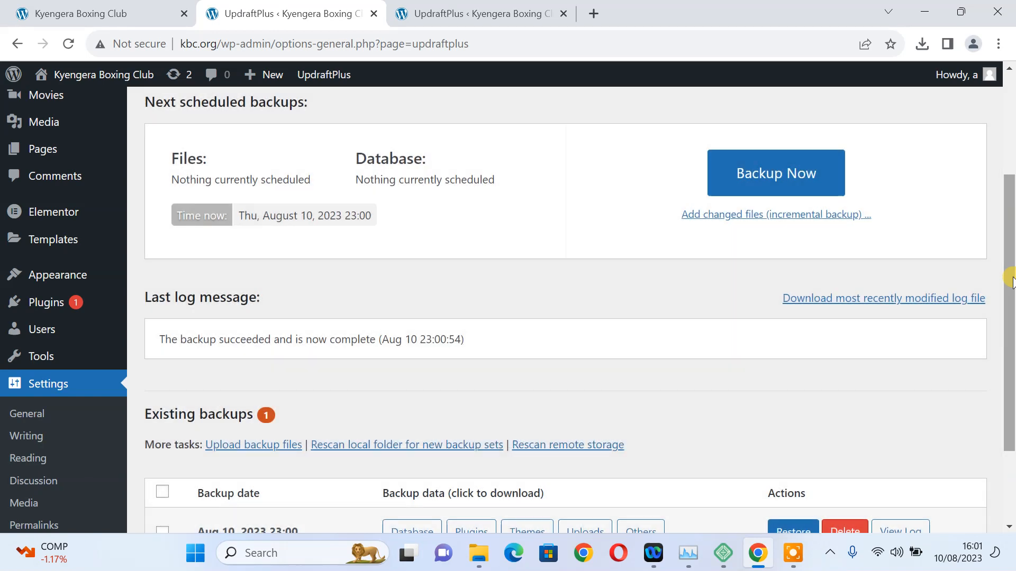
mouse_move(1008, 199)
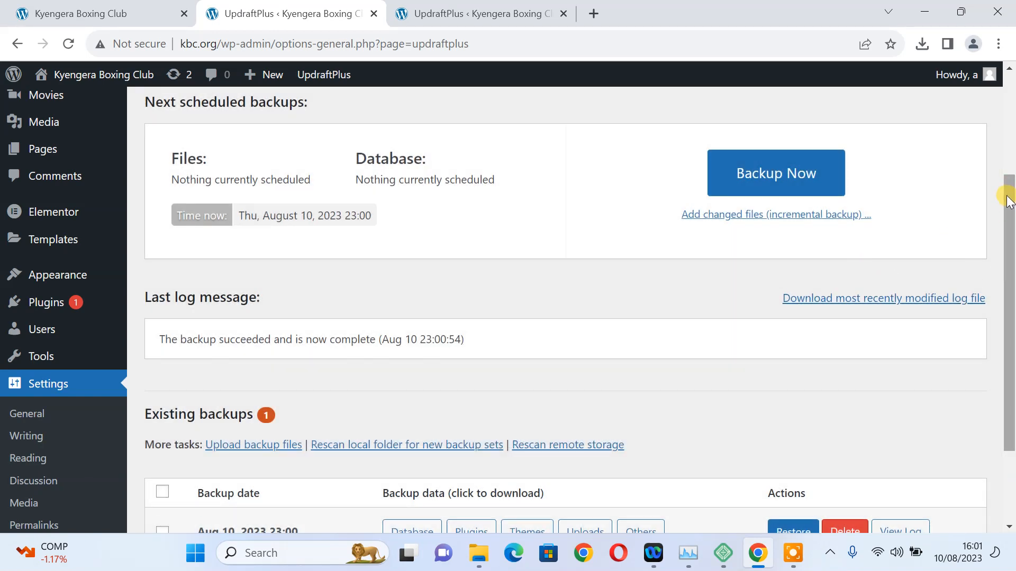
scroll("down", 3)
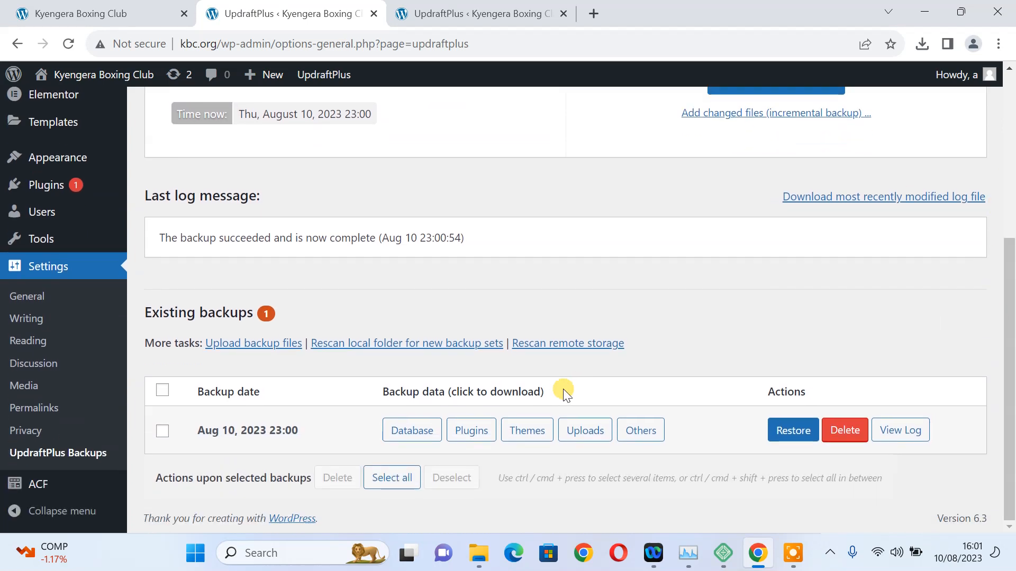
mouse_move(584, 430)
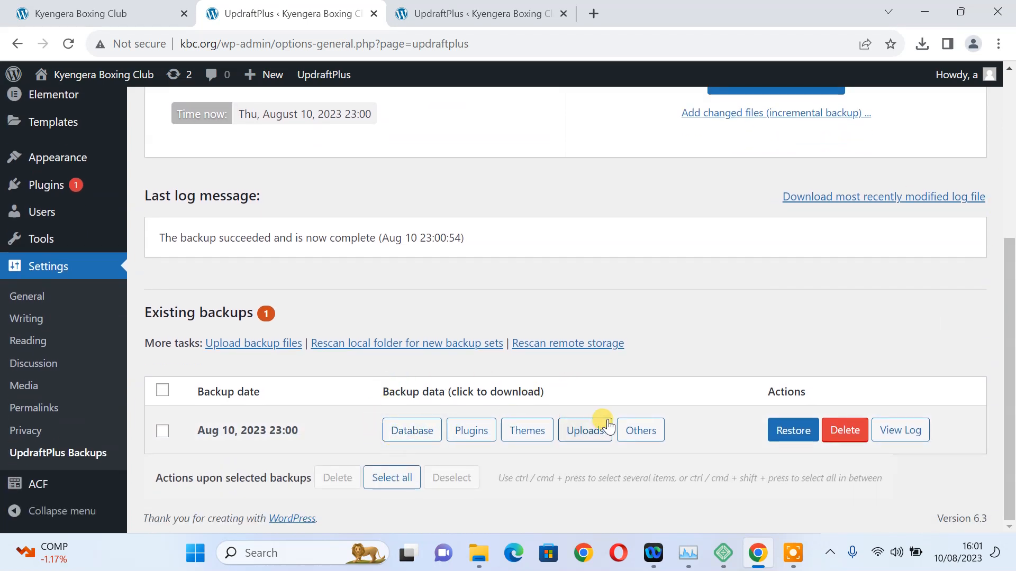
mouse_move(411, 430)
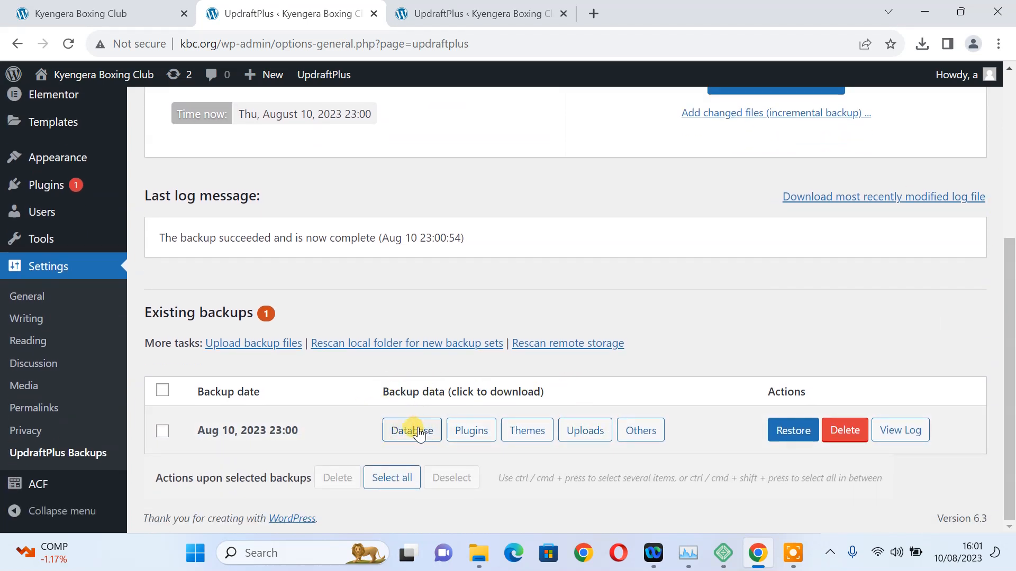
mouse_move(471, 430)
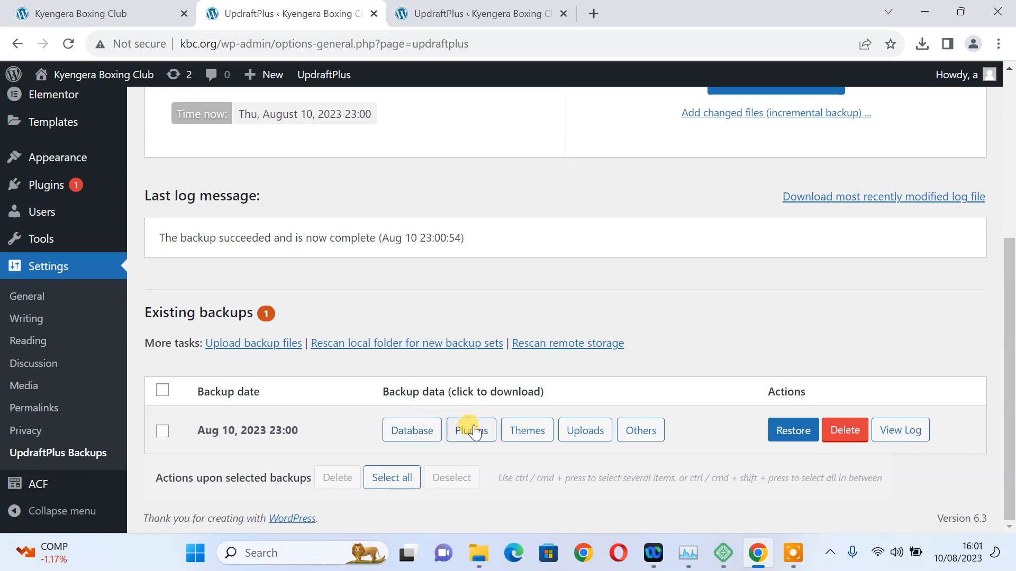
mouse_move(584, 430)
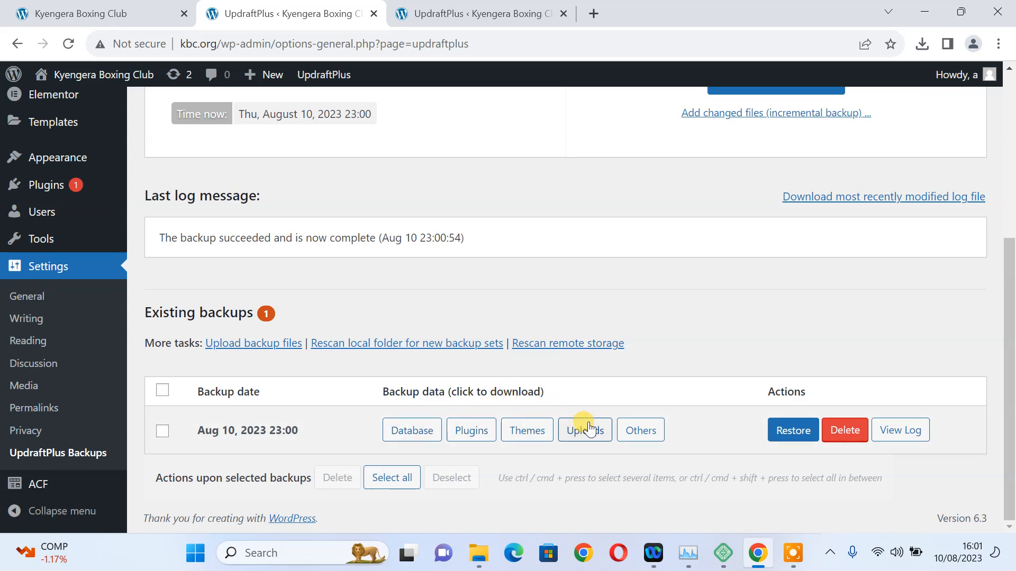
mouse_move(708, 436)
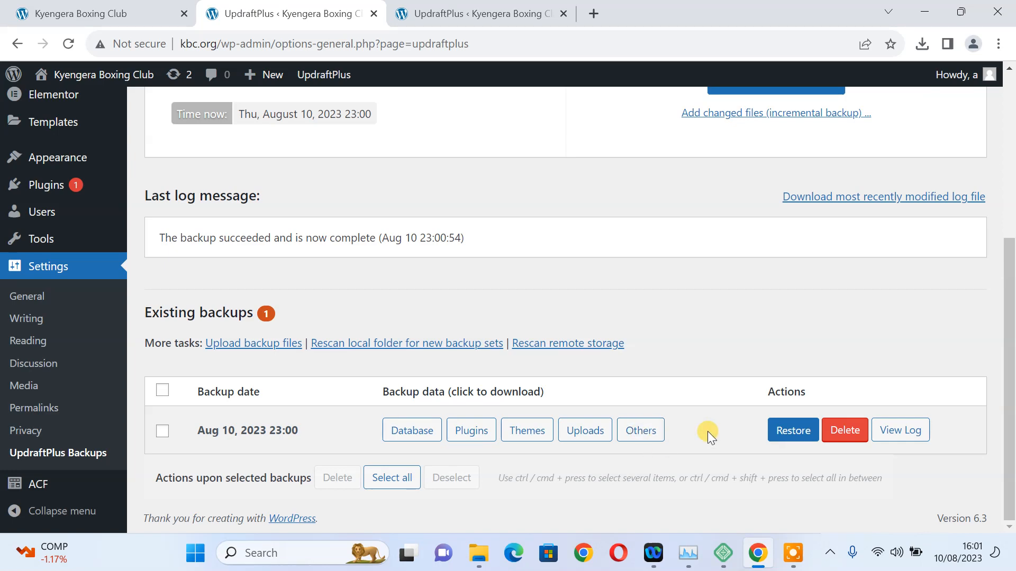
mouse_move(1006, 285)
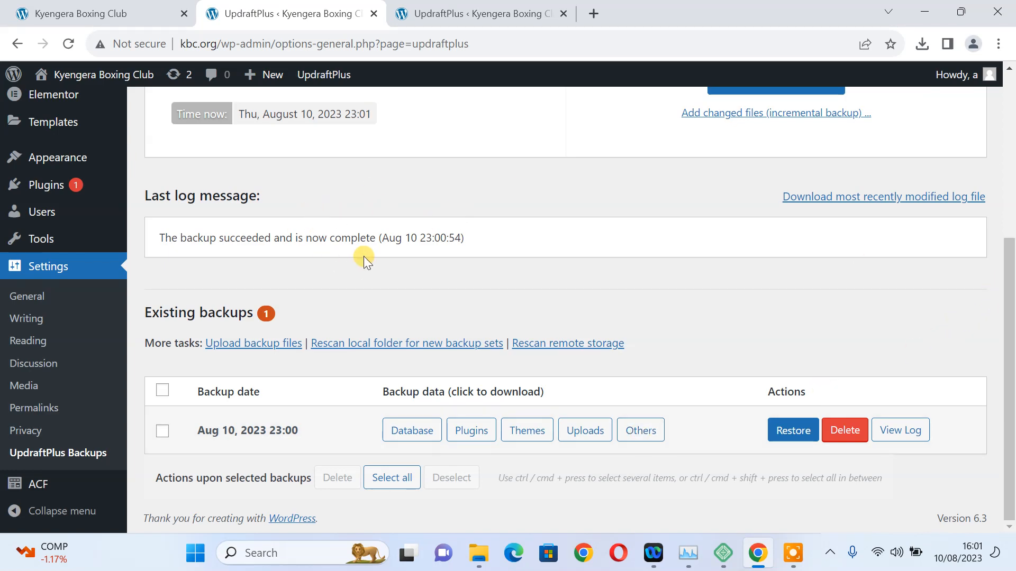
mouse_move(974, 309)
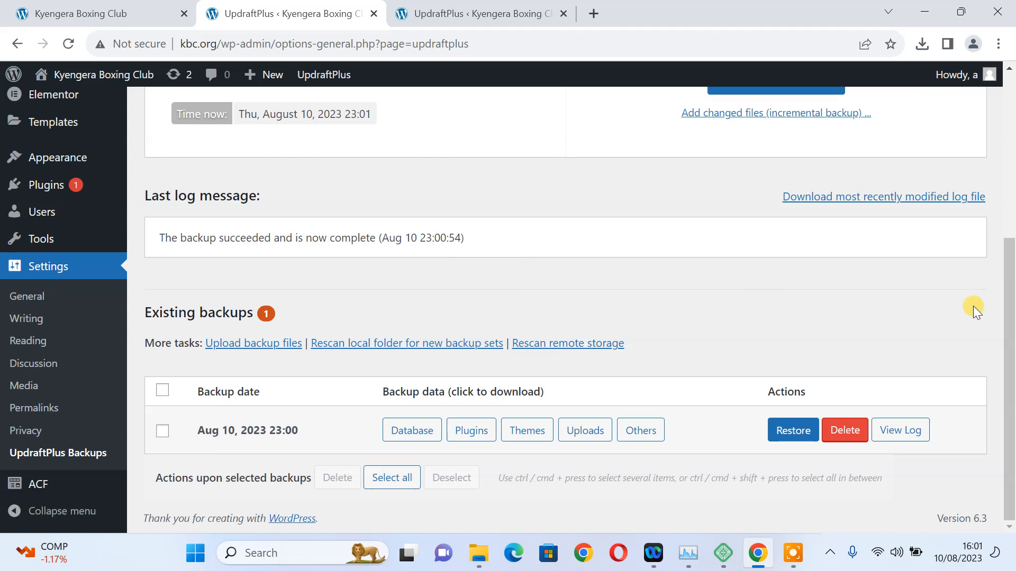
mouse_move(1003, 273)
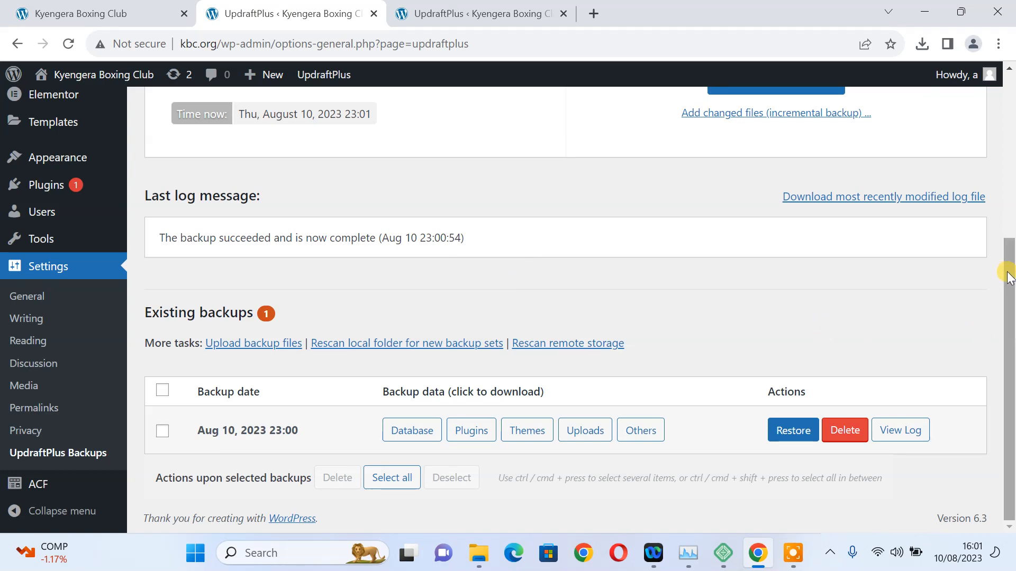
mouse_move(480, 552)
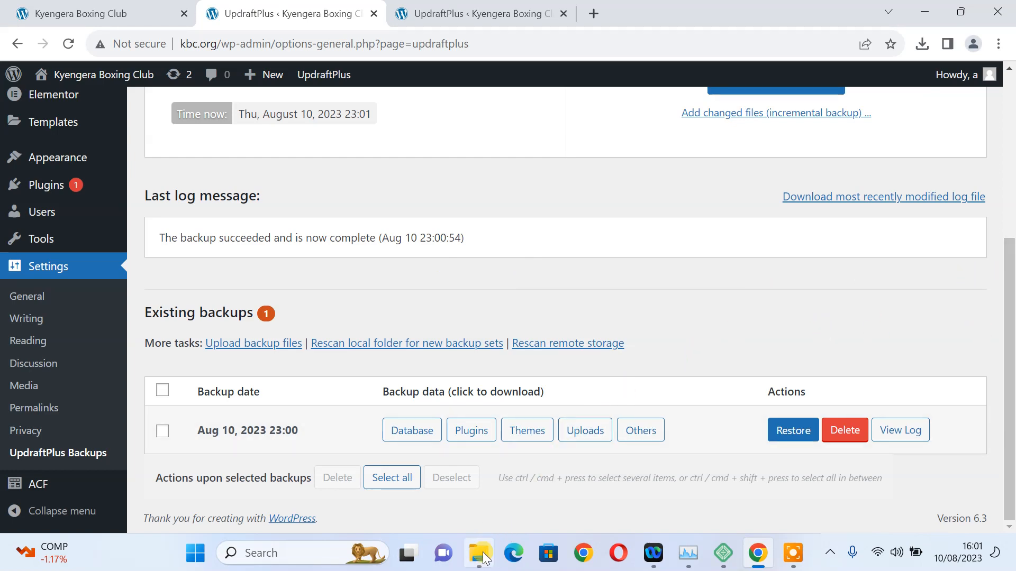
left_click(478, 552)
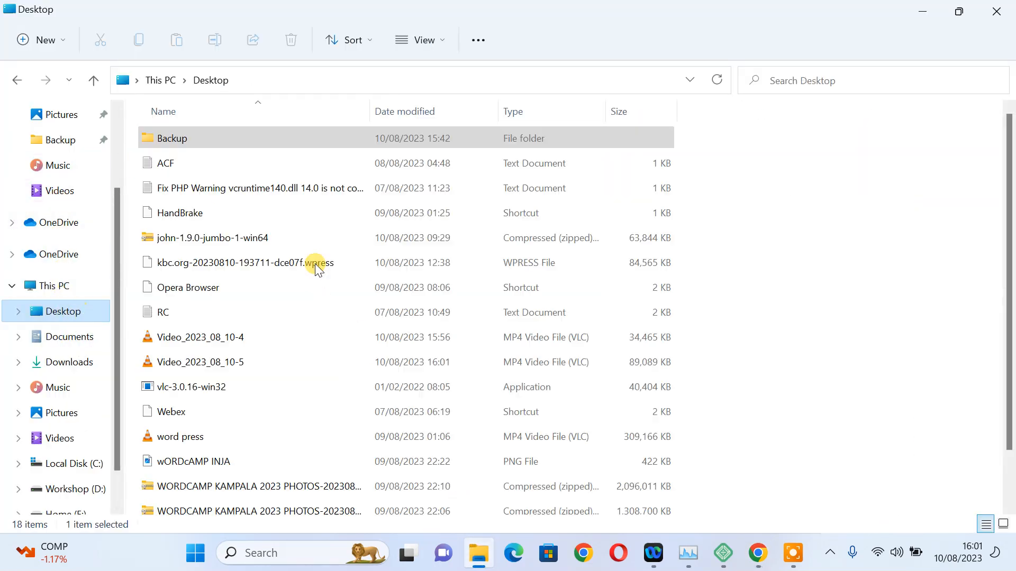
mouse_move(187, 150)
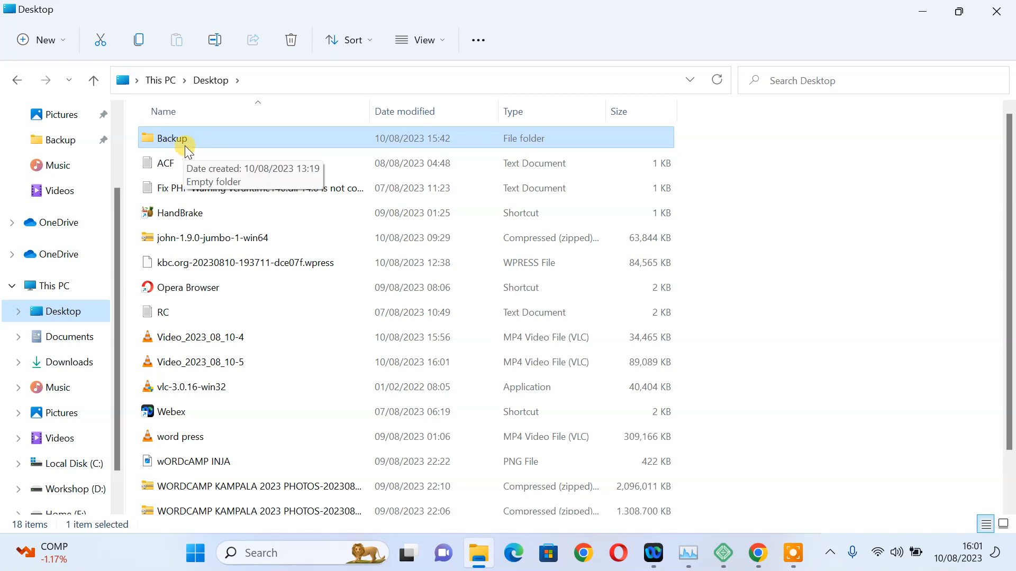
mouse_move(870, 49)
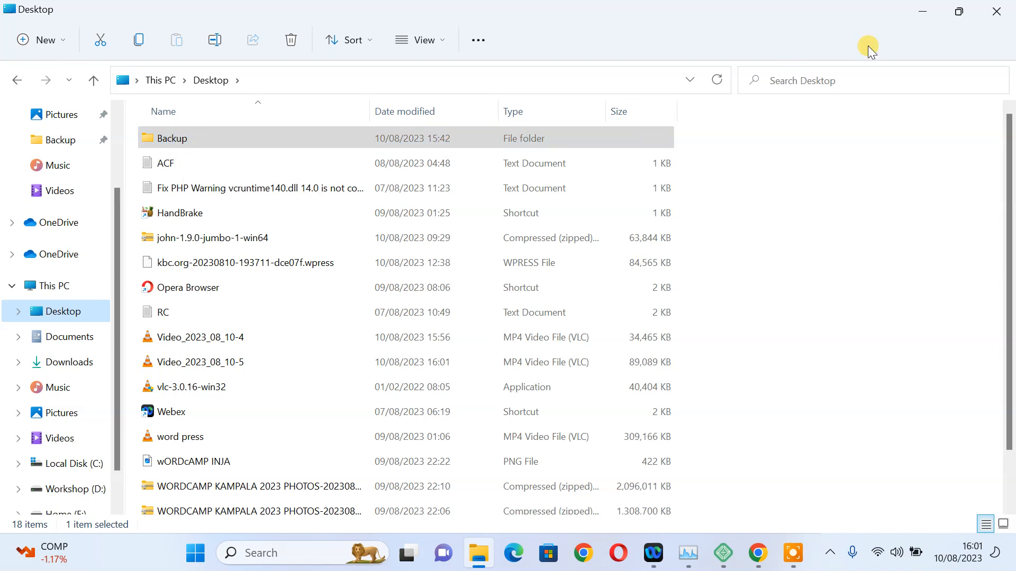
mouse_move(995, 11)
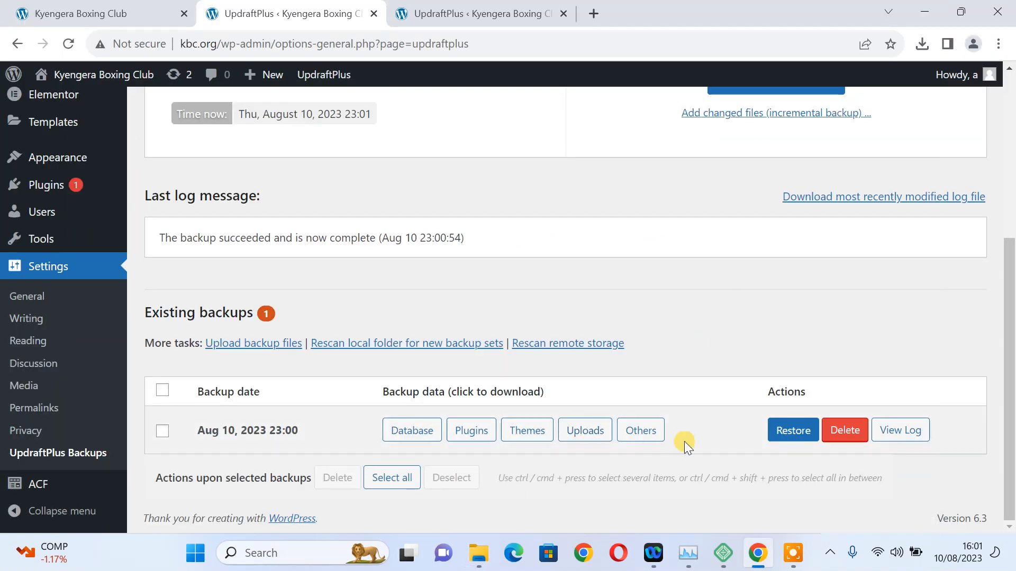
mouse_move(412, 431)
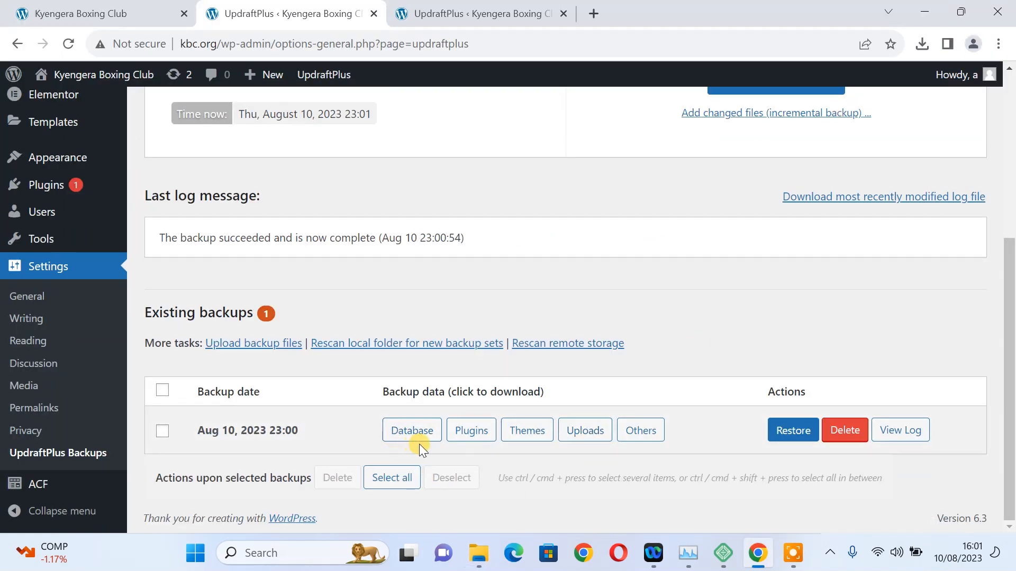
Prepare the Aug 10, 2023 backup's database file for download.
left_click(411, 430)
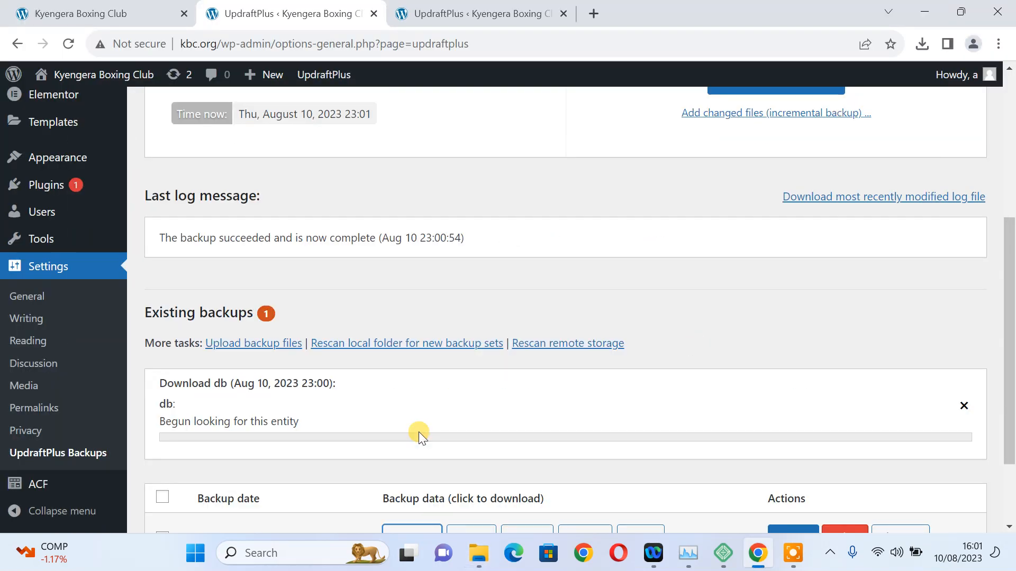
scroll("down", 3)
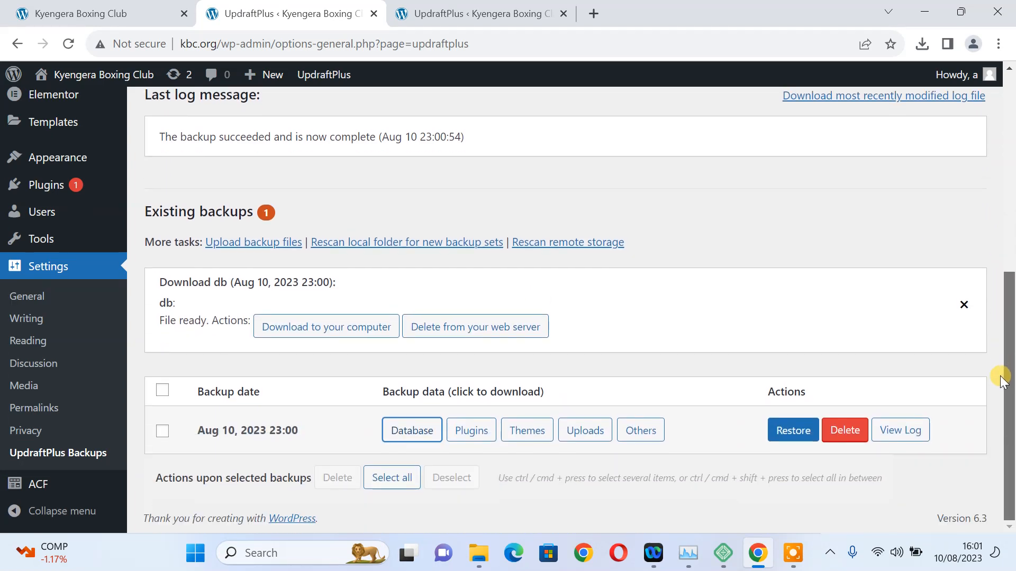
mouse_move(346, 354)
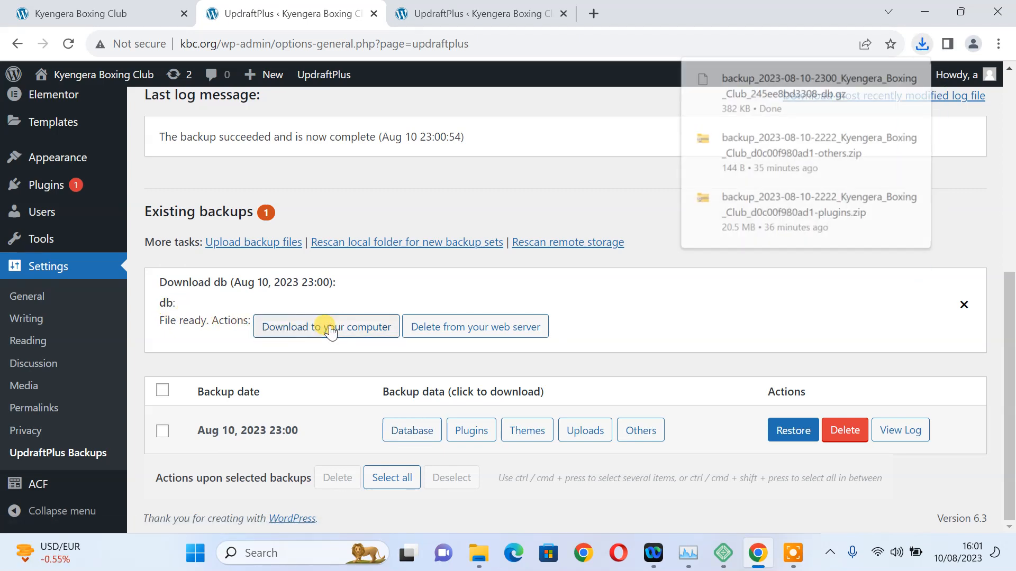
mouse_move(781, 120)
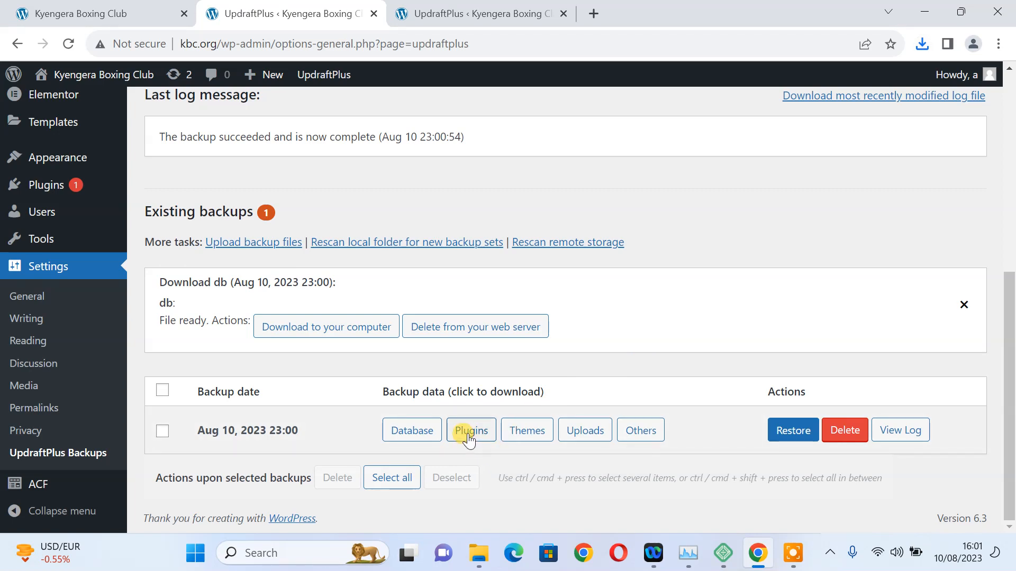
Download the plugins archive and prepare the themes archive of the Aug 10 backup.
left_click(470, 430)
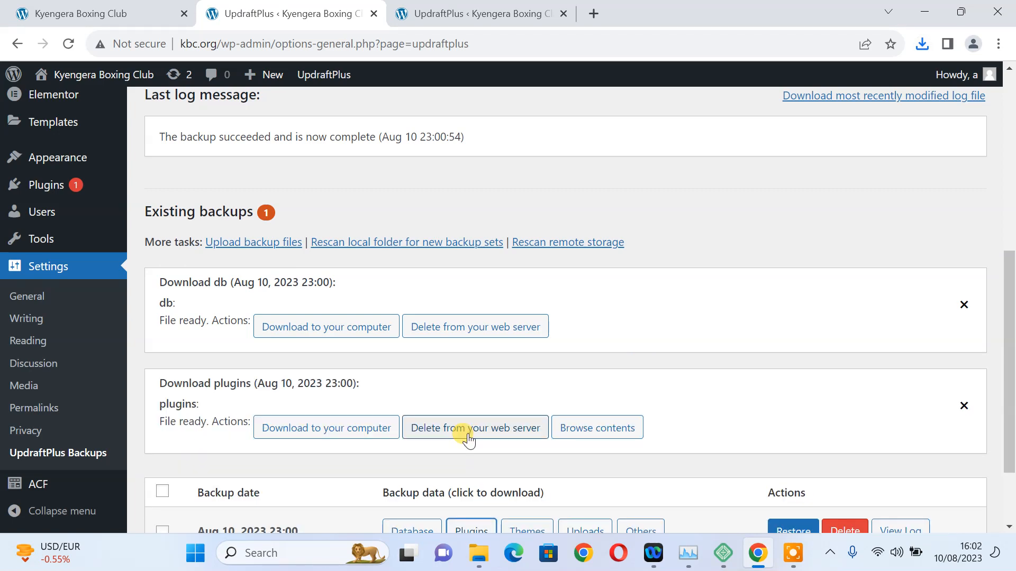
mouse_move(233, 440)
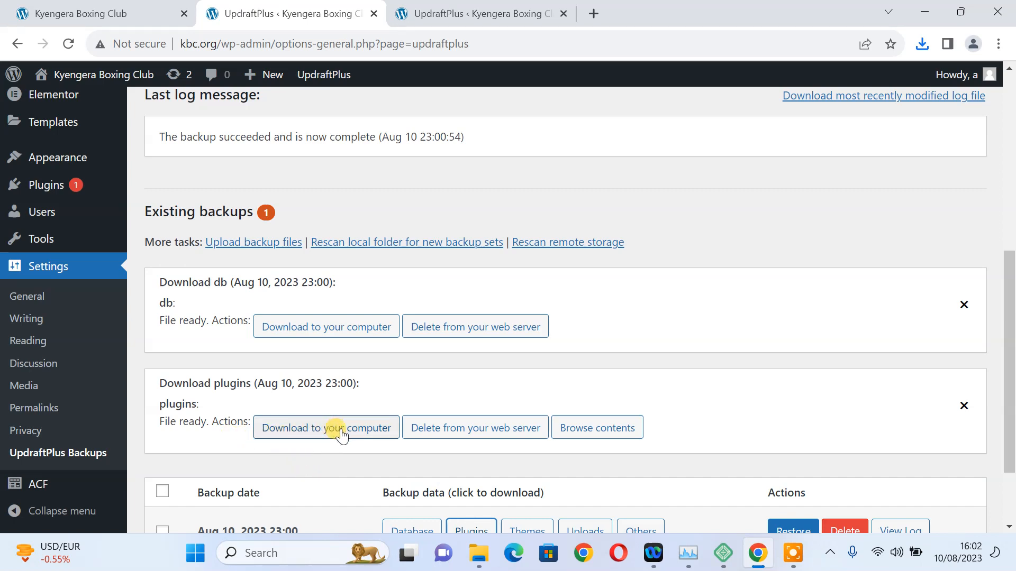
left_click(326, 428)
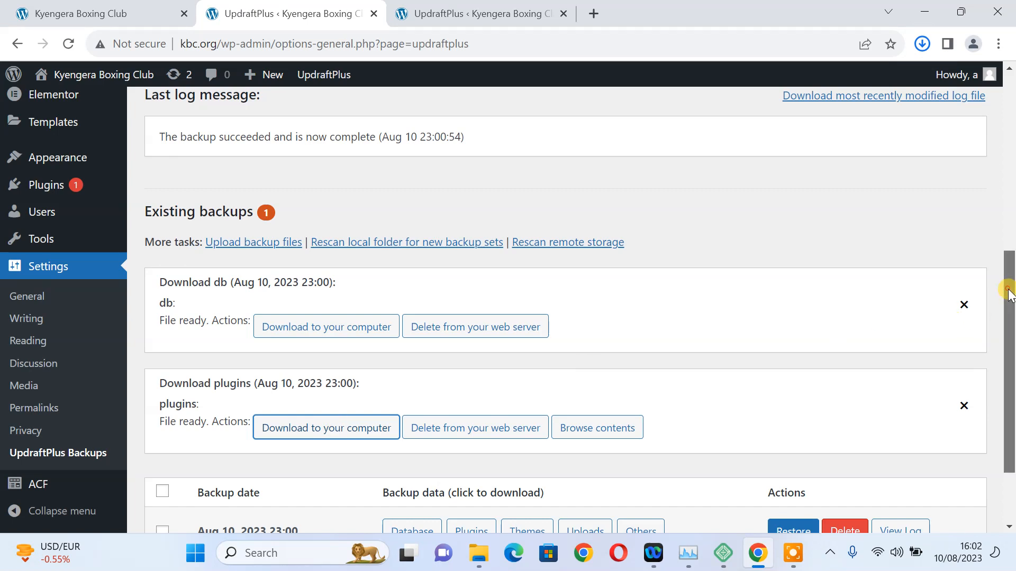
scroll("down", 3)
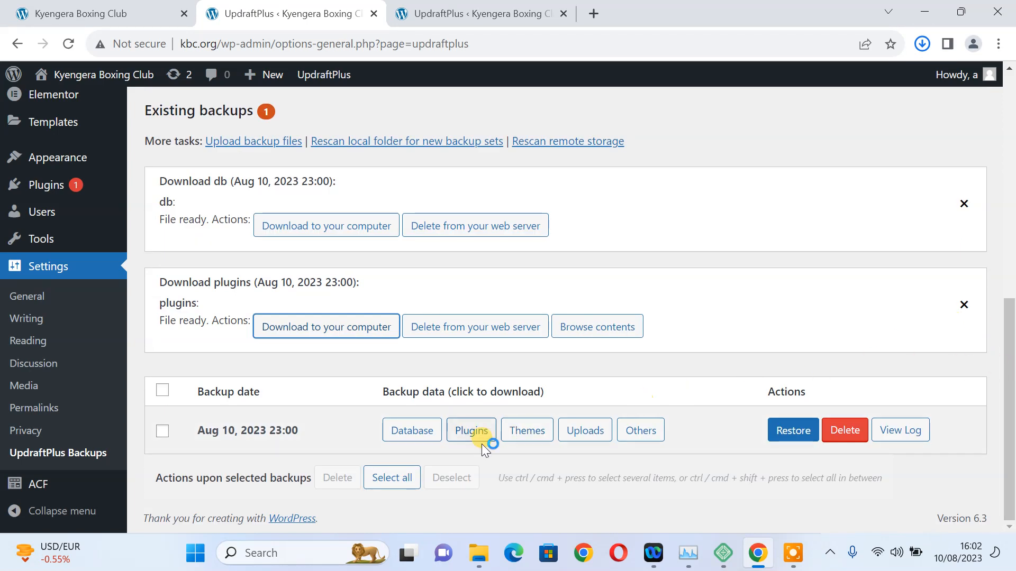
mouse_move(527, 430)
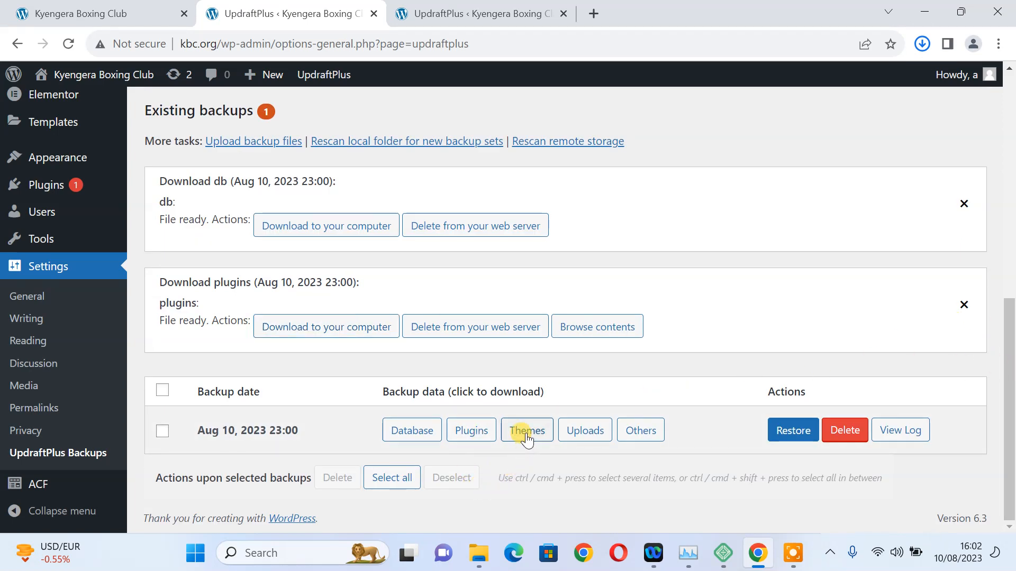
left_click(527, 430)
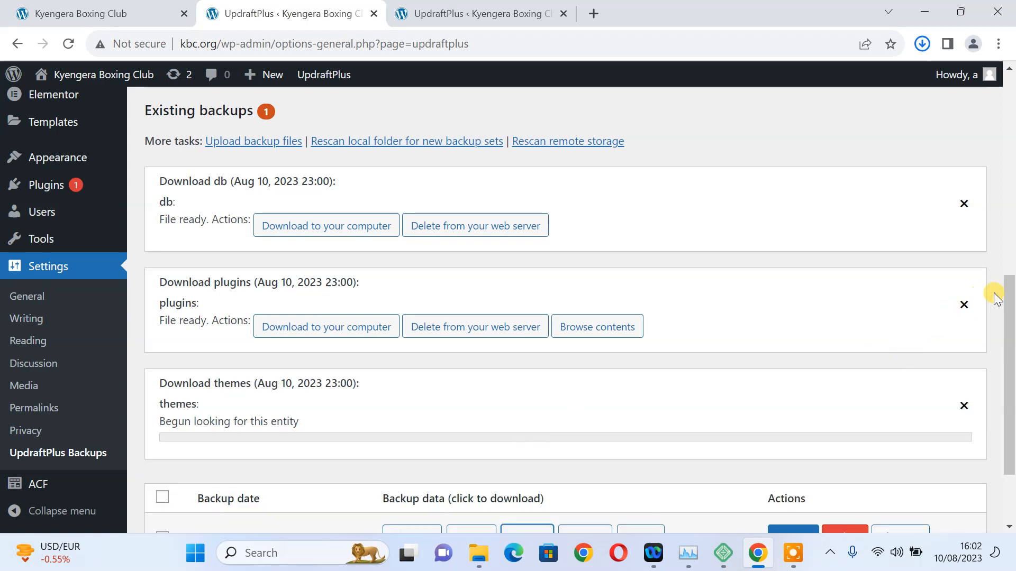
scroll("down", 3)
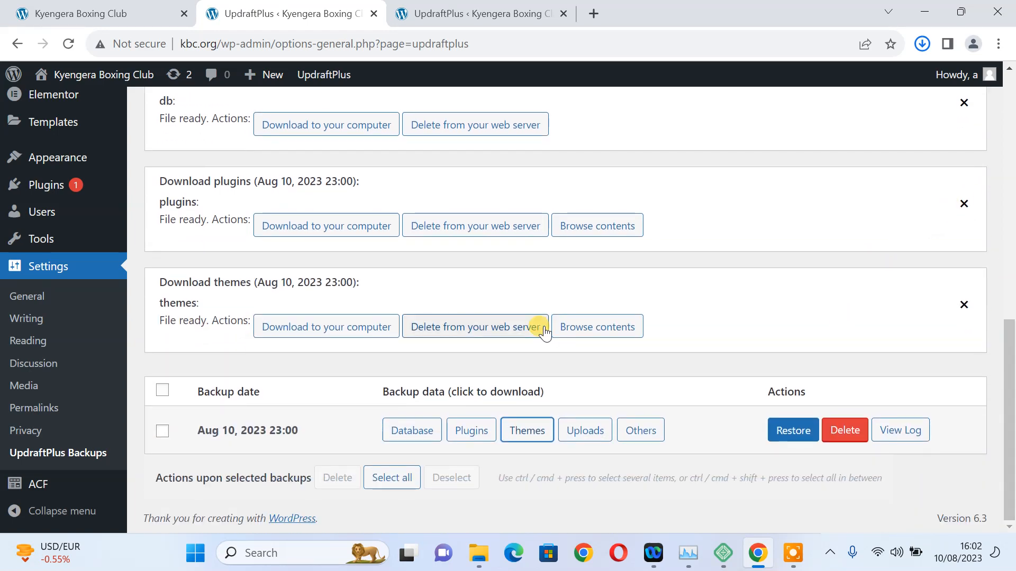
mouse_move(326, 327)
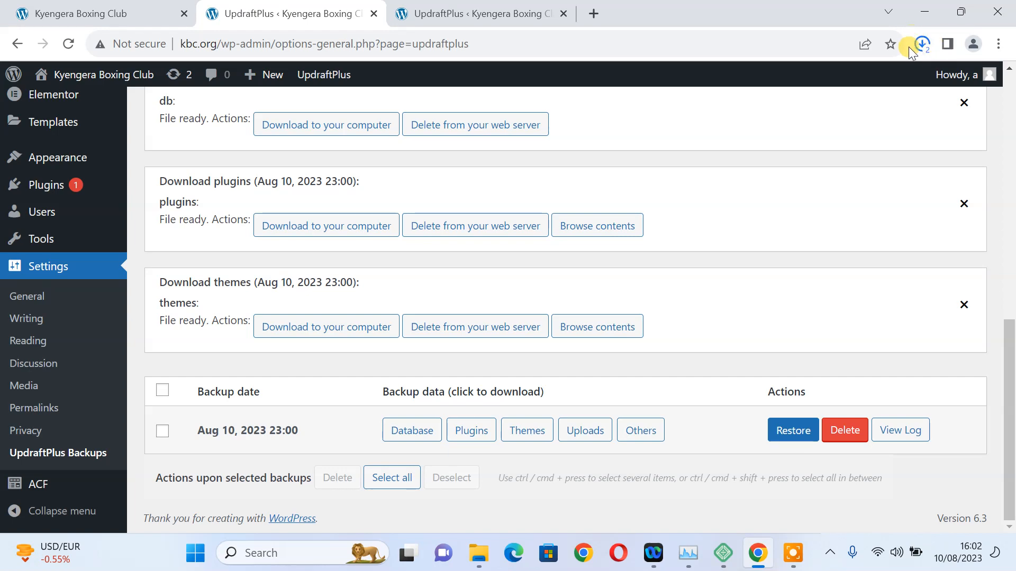
mouse_move(936, 52)
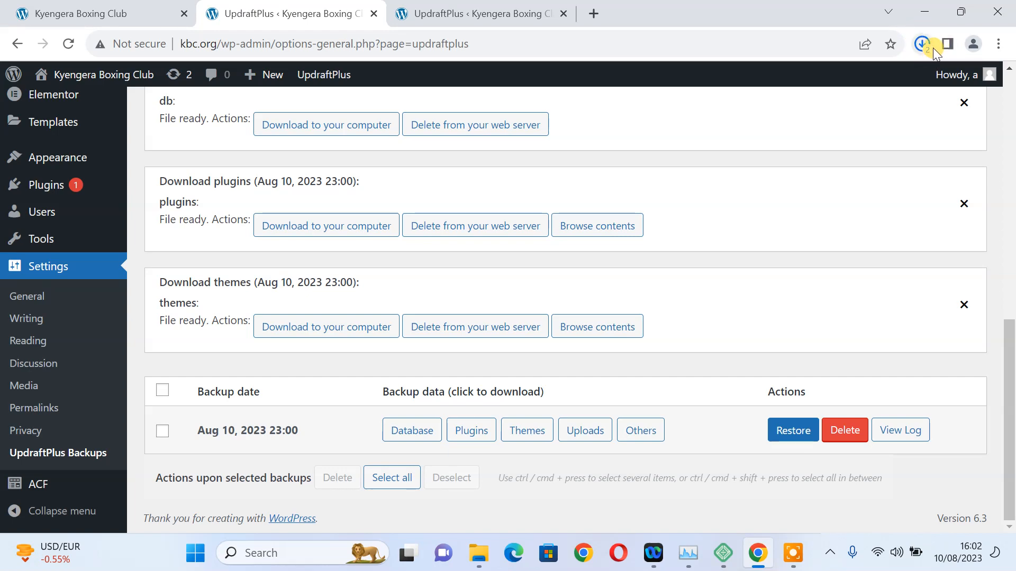
mouse_move(924, 30)
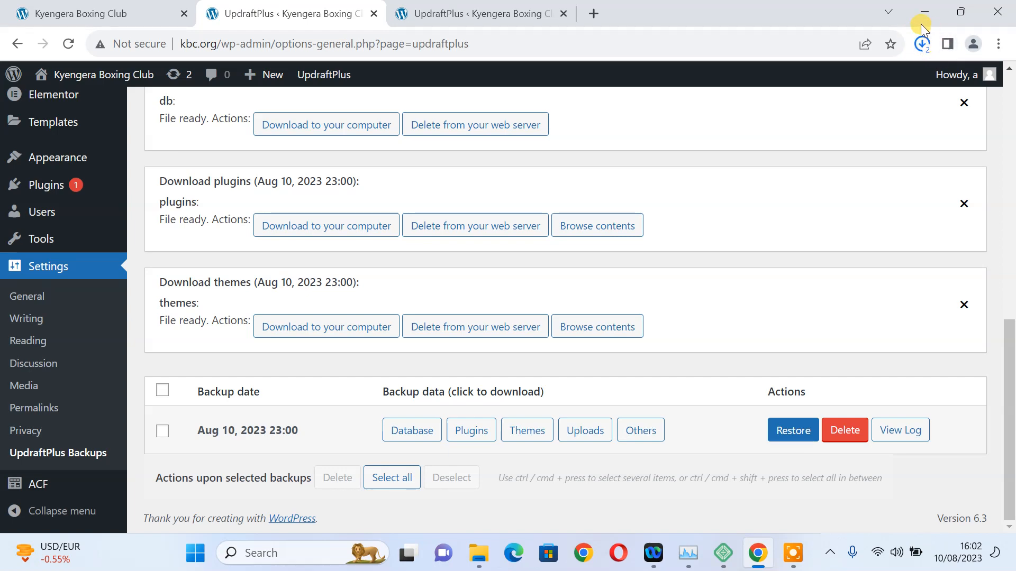
mouse_move(436, 486)
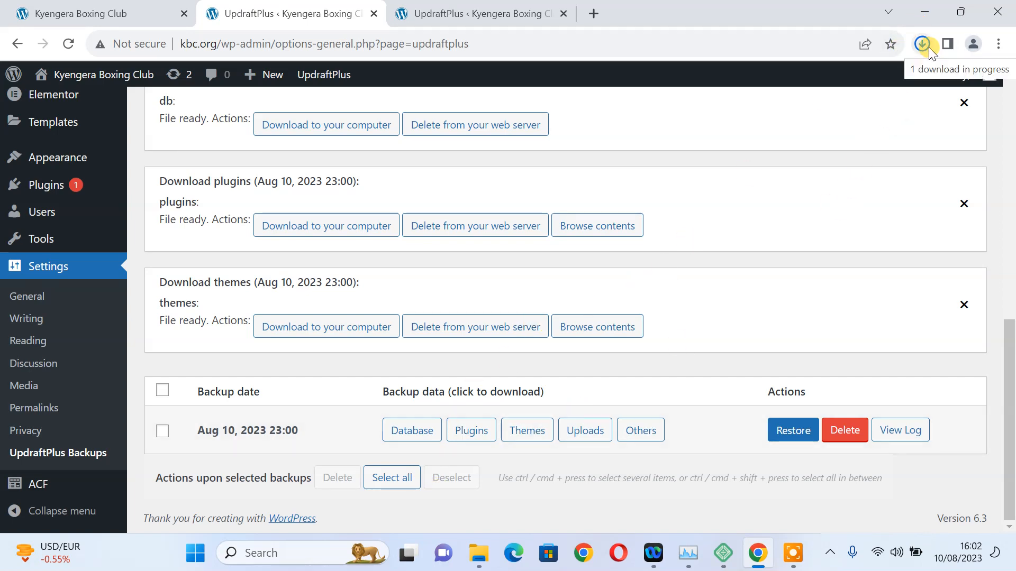
mouse_move(584, 430)
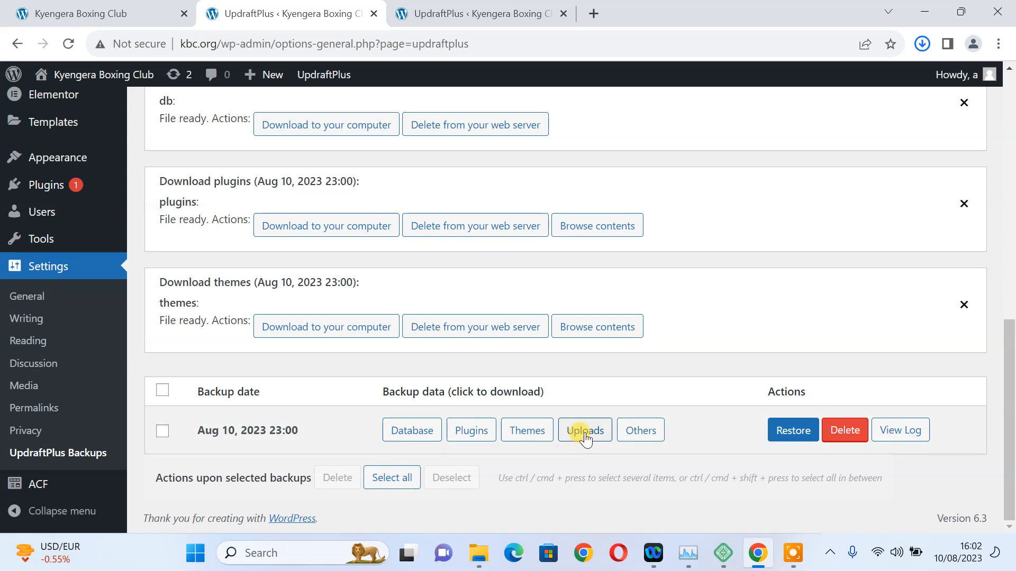
Prepare the uploads and others archives and download the others archive.
left_click(584, 430)
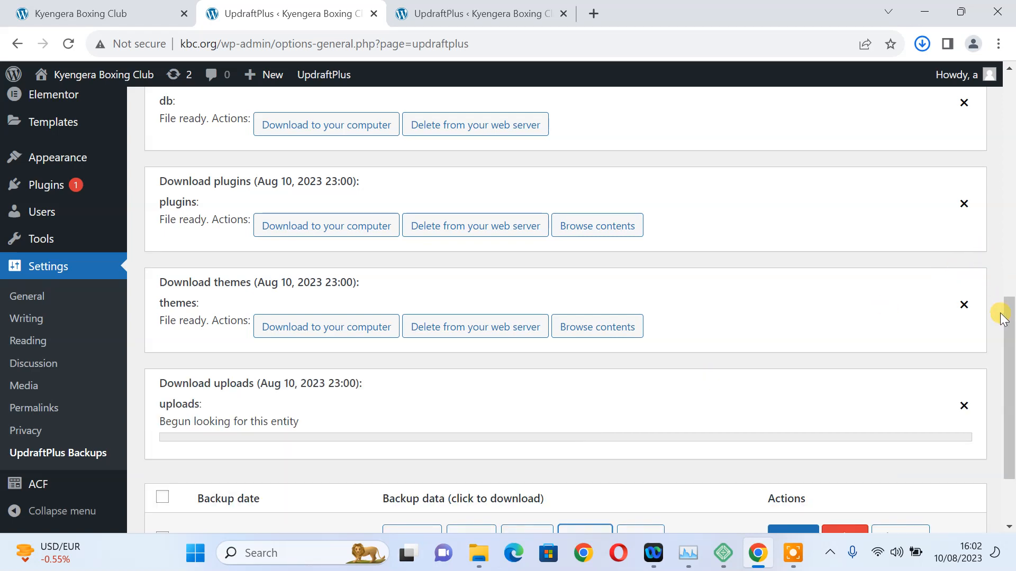
scroll("down", 3)
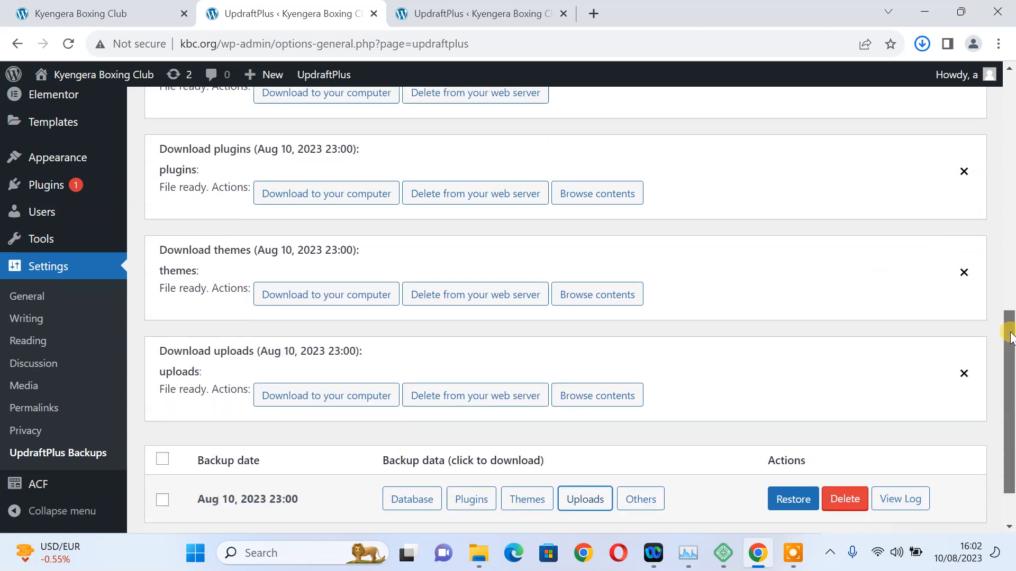
scroll("down", 3)
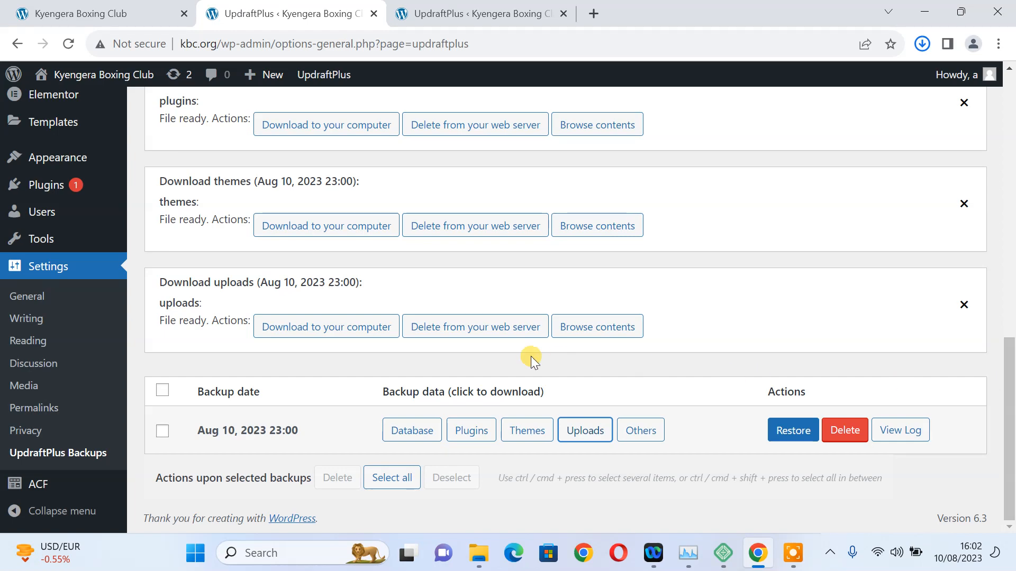
mouse_move(326, 327)
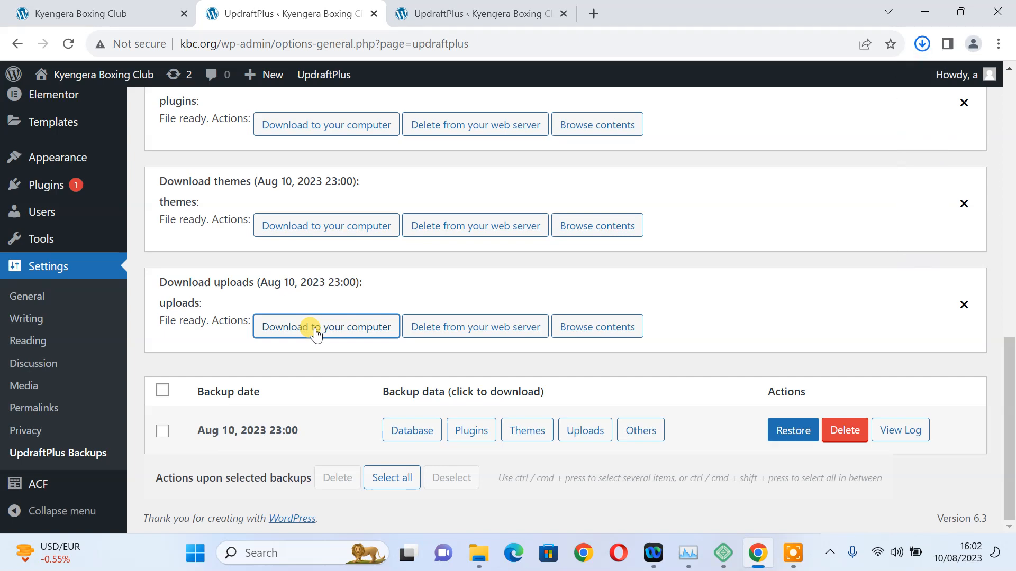
mouse_move(489, 387)
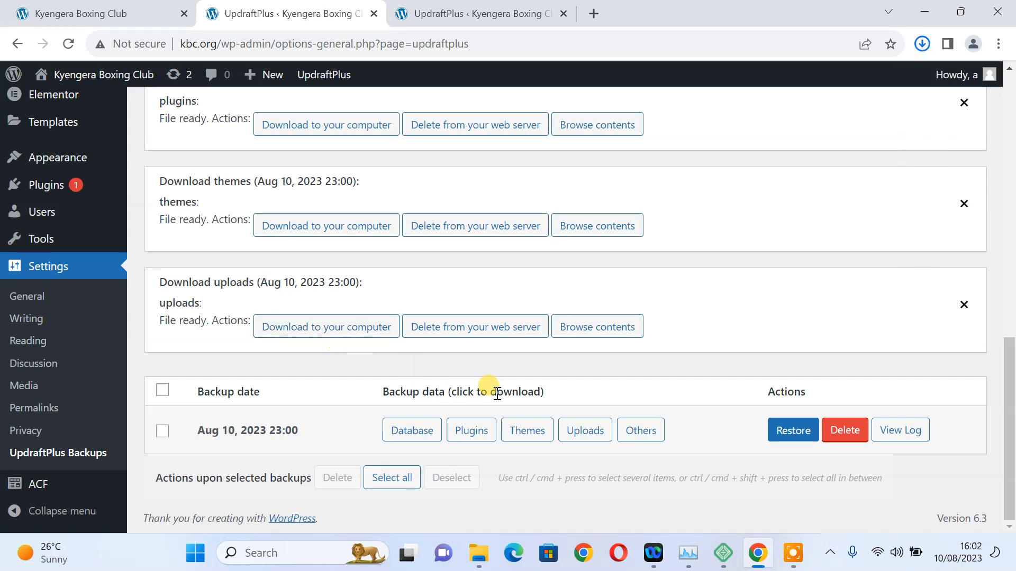
mouse_move(635, 463)
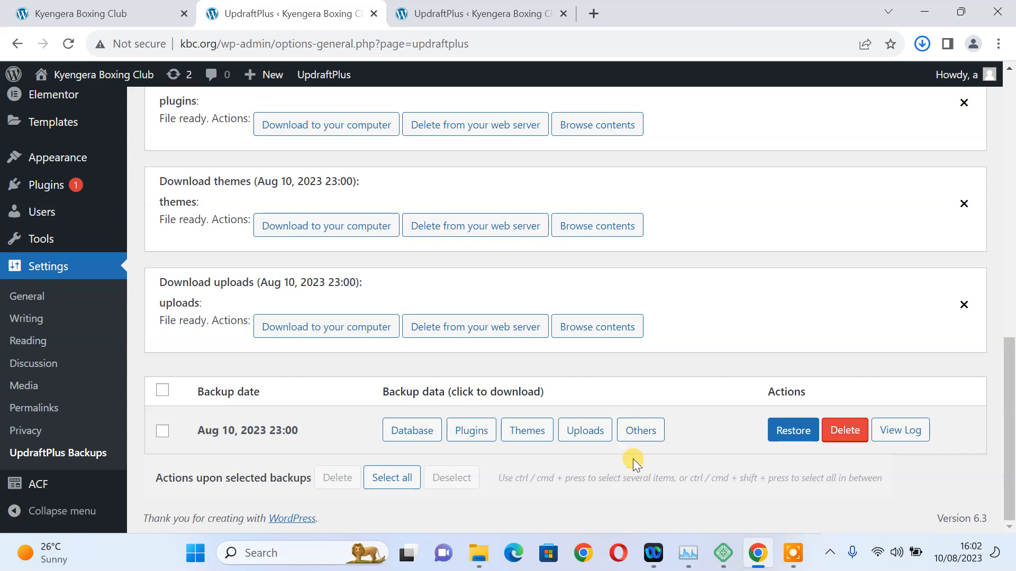
left_click(640, 430)
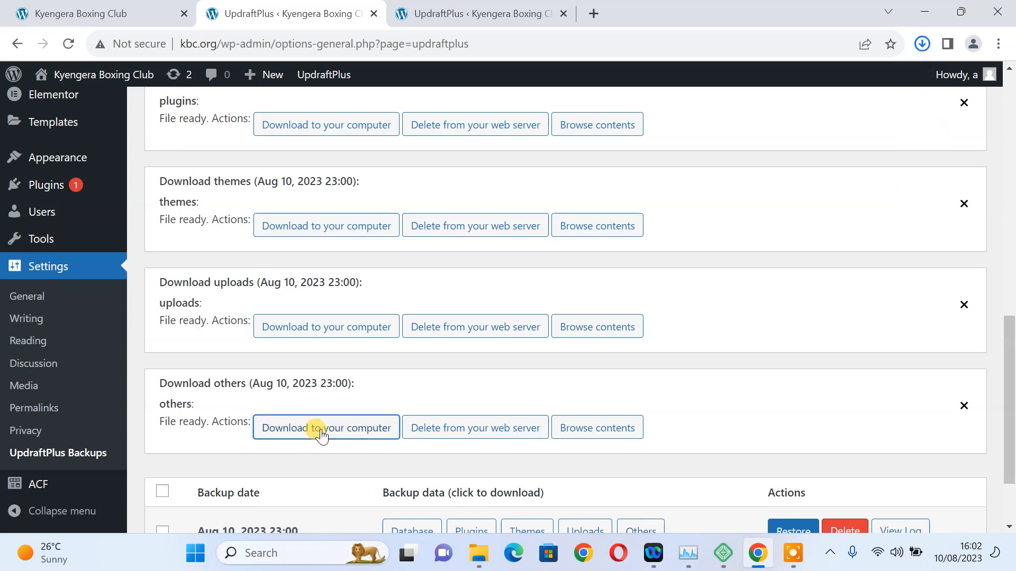
left_click(325, 427)
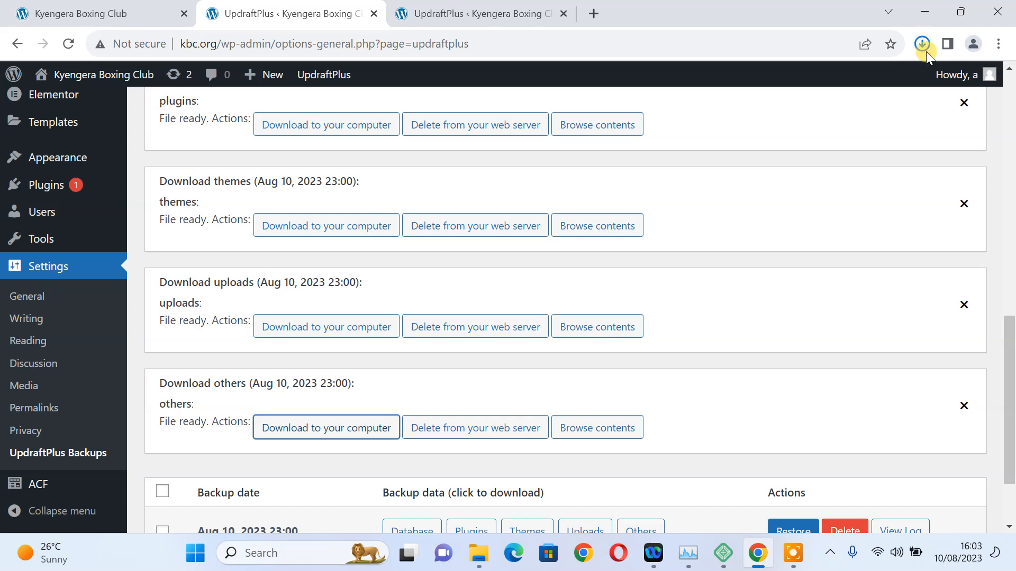
mouse_move(921, 44)
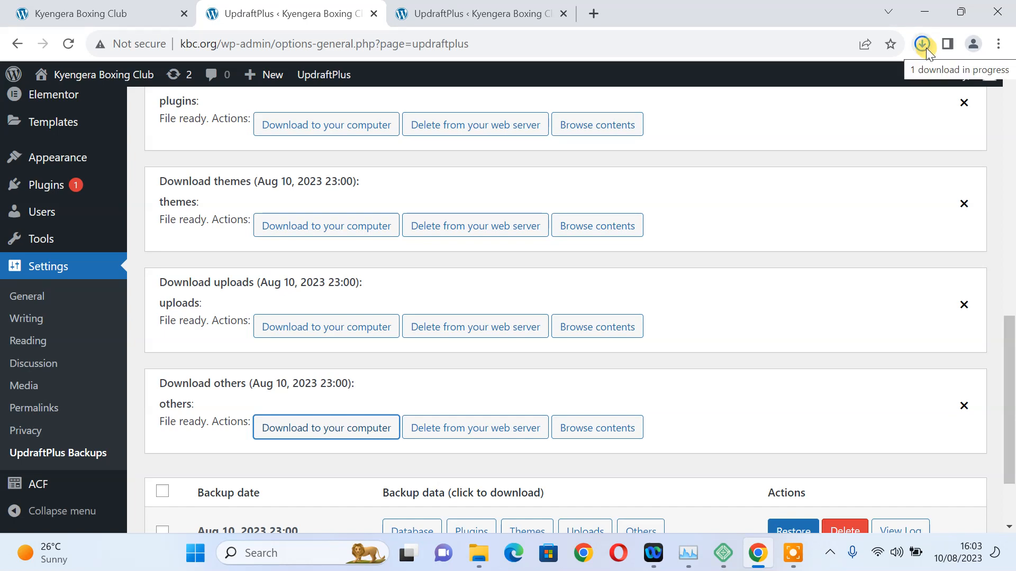
Check Chrome's Recent Downloads to confirm all five backup archives finished.
left_click(921, 44)
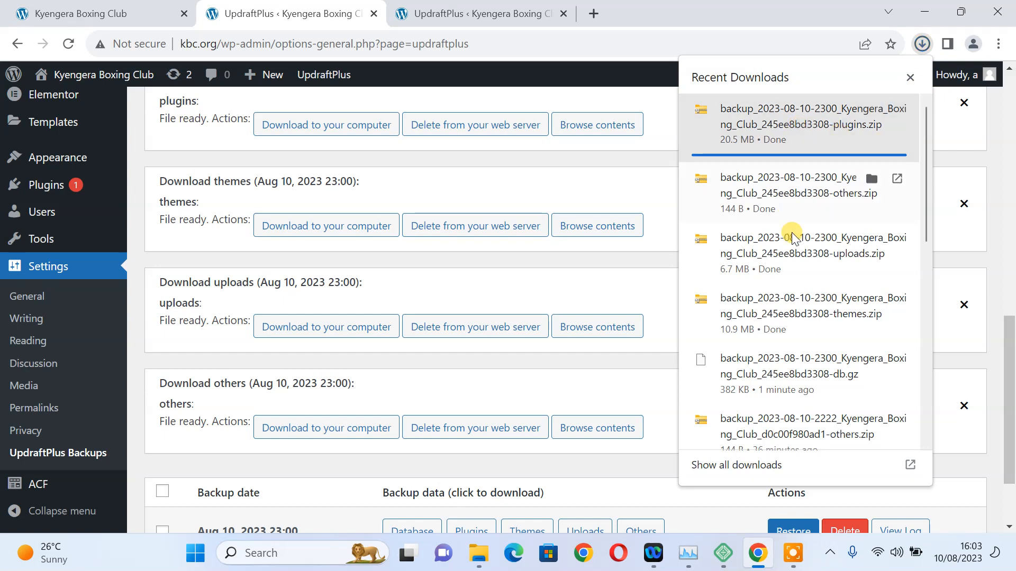
mouse_move(865, 130)
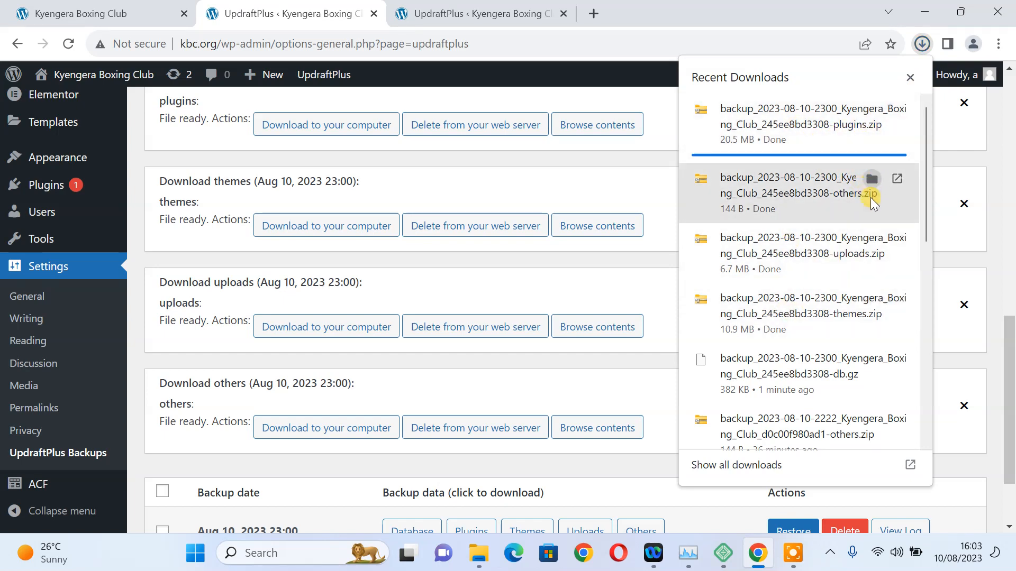
mouse_move(872, 312)
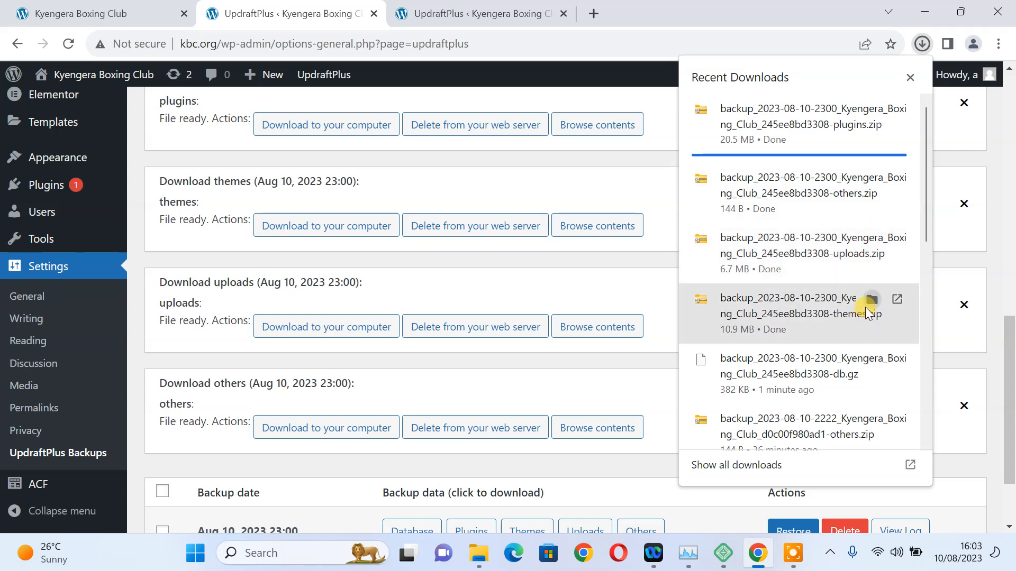
mouse_move(846, 113)
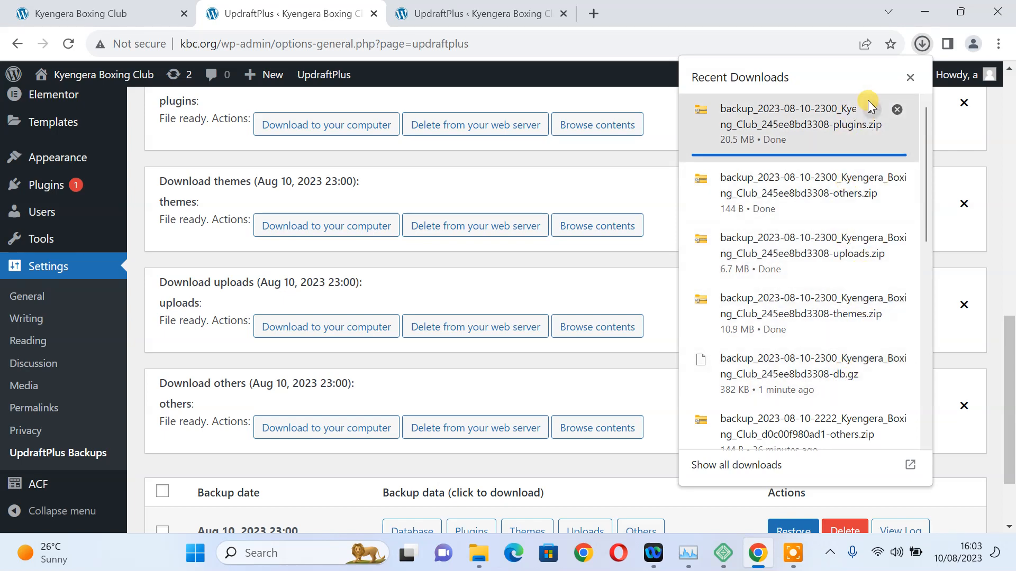
mouse_move(872, 110)
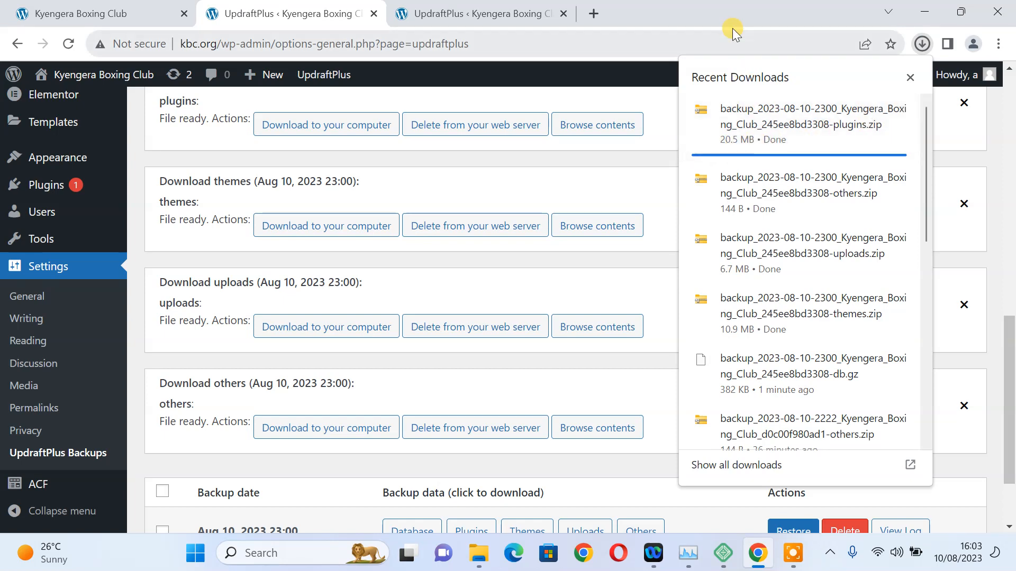
left_click(909, 77)
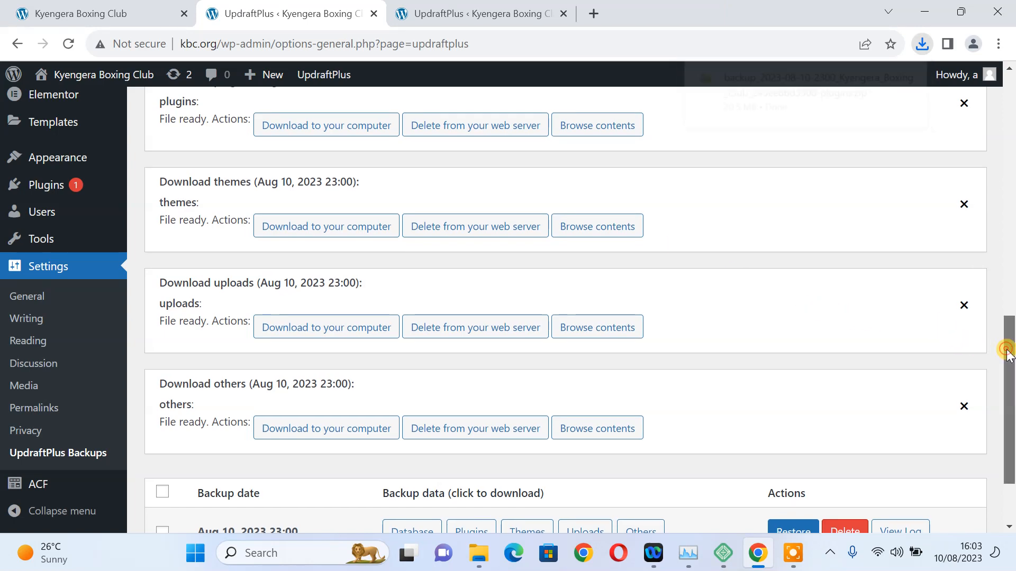
scroll("up", 3)
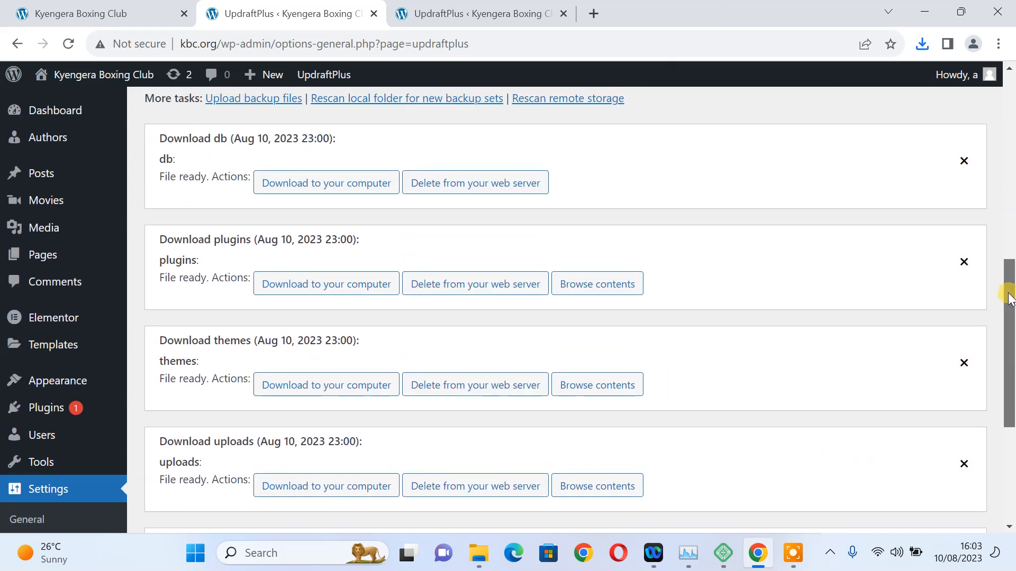
scroll("up", 3)
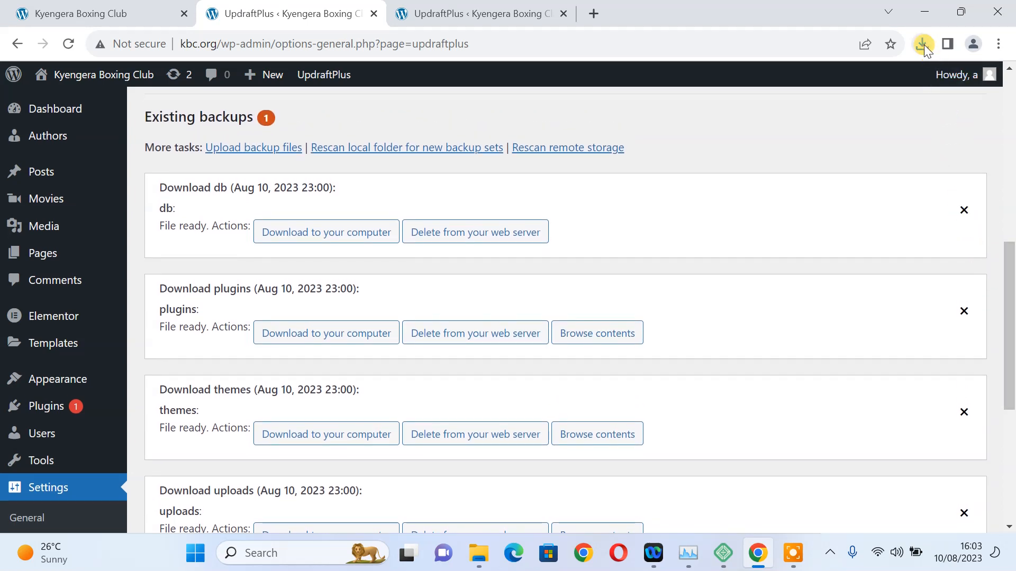
left_click(921, 43)
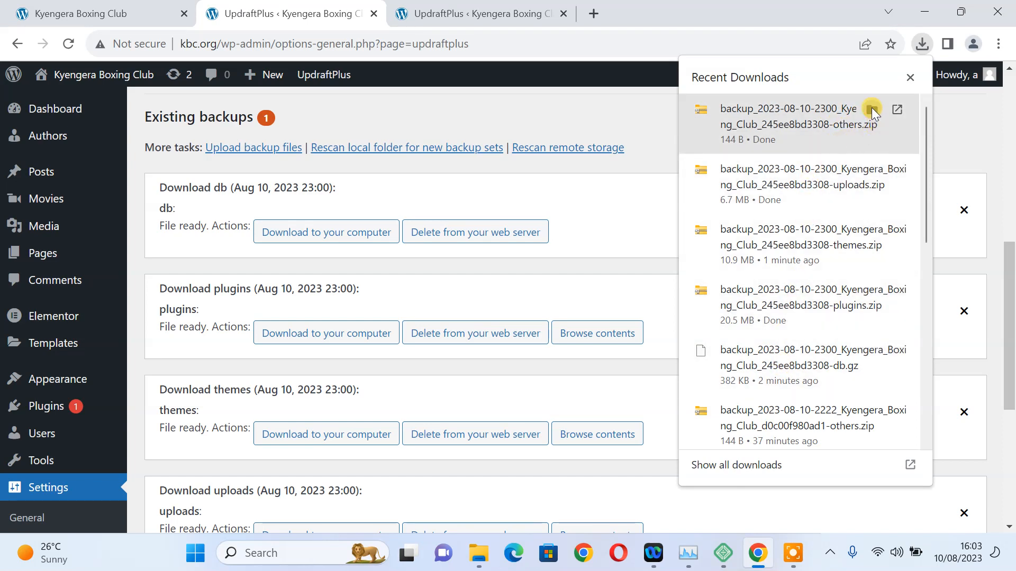
Select all five backup files in Downloads, from the plugins zip to the db.gz, and copy them.
left_click(897, 109)
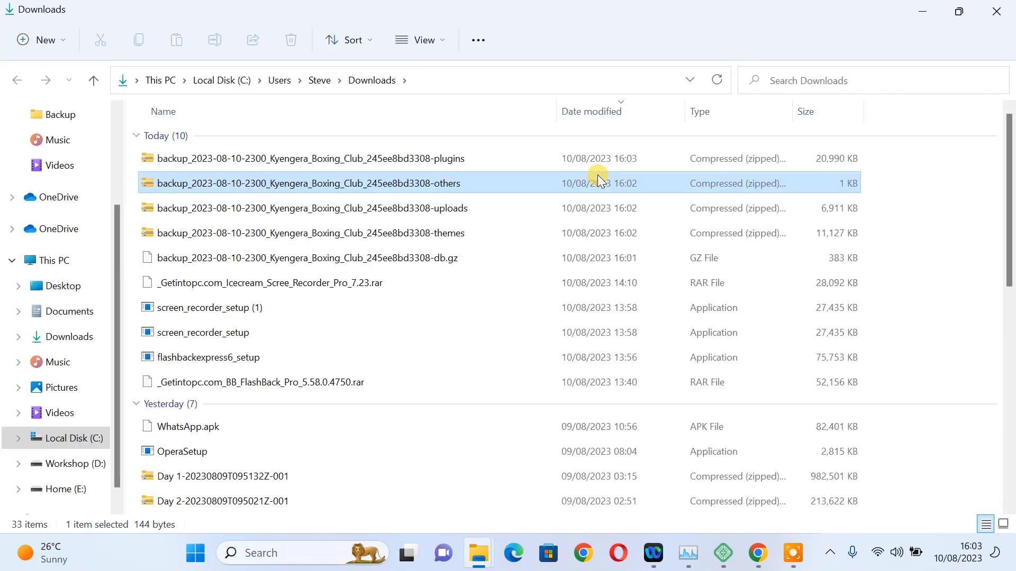
mouse_move(232, 159)
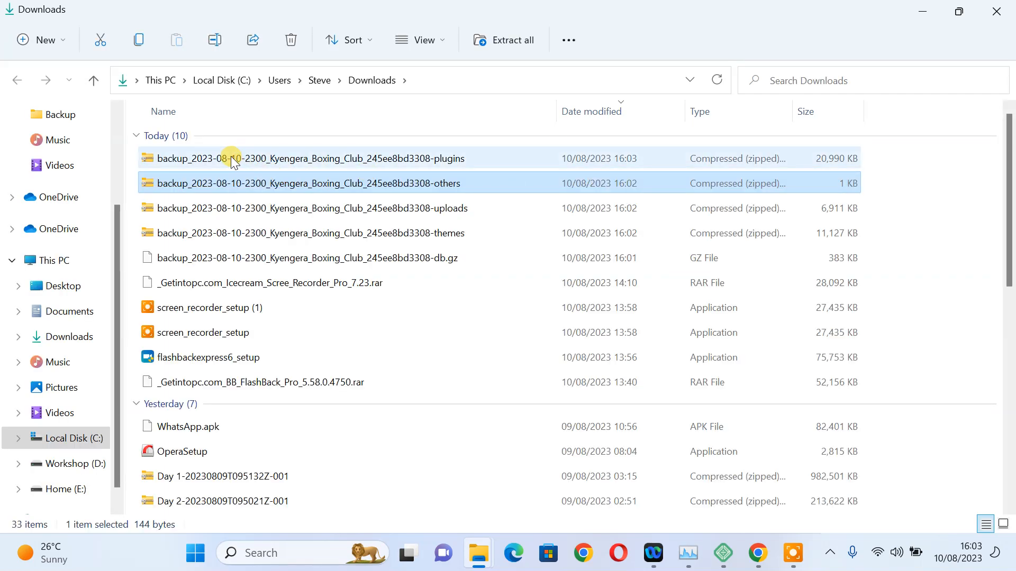
left_click(305, 158)
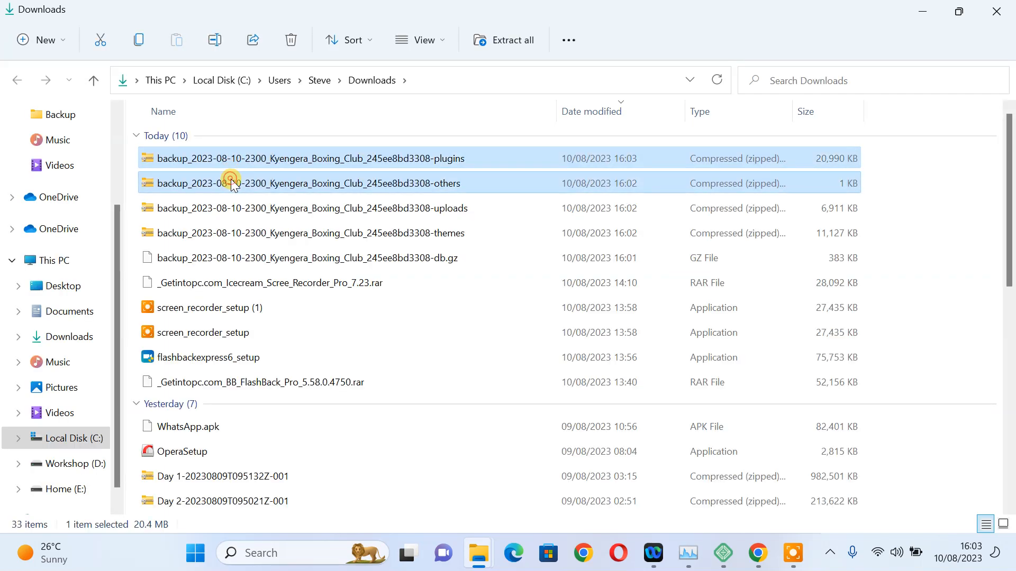
left_click(249, 233)
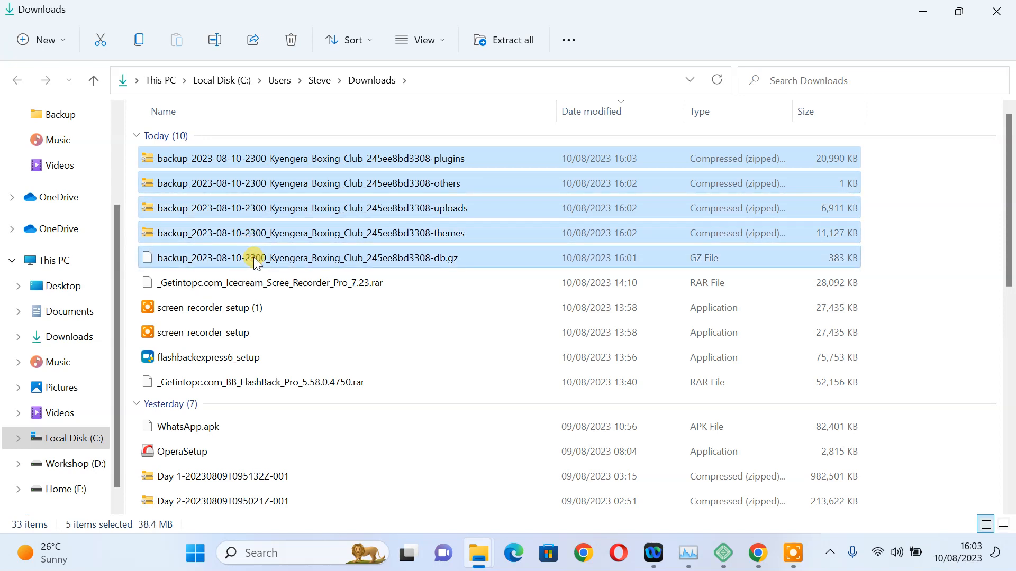
right_click(256, 258)
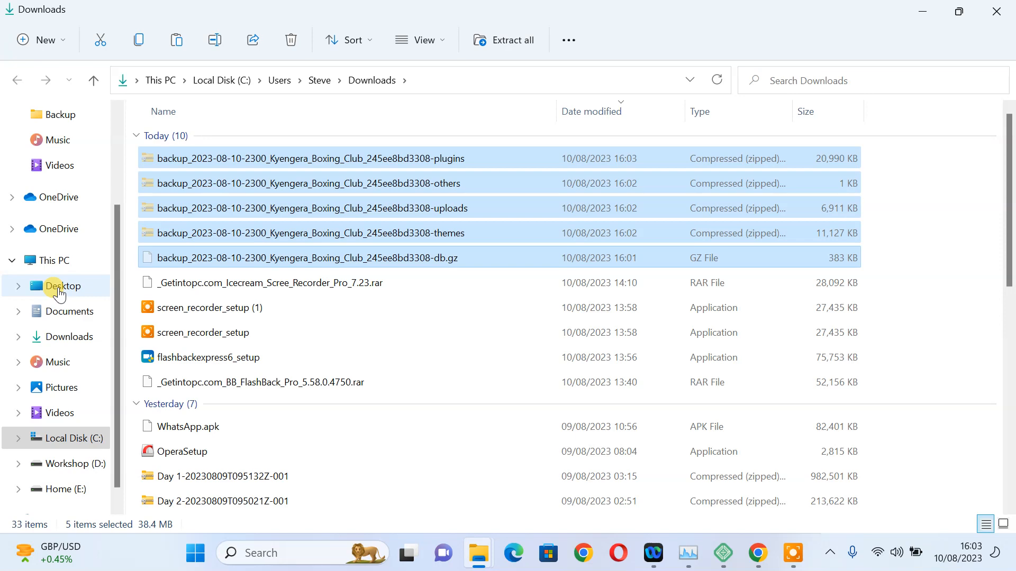
Paste the five backup files into the Desktop's Backup folder.
left_click(63, 285)
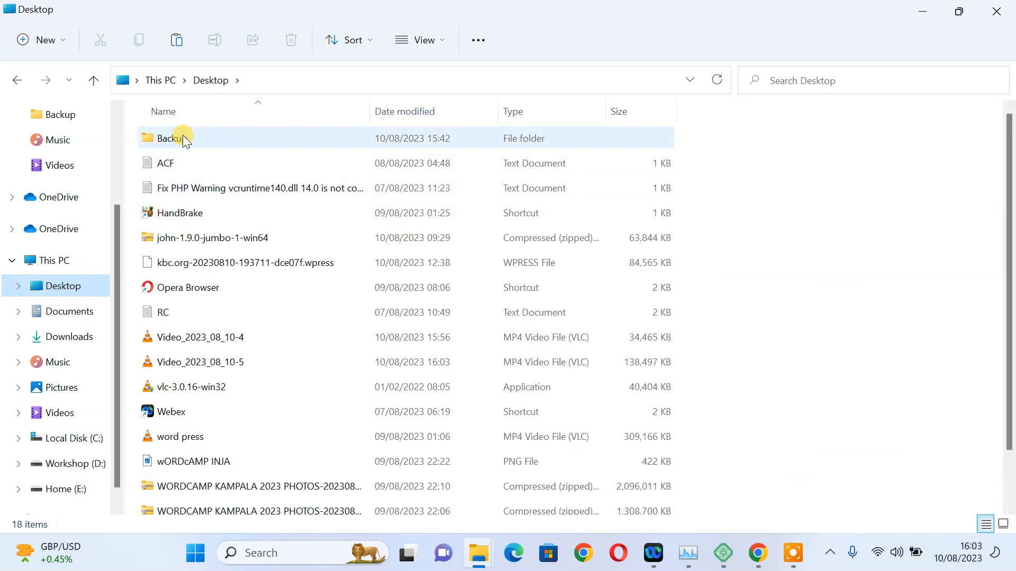
double_click(171, 138)
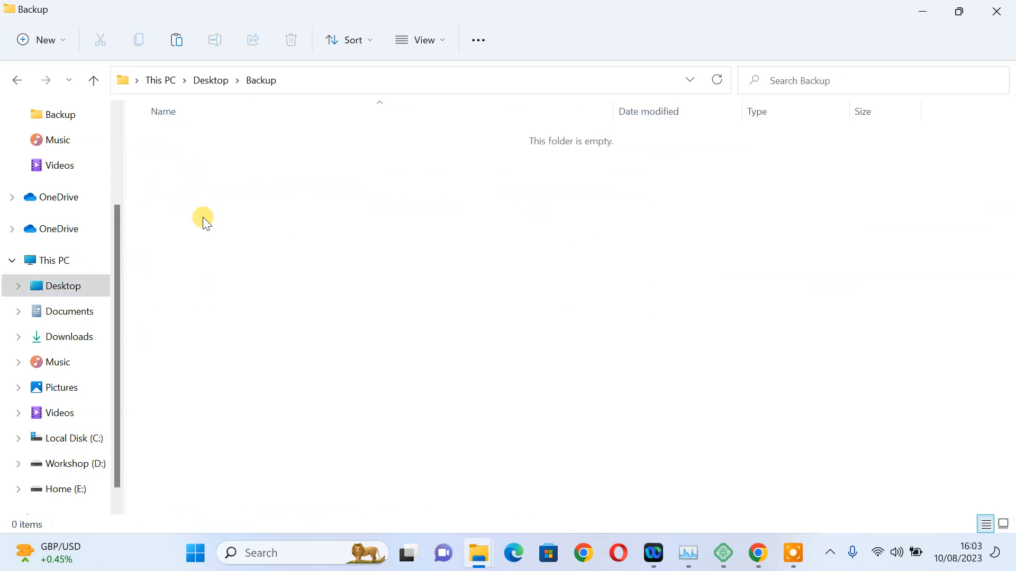
right_click(202, 219)
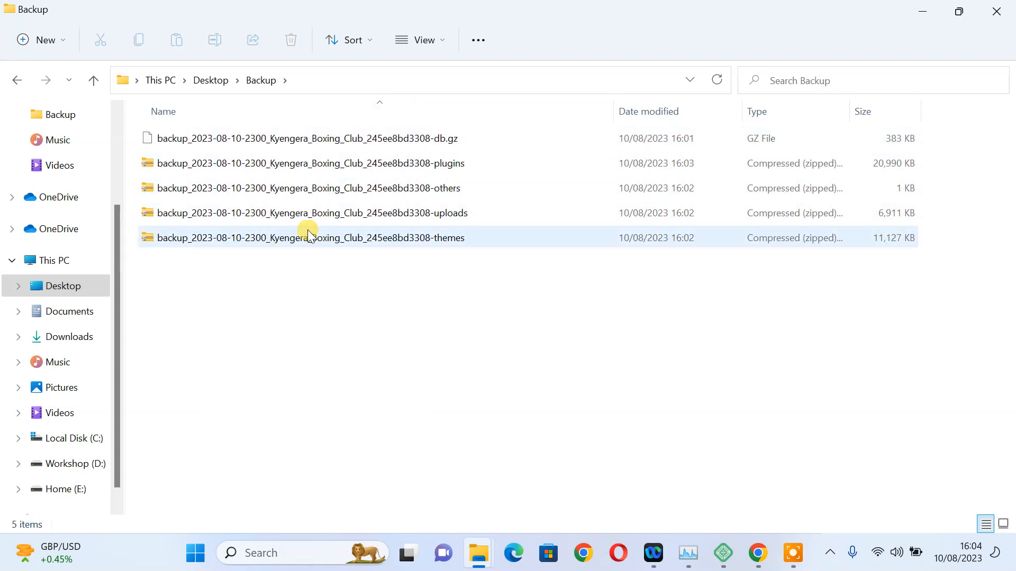
mouse_move(944, 53)
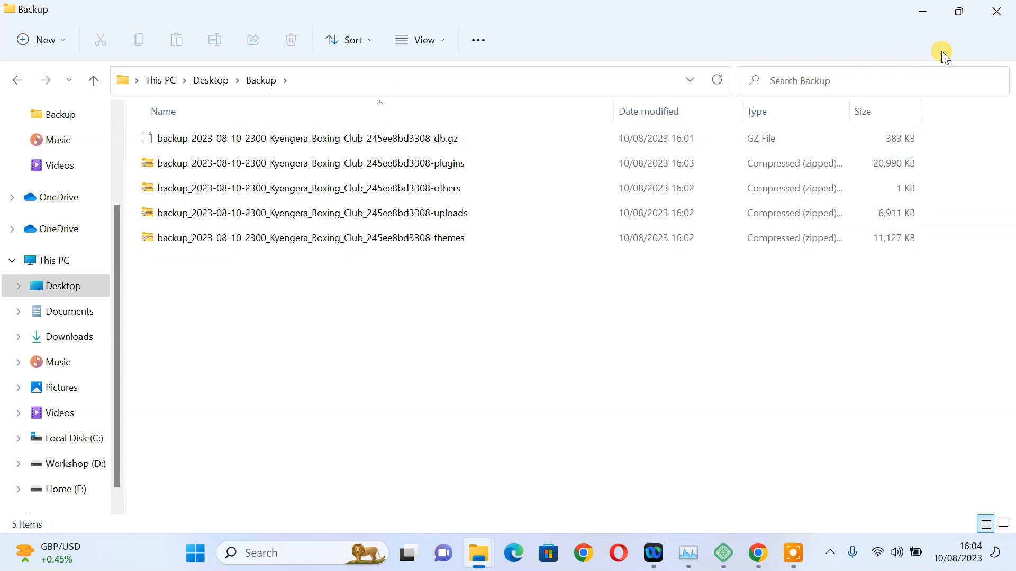
left_click(757, 552)
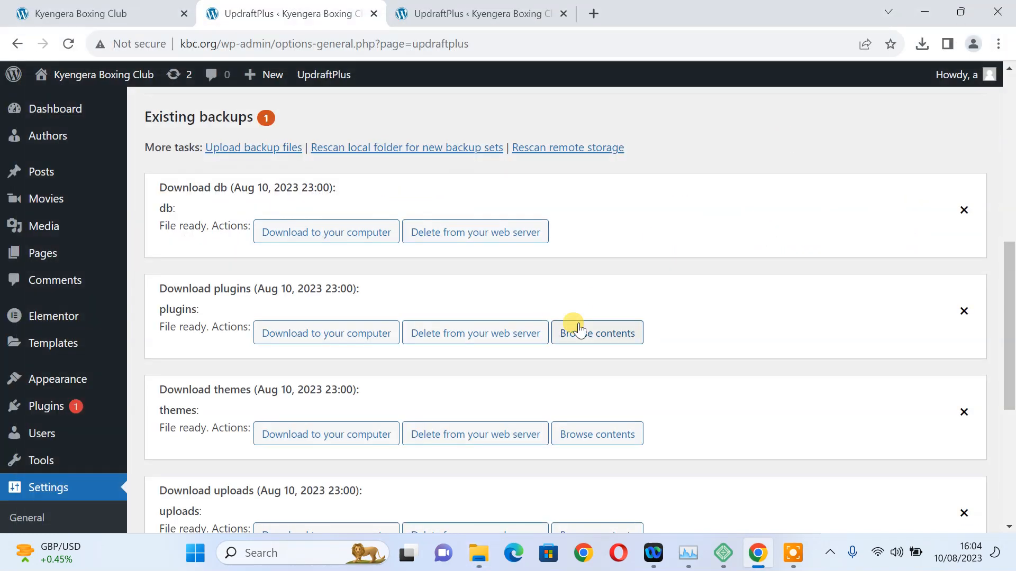
mouse_move(722, 287)
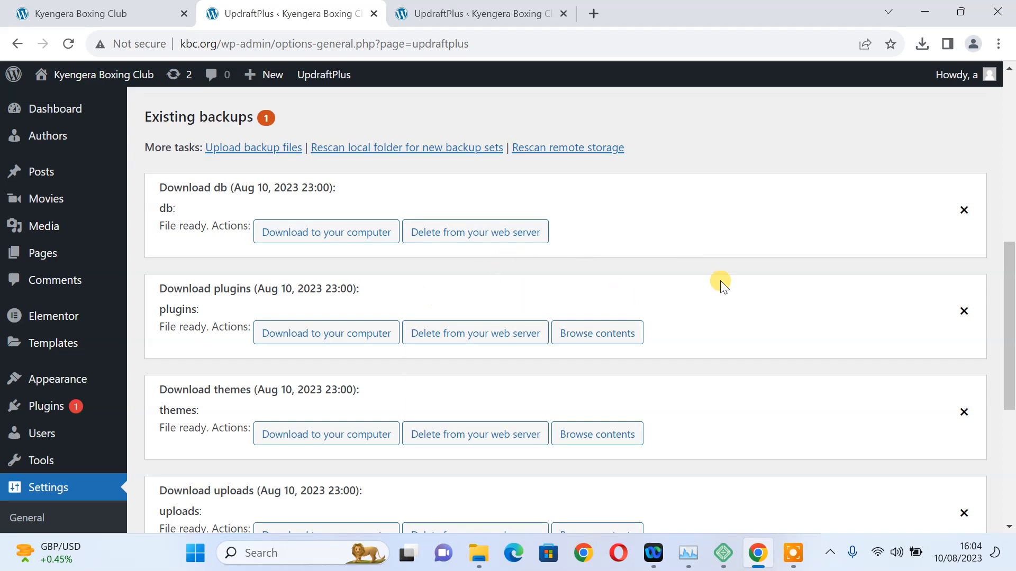
mouse_move(398, 134)
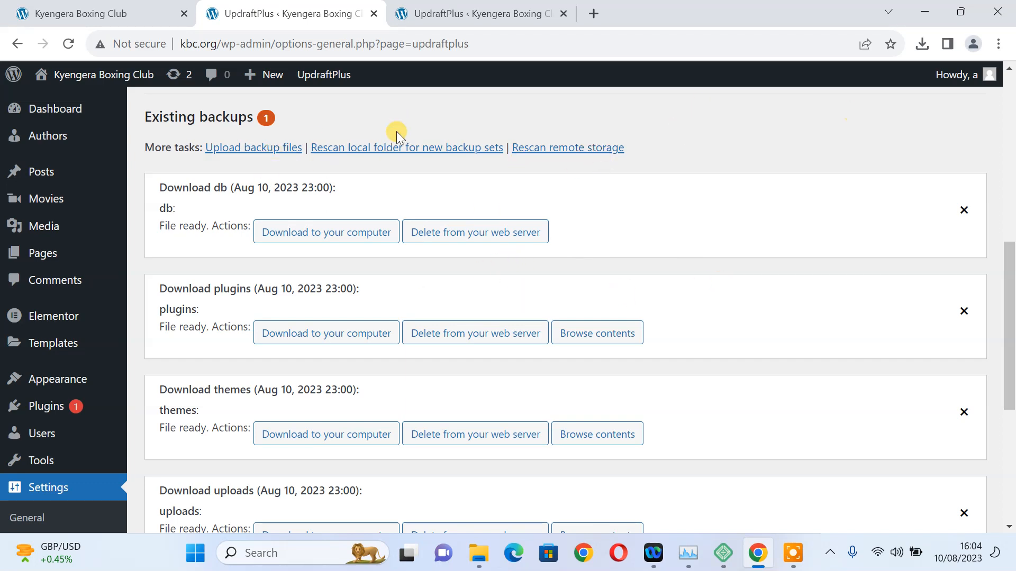
mouse_move(222, 181)
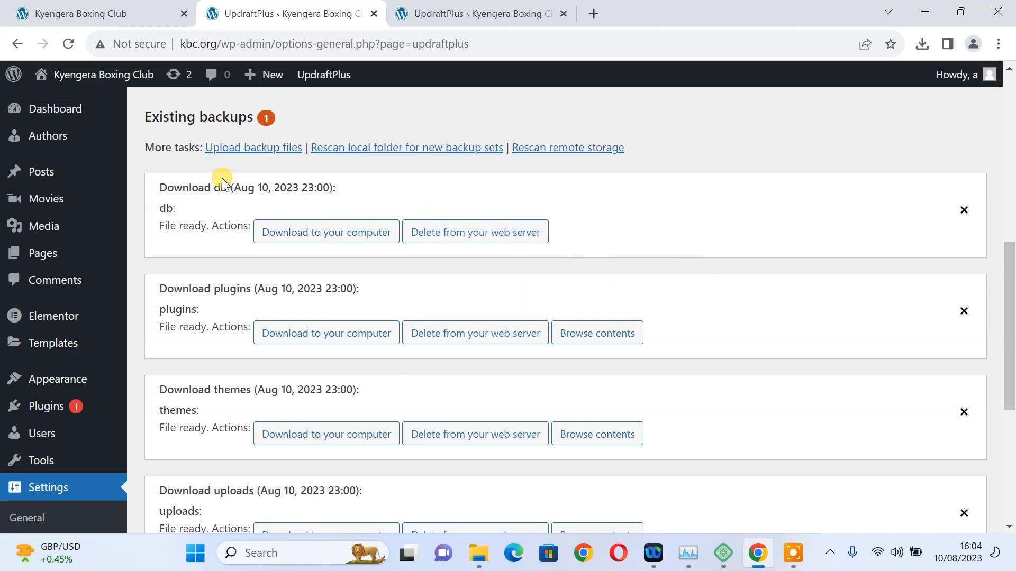
mouse_move(103, 75)
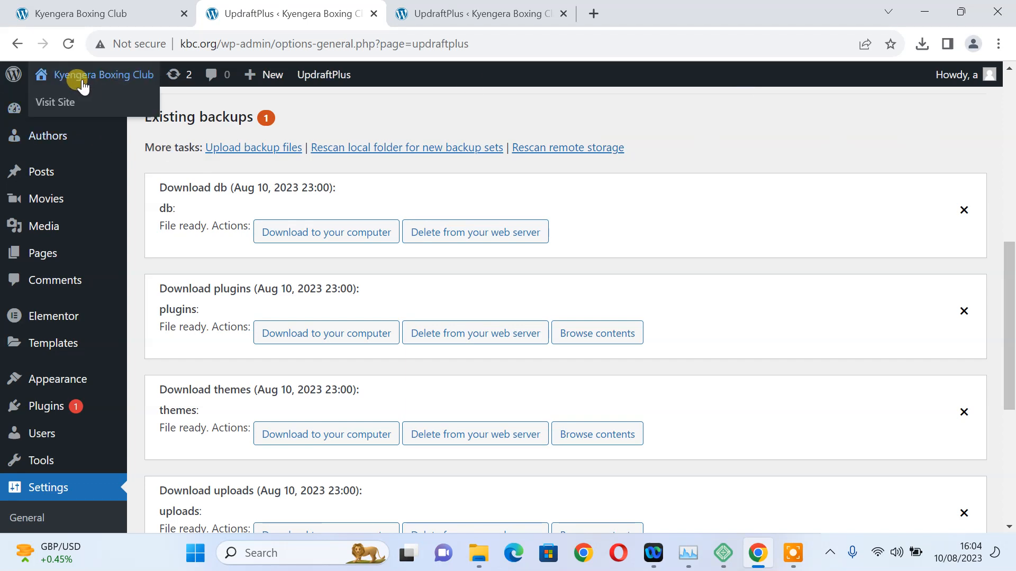
mouse_move(120, 91)
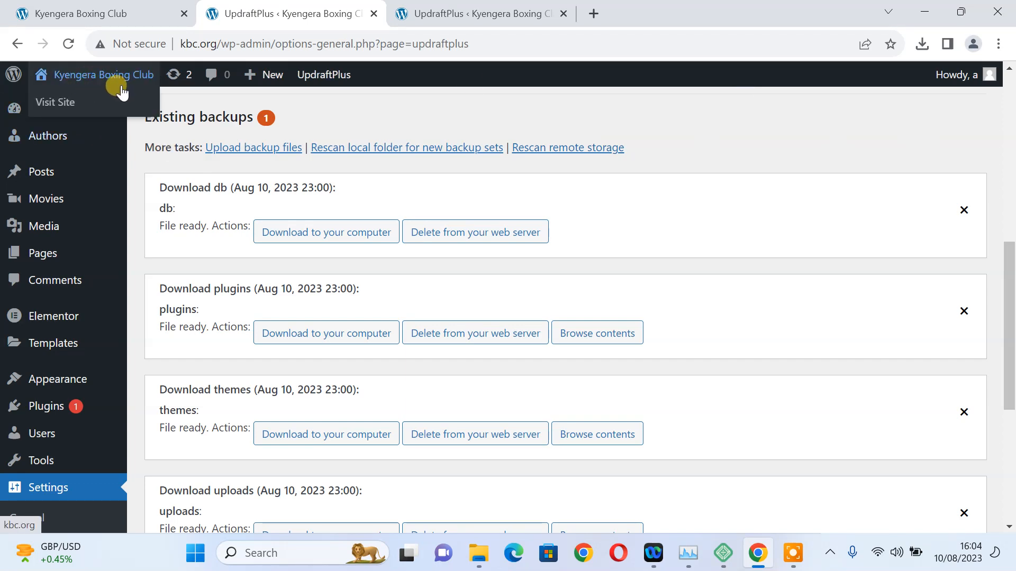
mouse_move(147, 165)
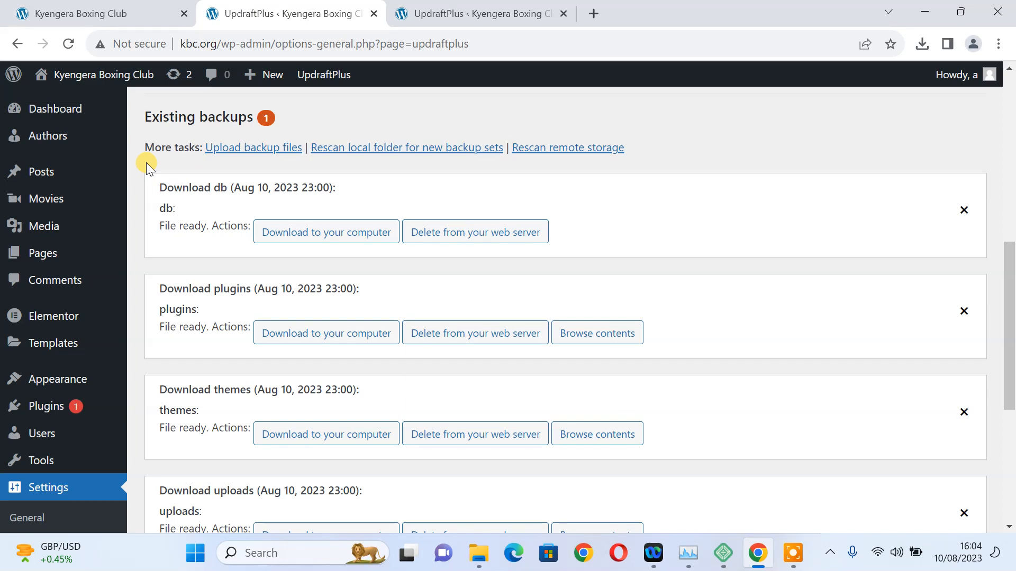
mouse_move(362, 122)
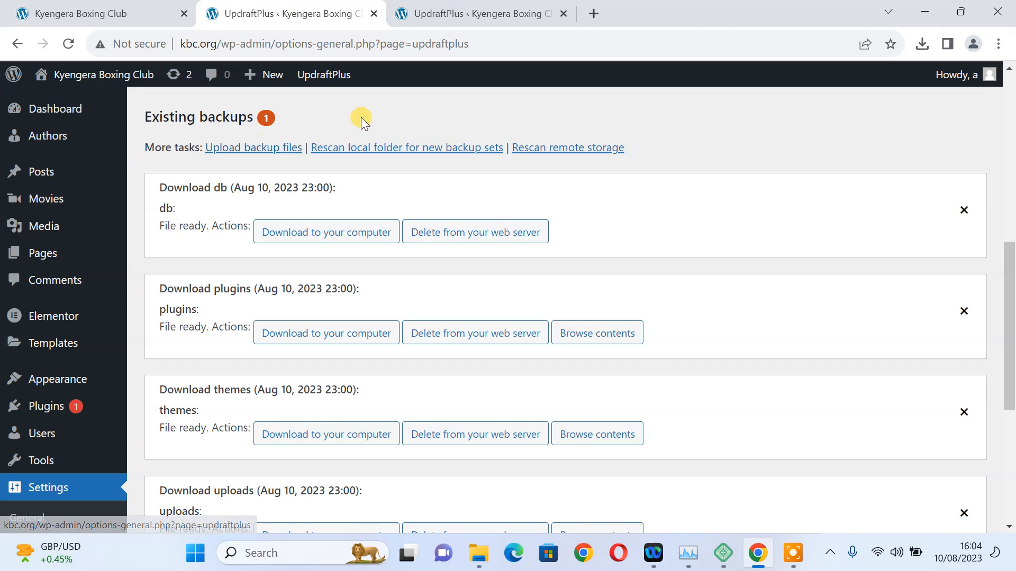
Switch to the live site's dashboard and go to its Installed Plugins list.
left_click(479, 13)
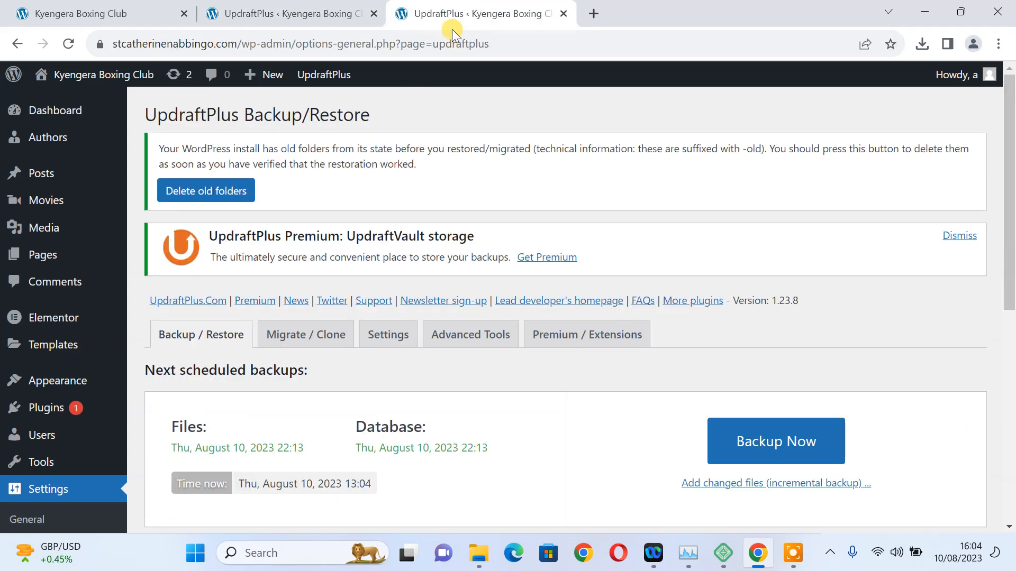
mouse_move(502, 43)
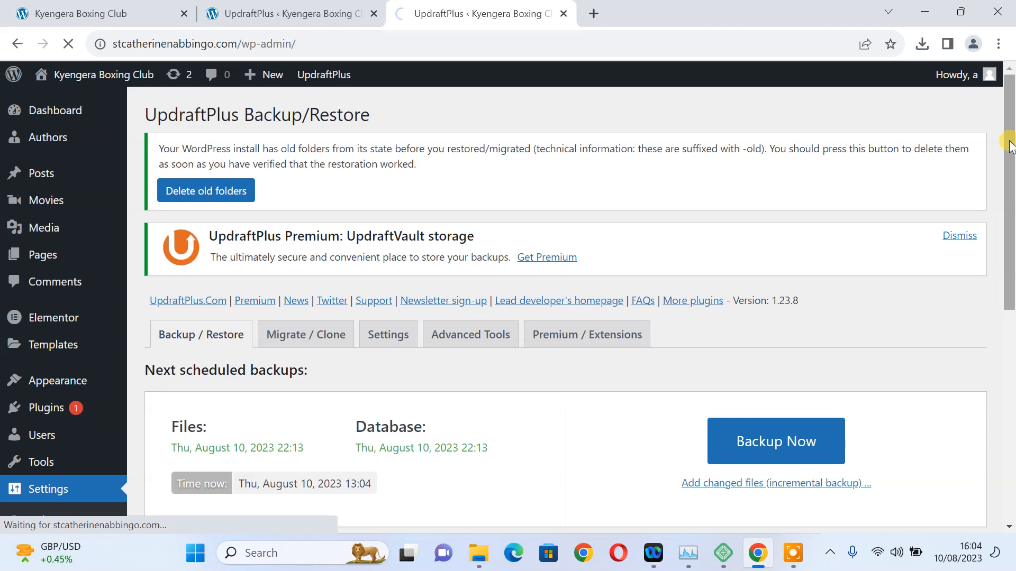
left_click(55, 110)
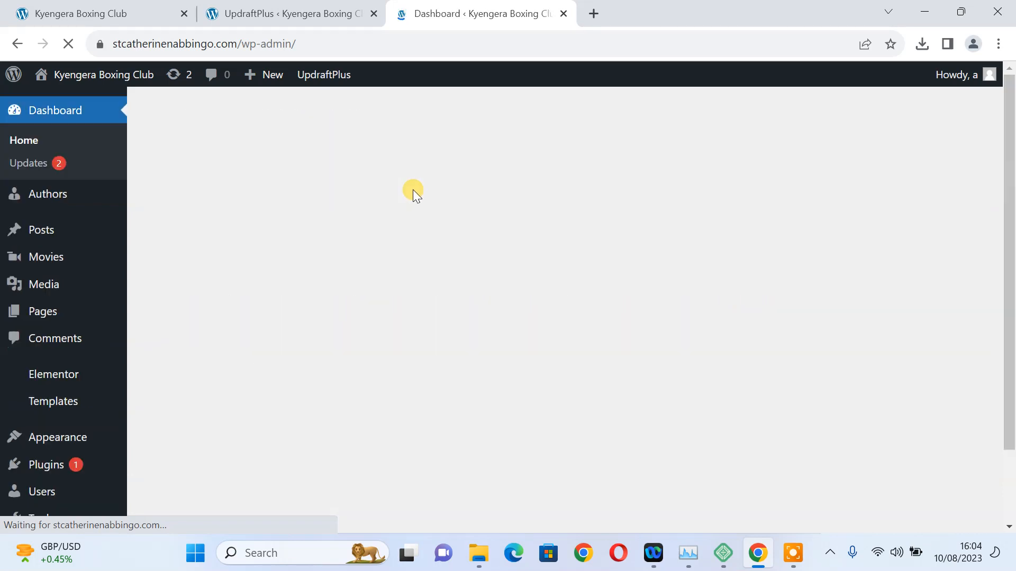
mouse_move(46, 465)
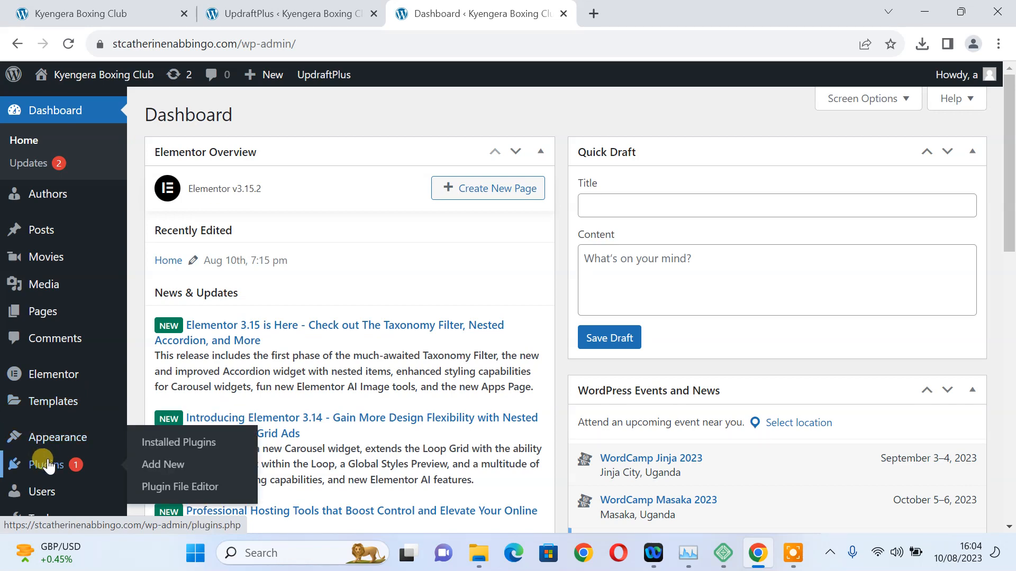
mouse_move(179, 442)
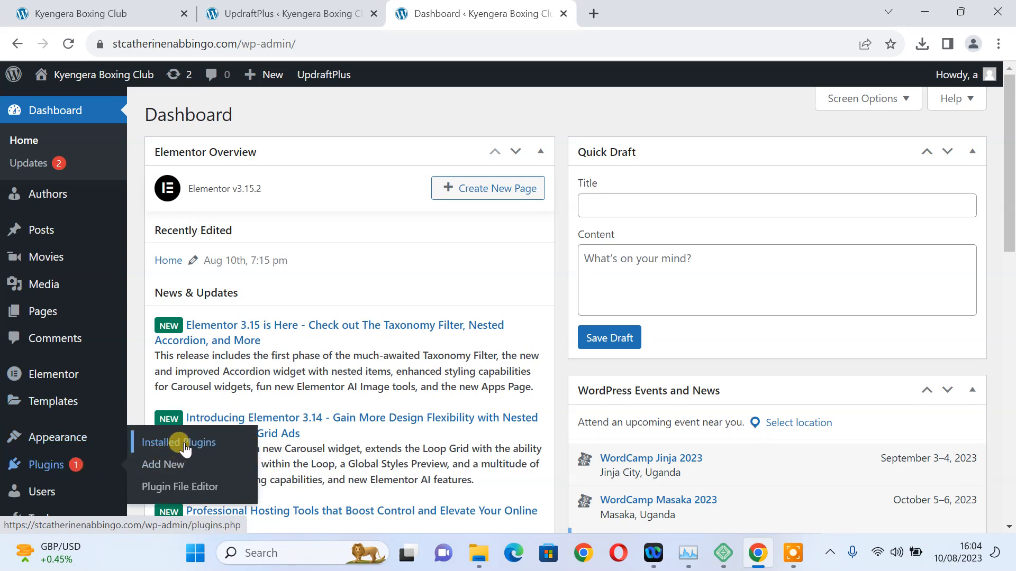
left_click(178, 442)
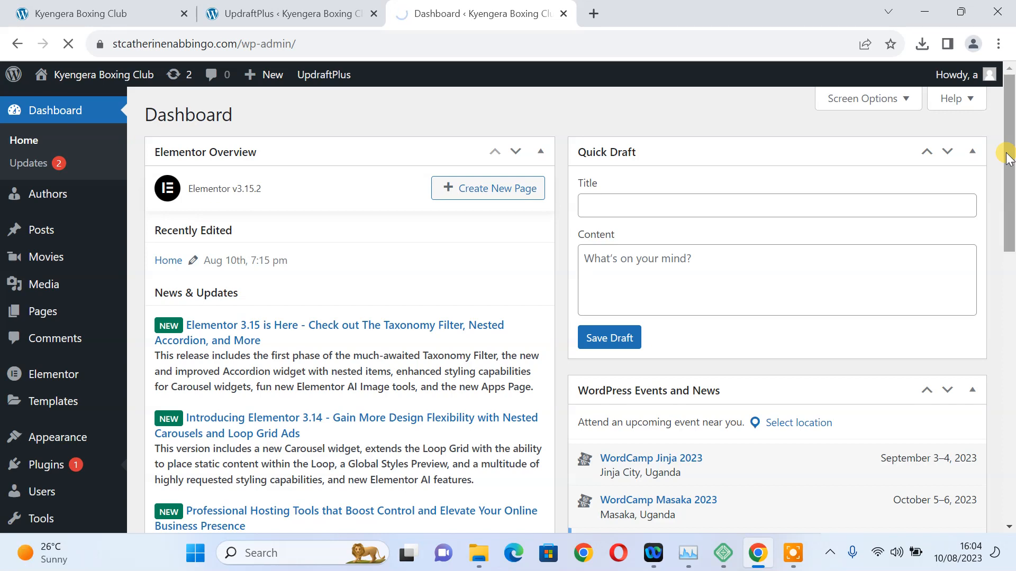
Scroll the live site's Plugins list to UpdraftPlus - Backup/Restore and go to its Settings.
left_click(43, 465)
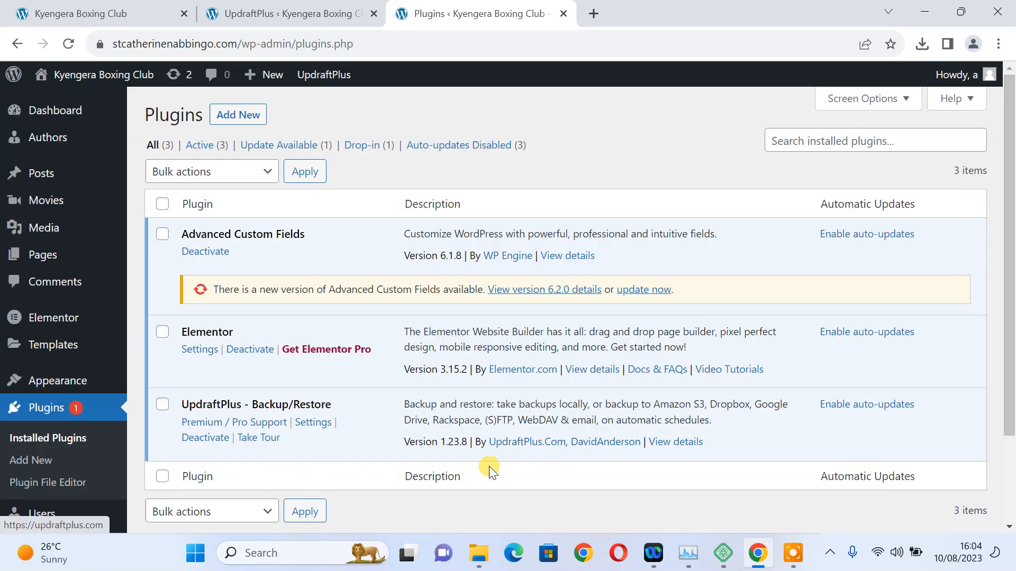
mouse_move(223, 404)
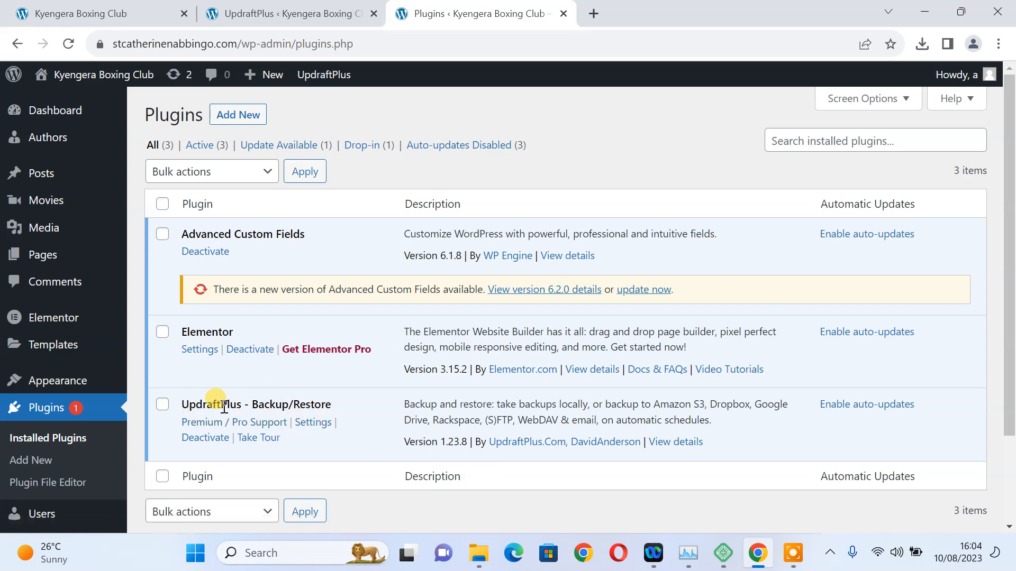
mouse_move(202, 405)
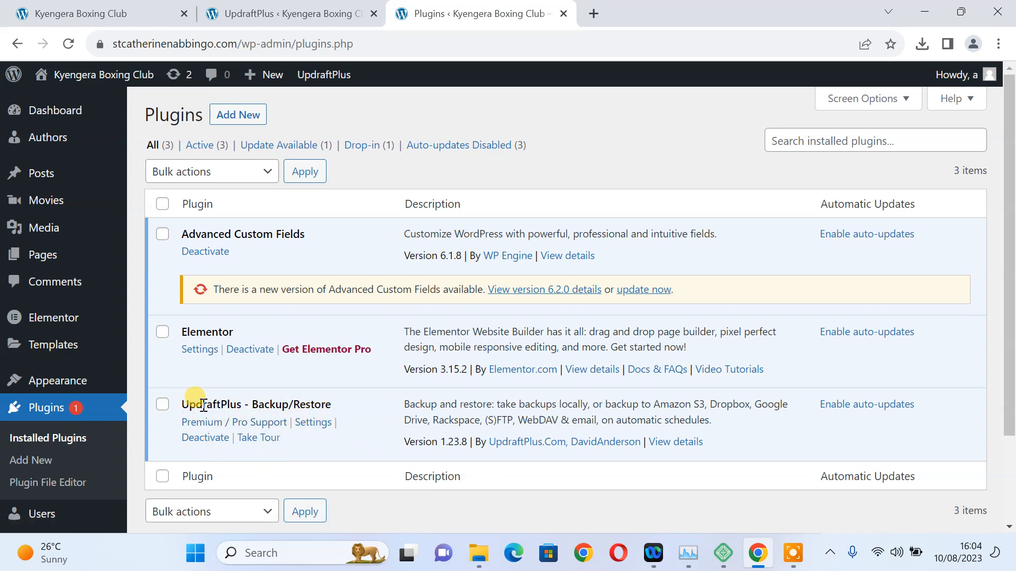
mouse_move(398, 393)
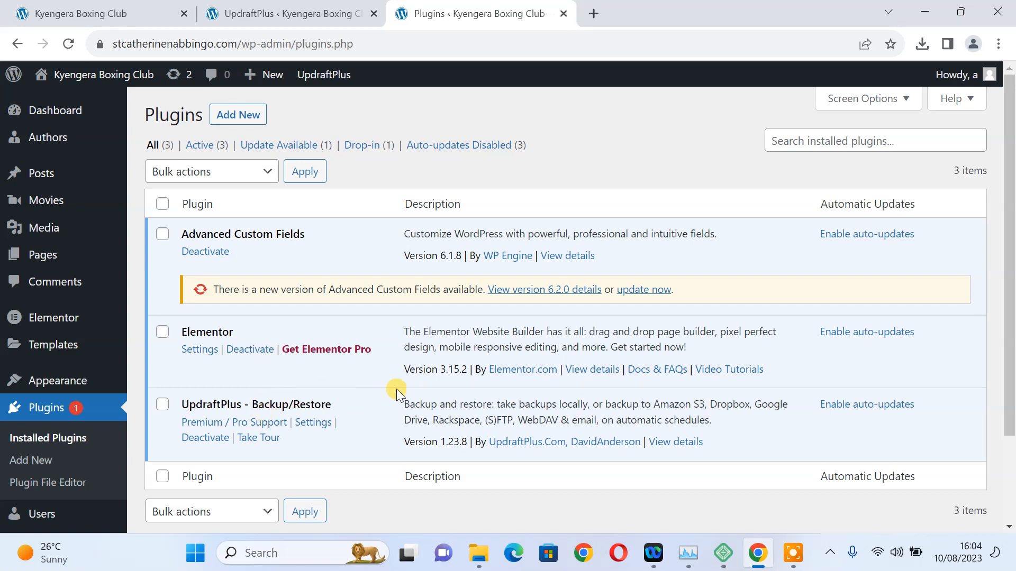
mouse_move(782, 375)
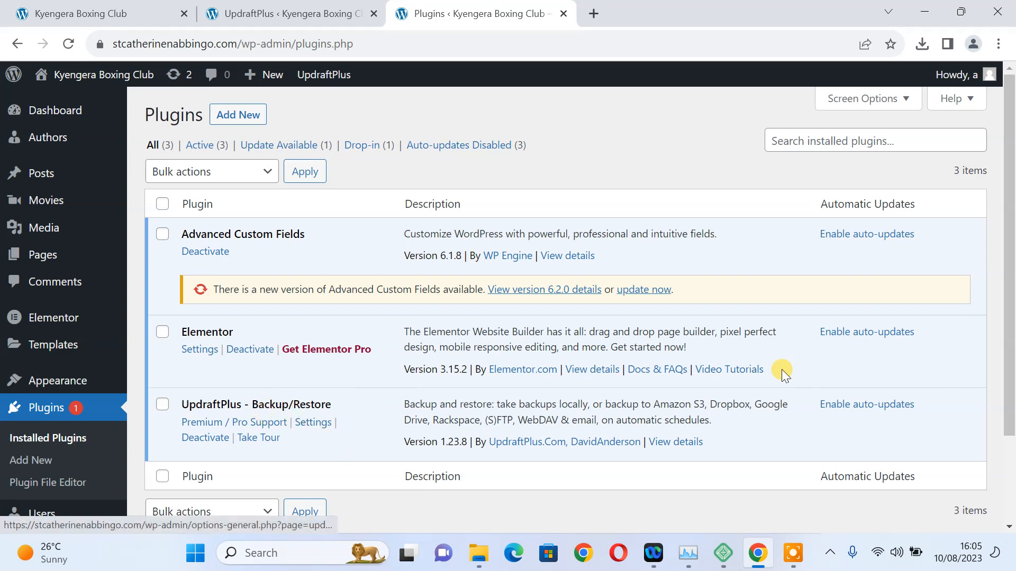
scroll("down", 3)
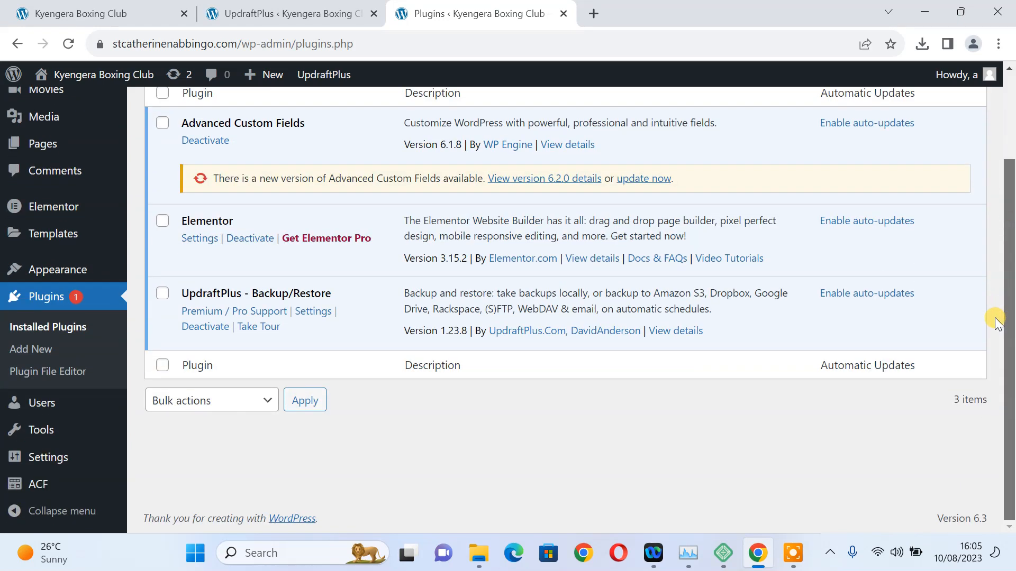
mouse_move(1001, 315)
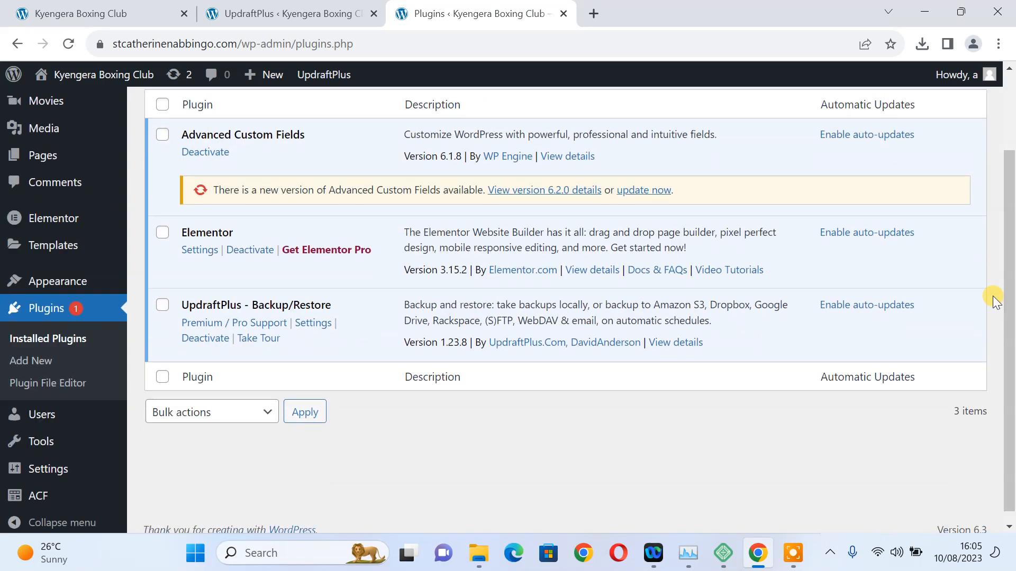
mouse_move(518, 482)
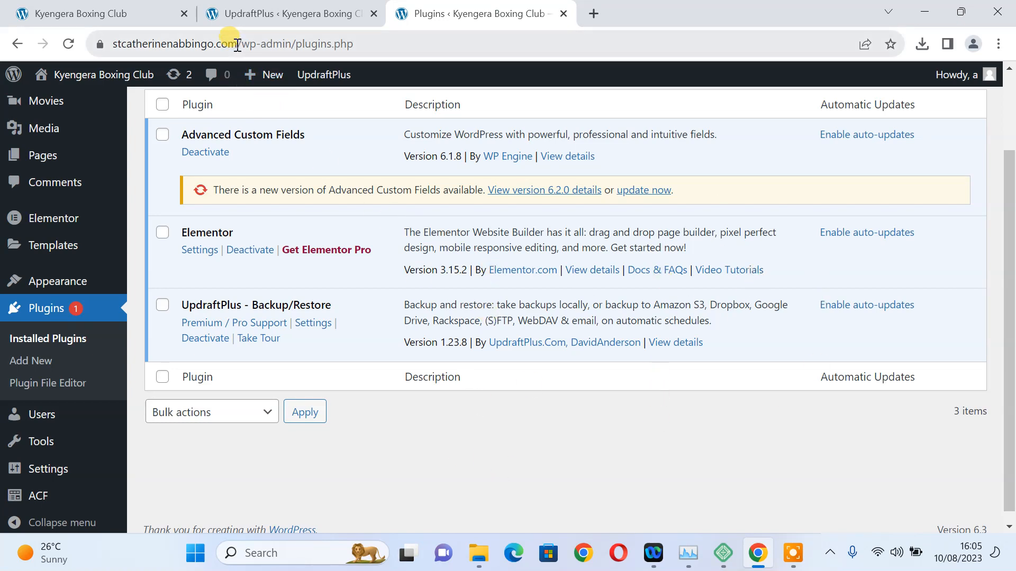
left_click(233, 43)
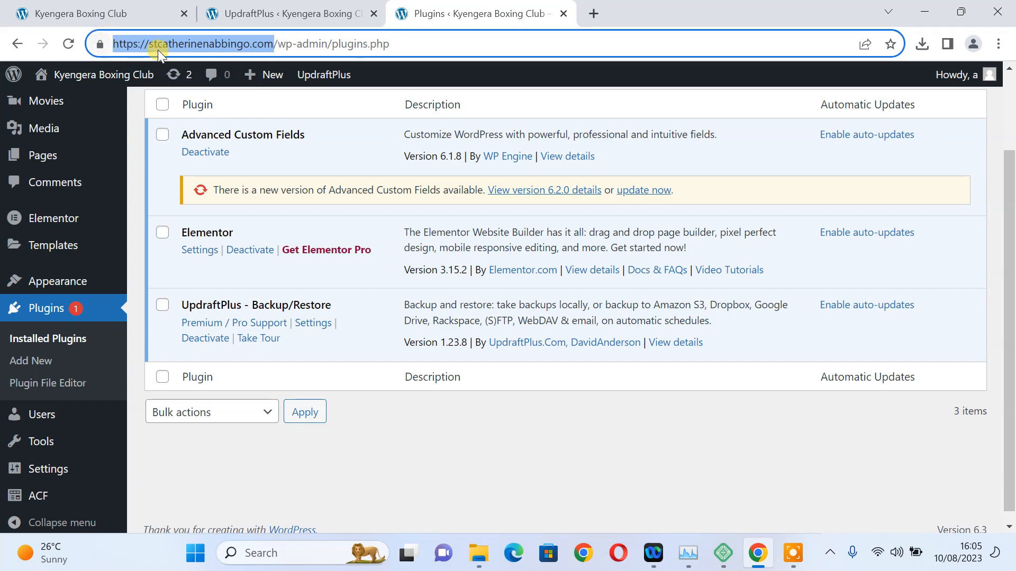
mouse_move(417, 511)
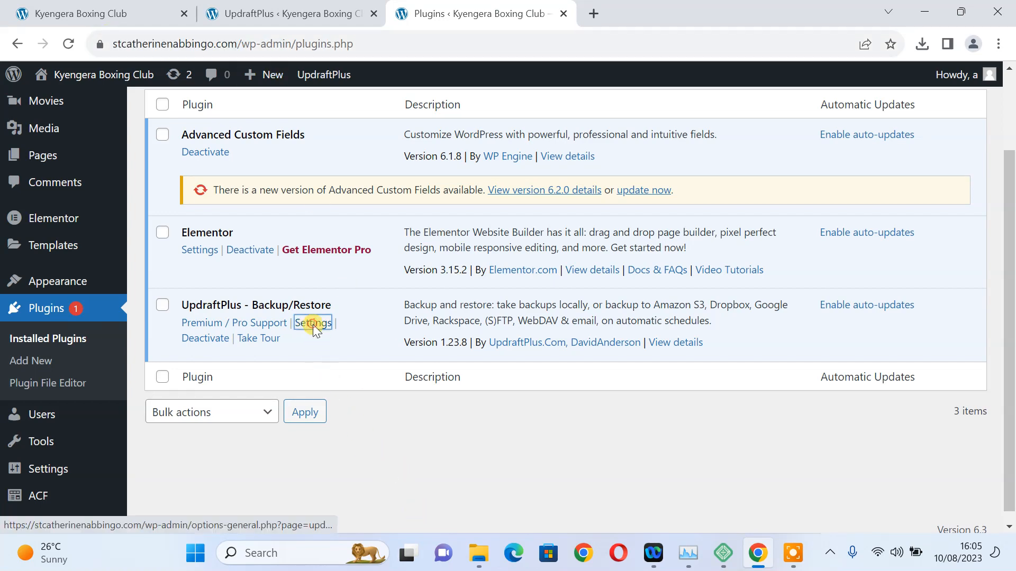
left_click(313, 323)
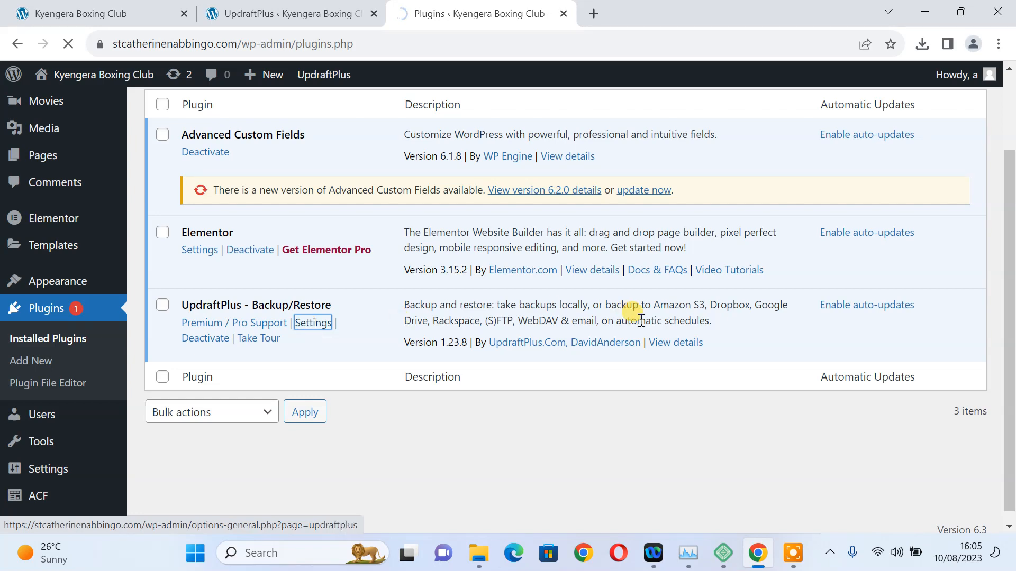
mouse_move(990, 199)
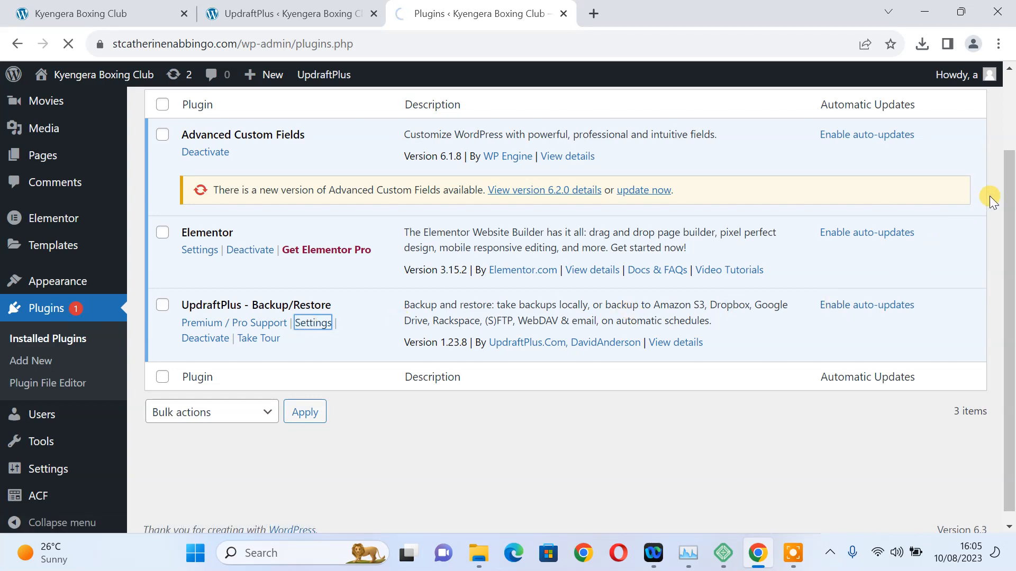
Load the UpdraftPlus Backups page and scroll to the Existing backups section showing none.
left_click(313, 323)
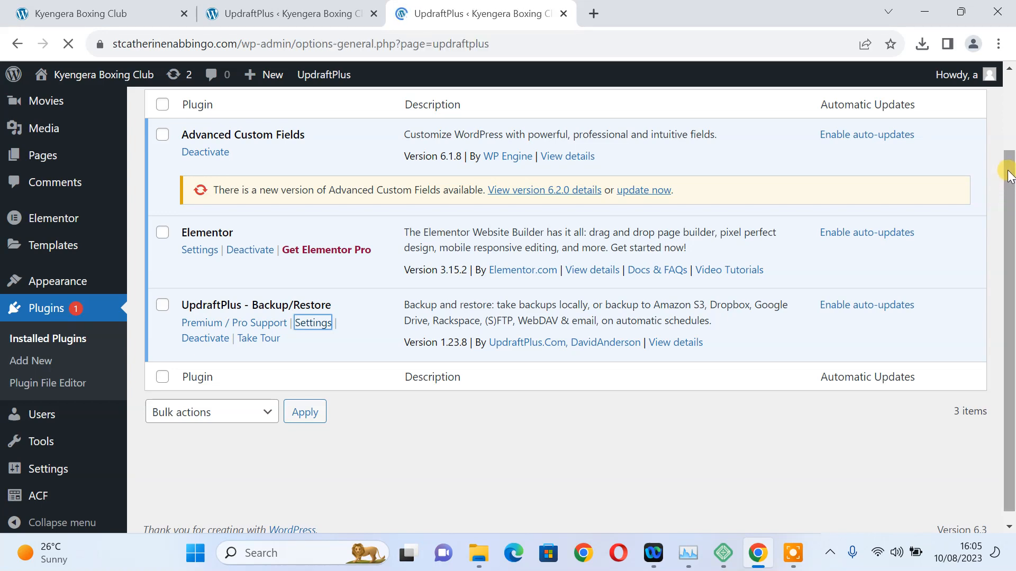
left_click(313, 323)
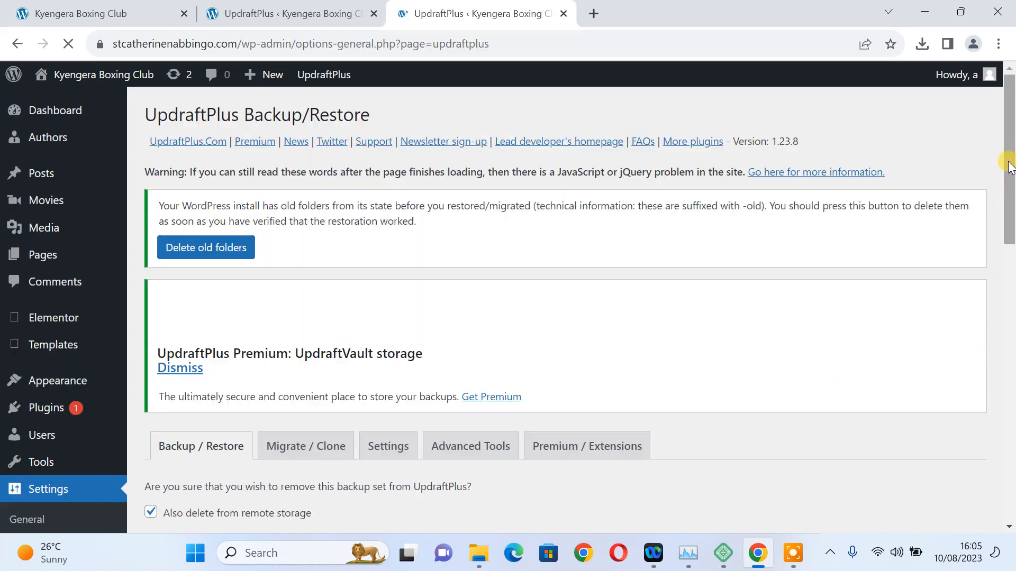
scroll("down", 3)
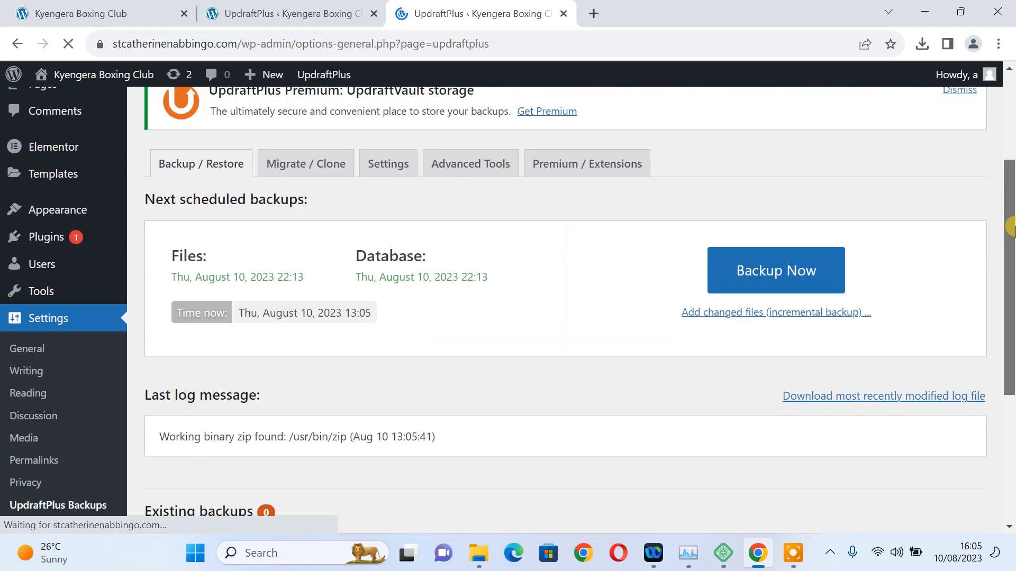
scroll("down", 3)
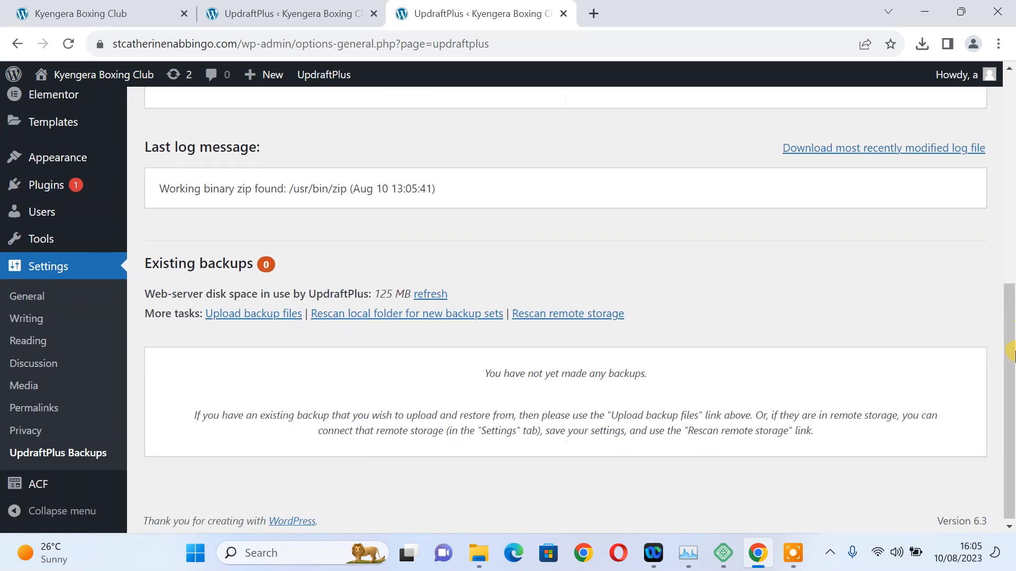
scroll("up", 3)
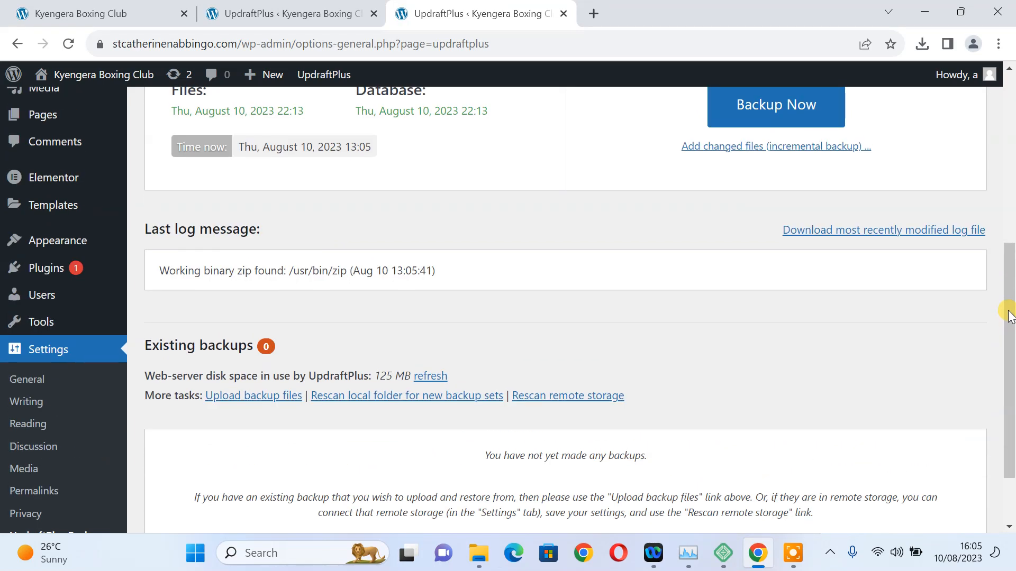
scroll("up", 3)
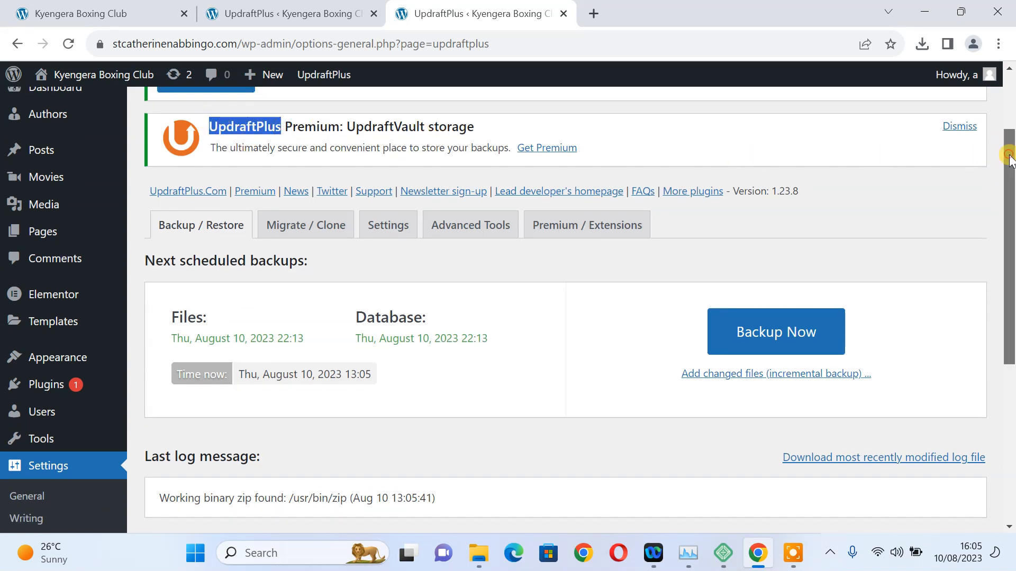
scroll("down", 3)
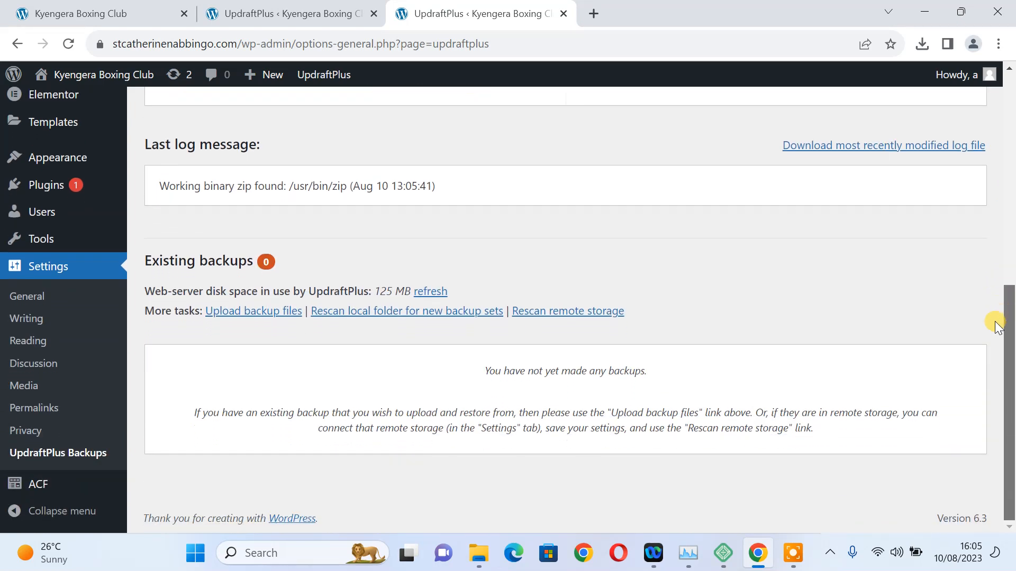
mouse_move(275, 318)
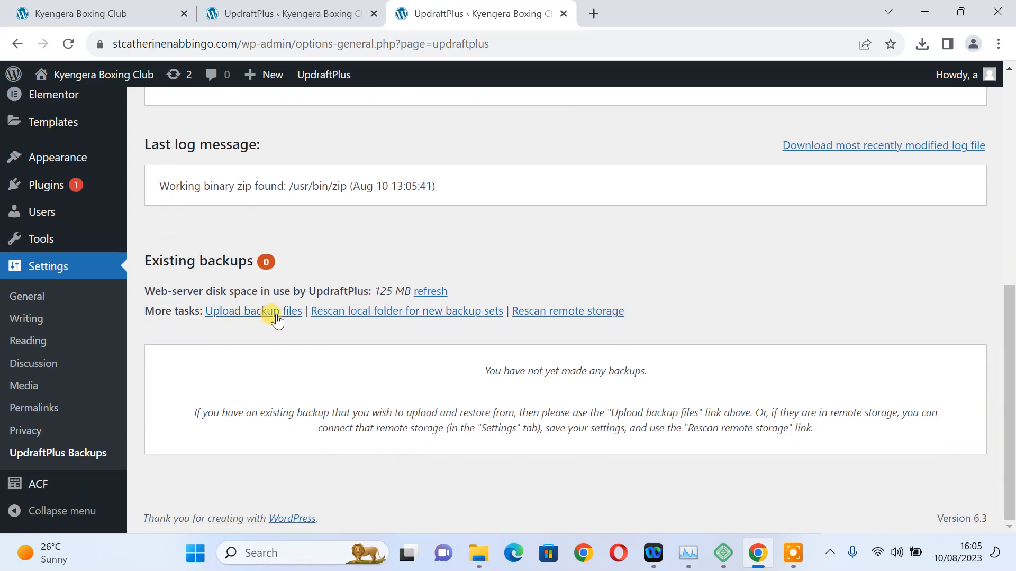
mouse_move(253, 311)
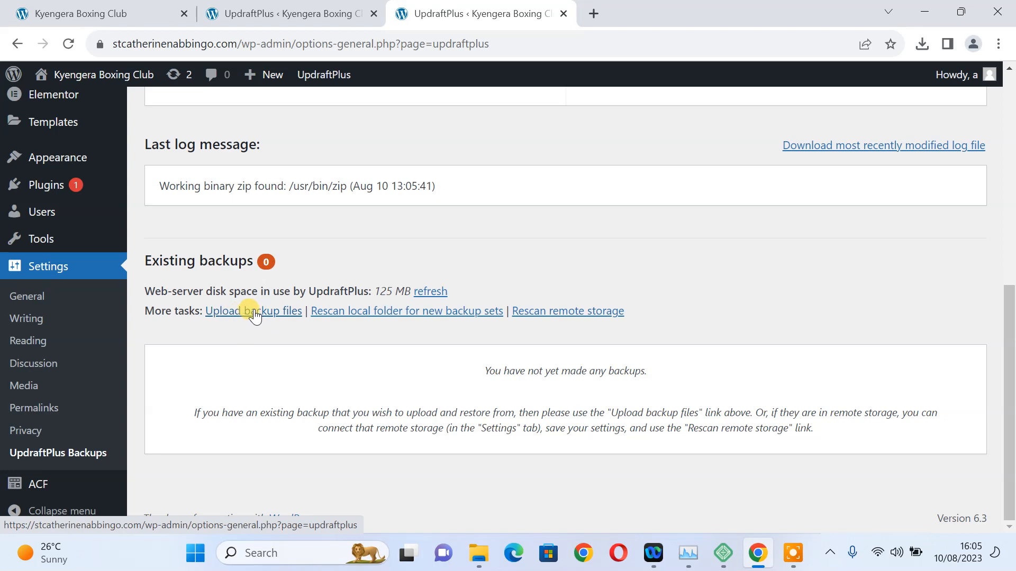
Reveal the 'Upload backup files' drop zone under Existing backups.
left_click(253, 311)
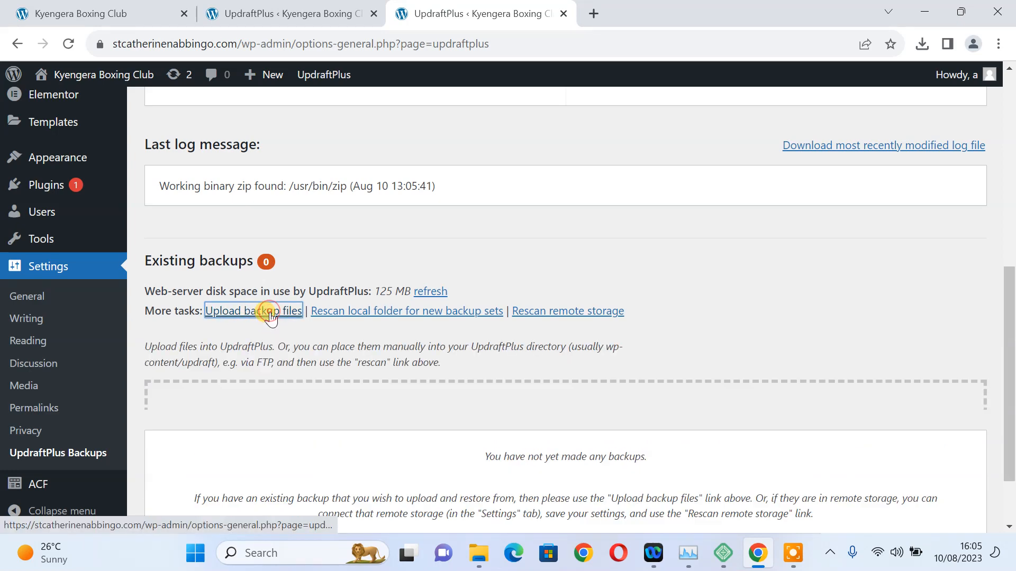
left_click(253, 311)
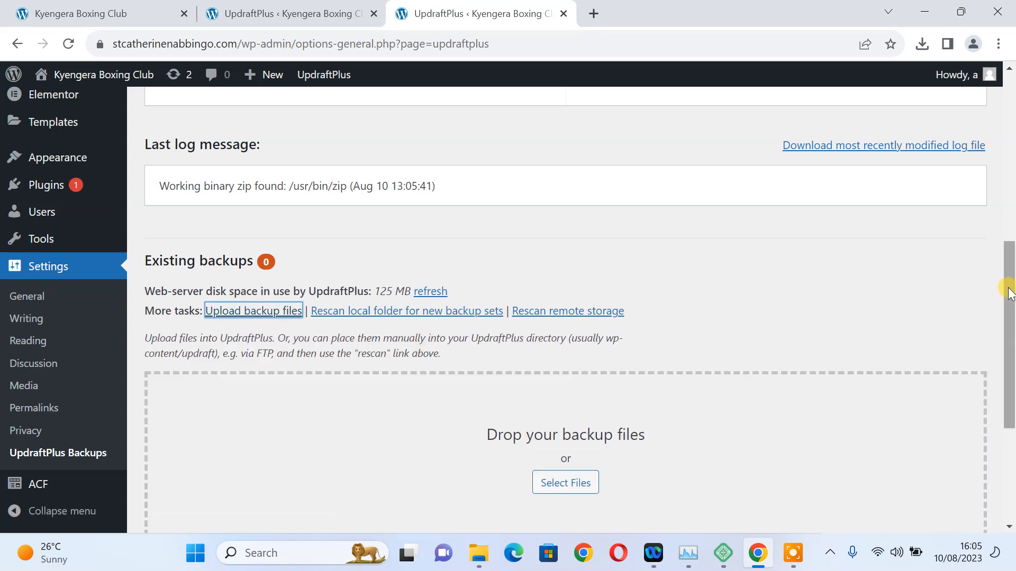
scroll("down", 3)
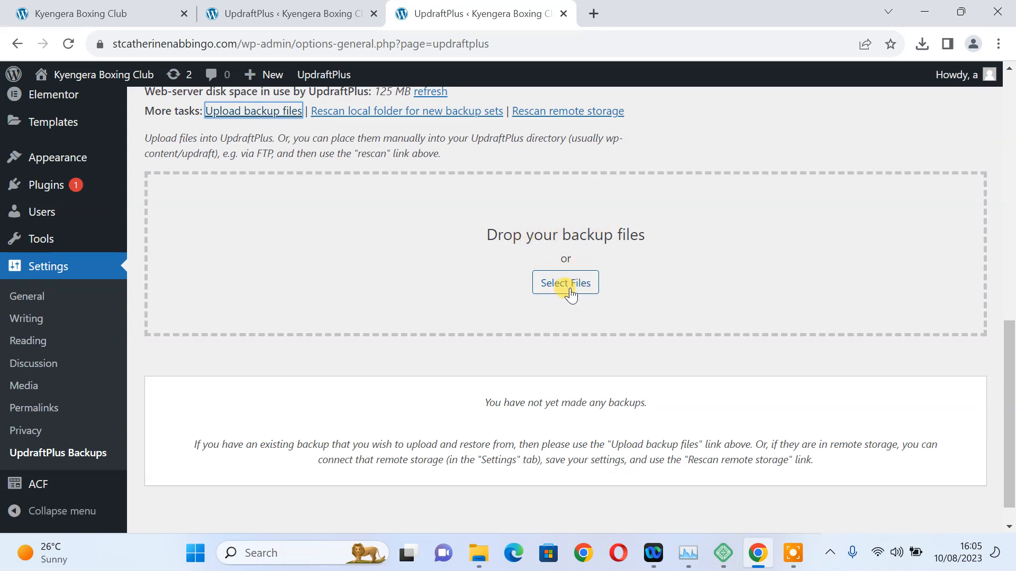
Select all five Kyengera Boxing Club backup files in the Desktop Backup folder.
left_click(565, 283)
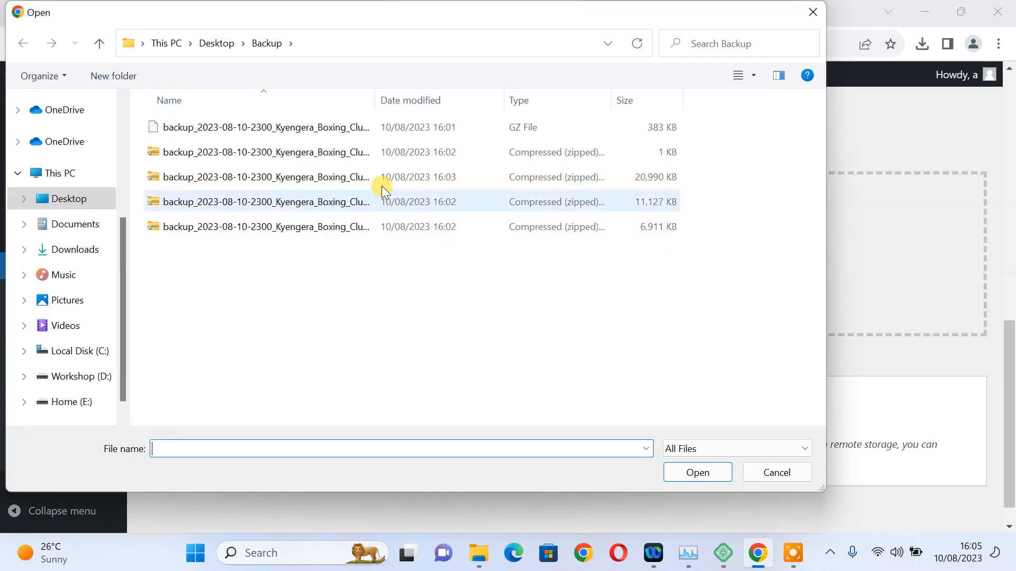
left_click(264, 127)
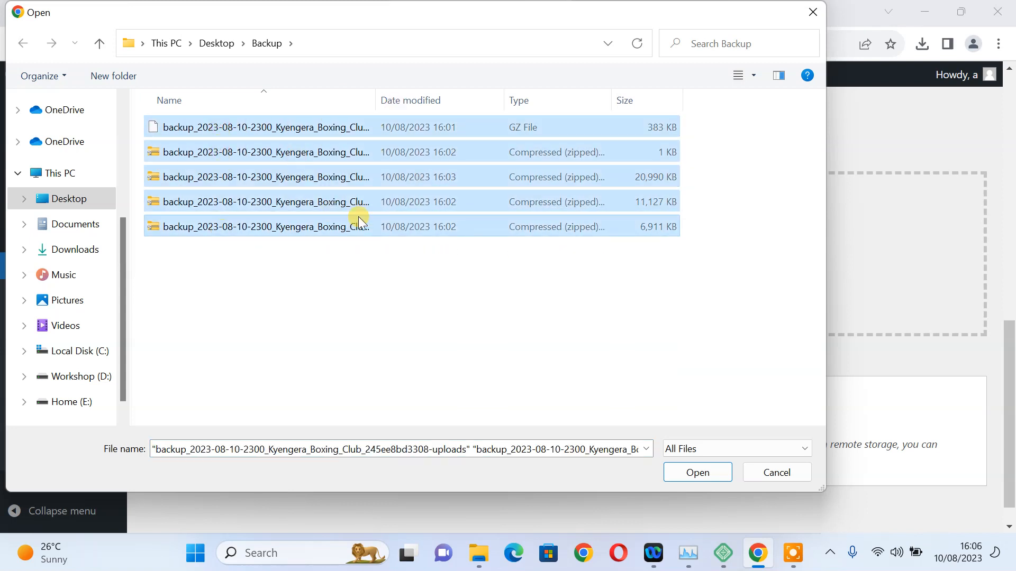
mouse_move(306, 227)
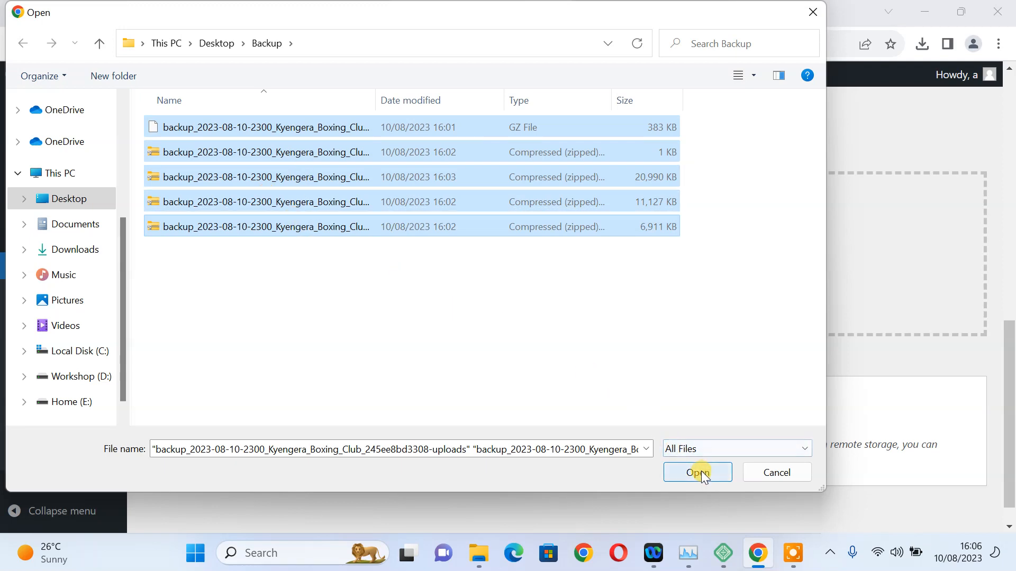
Start uploading the five files so the Aug 10, 2023 backup set appears in the list.
left_click(697, 472)
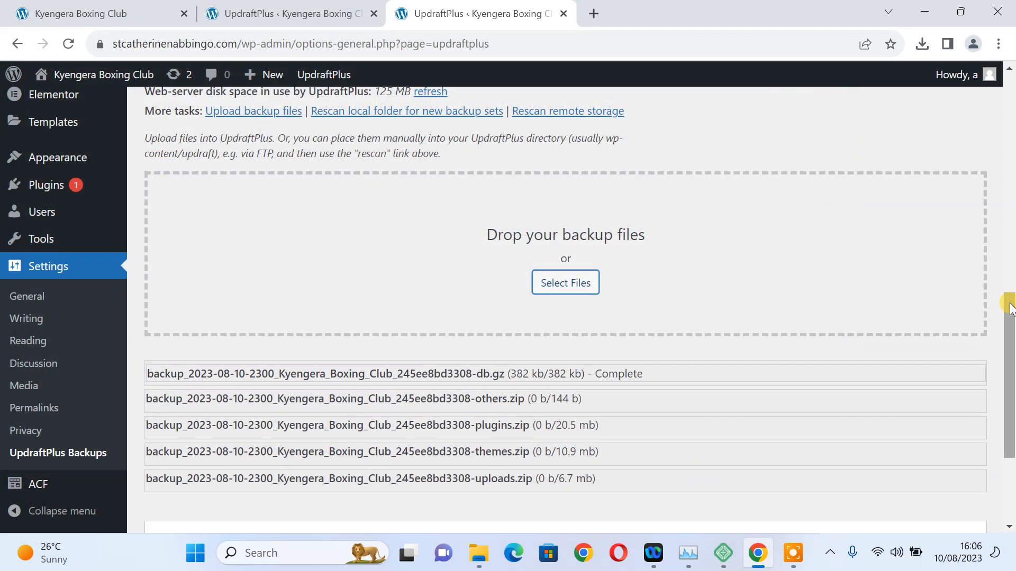
scroll("down", 3)
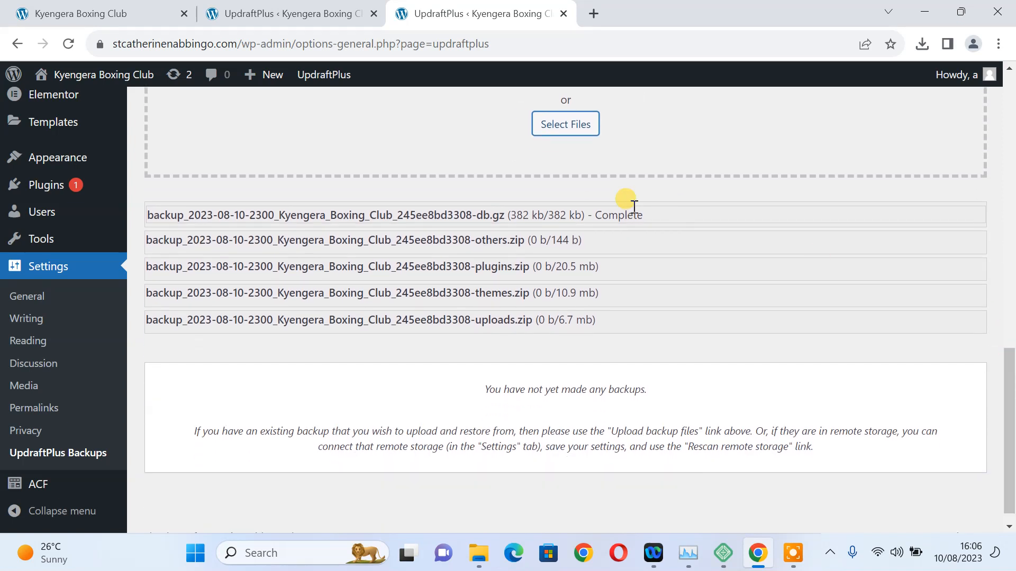
mouse_move(251, 227)
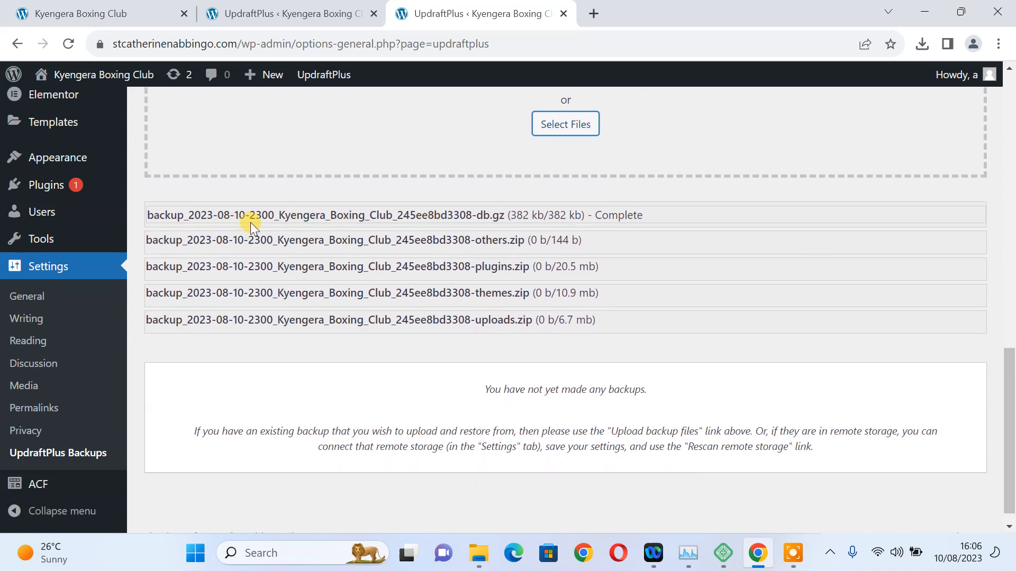
mouse_move(418, 319)
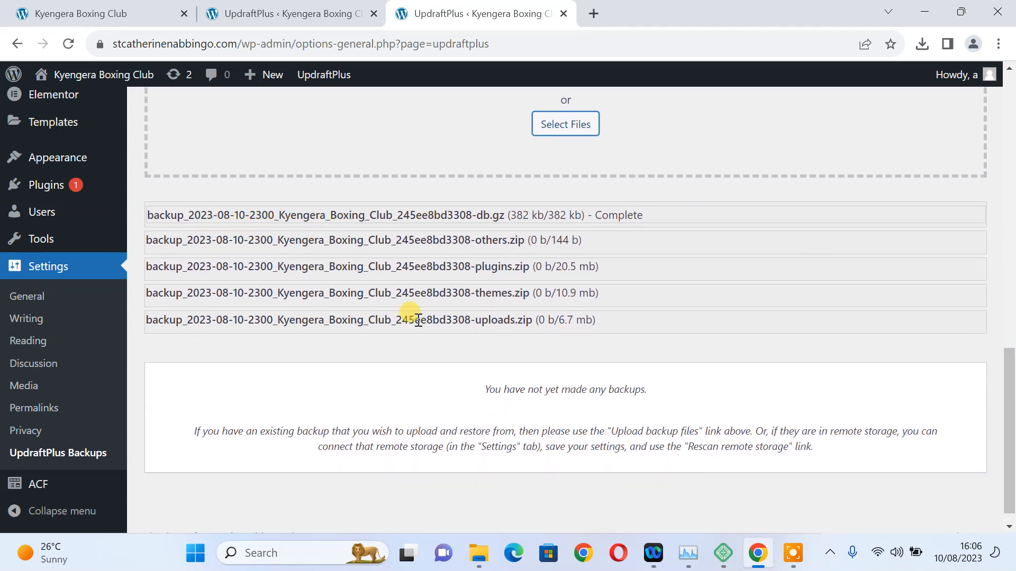
mouse_move(305, 233)
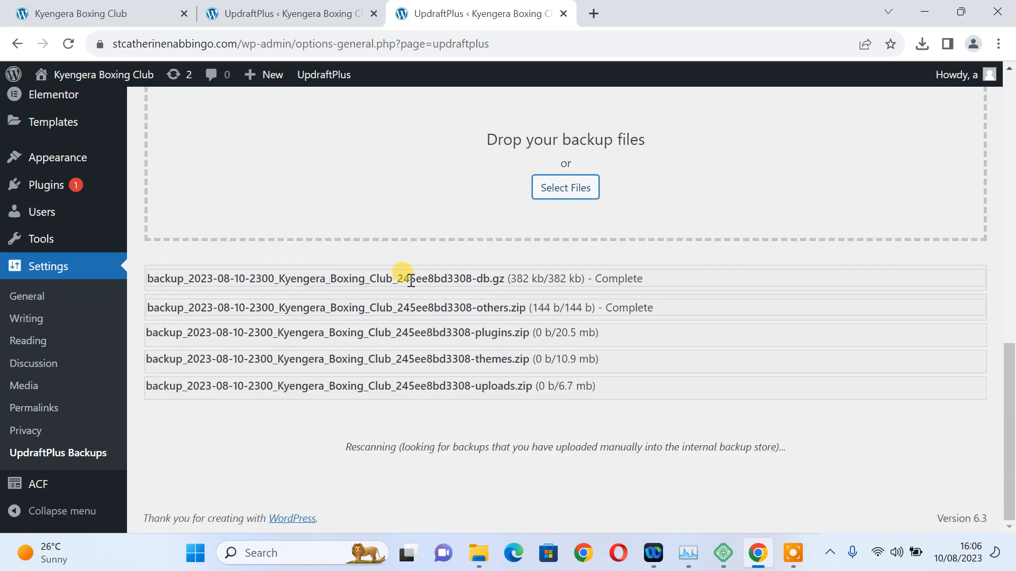
mouse_move(483, 279)
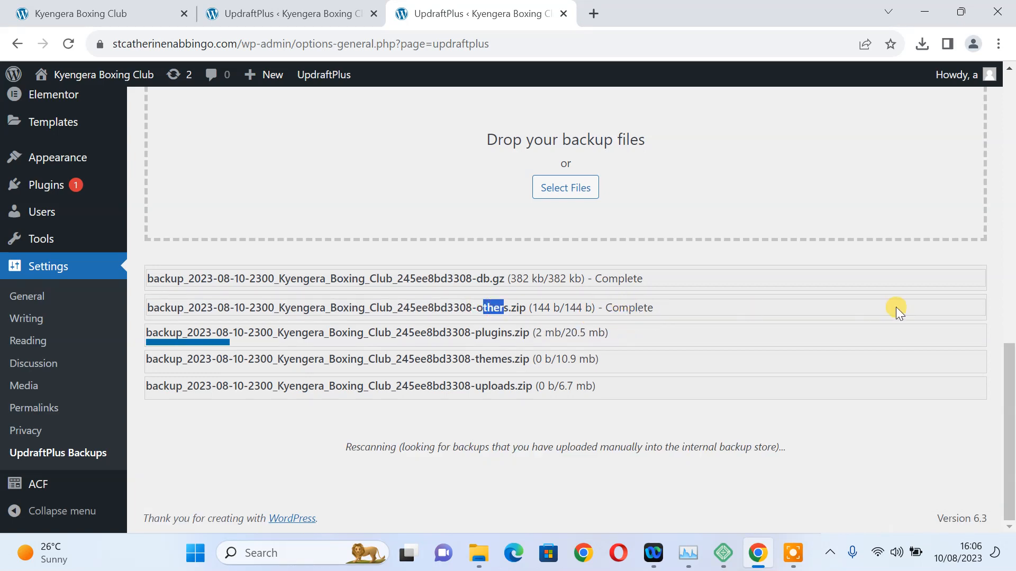
mouse_move(1008, 382)
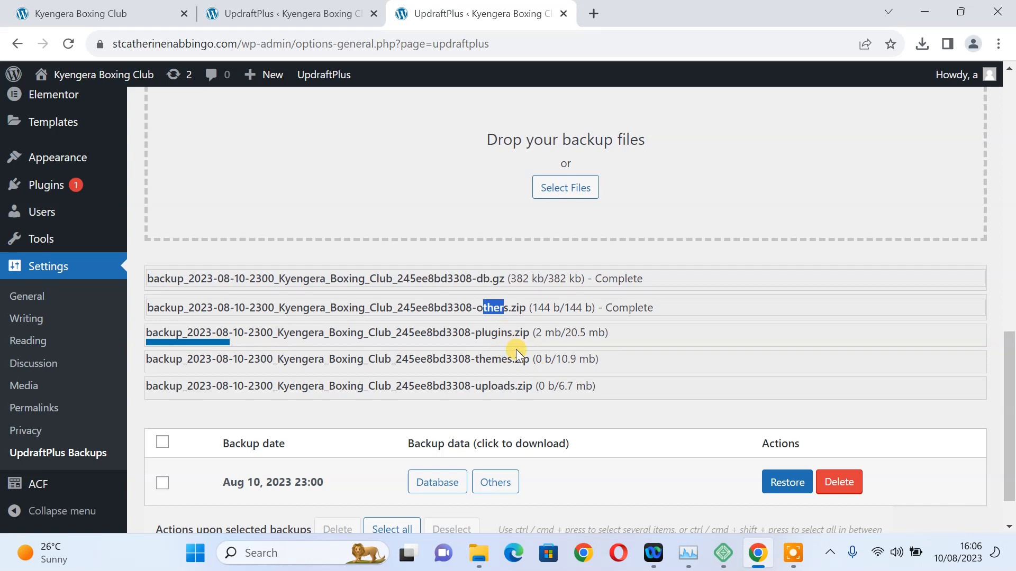
mouse_move(940, 311)
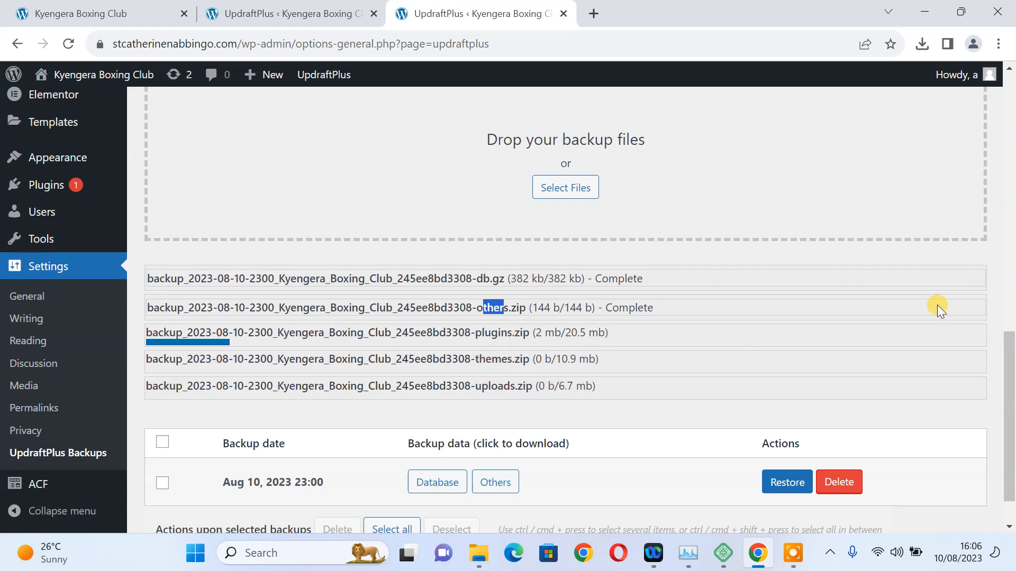
scroll("down", 3)
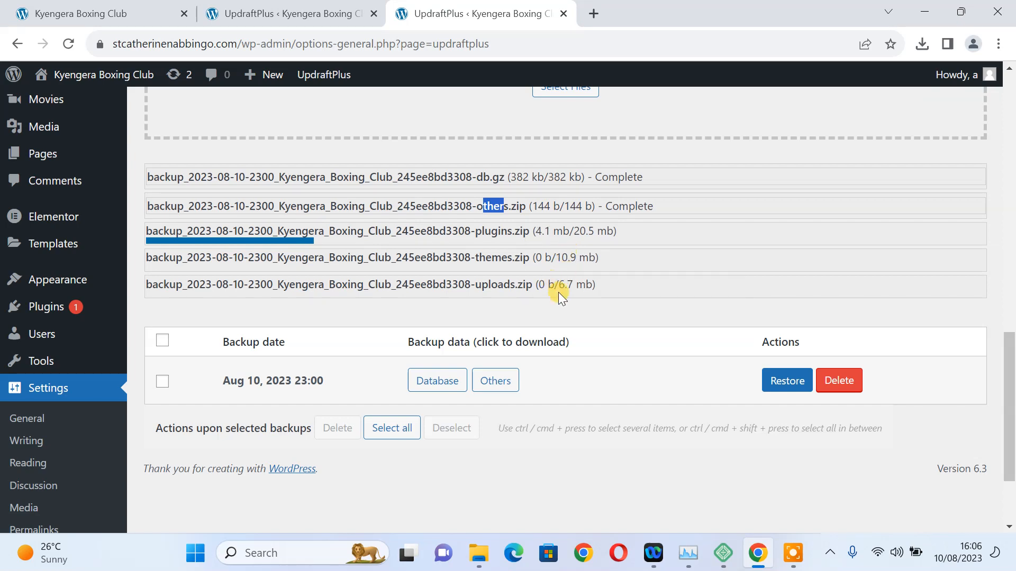
mouse_move(577, 237)
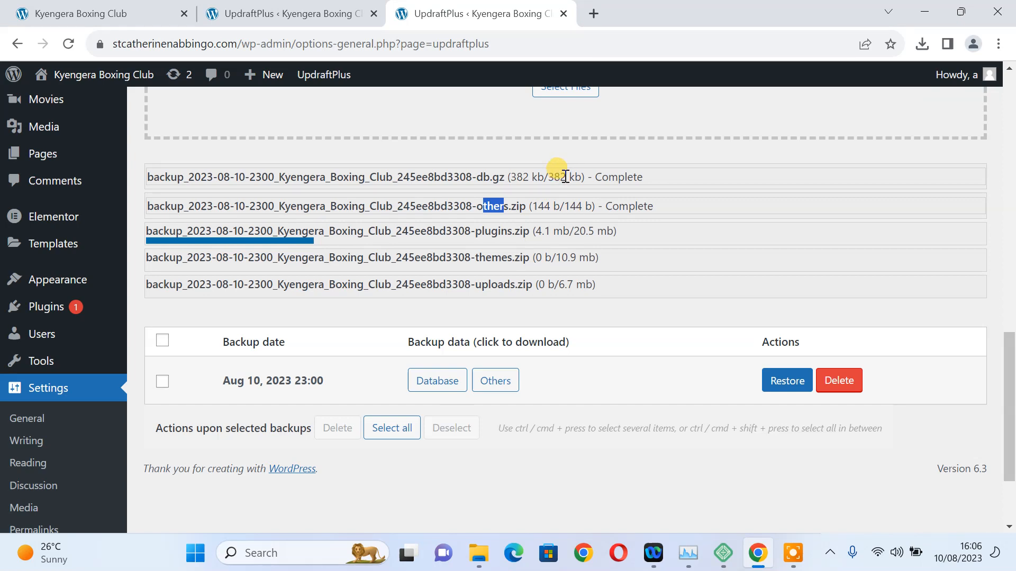
mouse_move(964, 358)
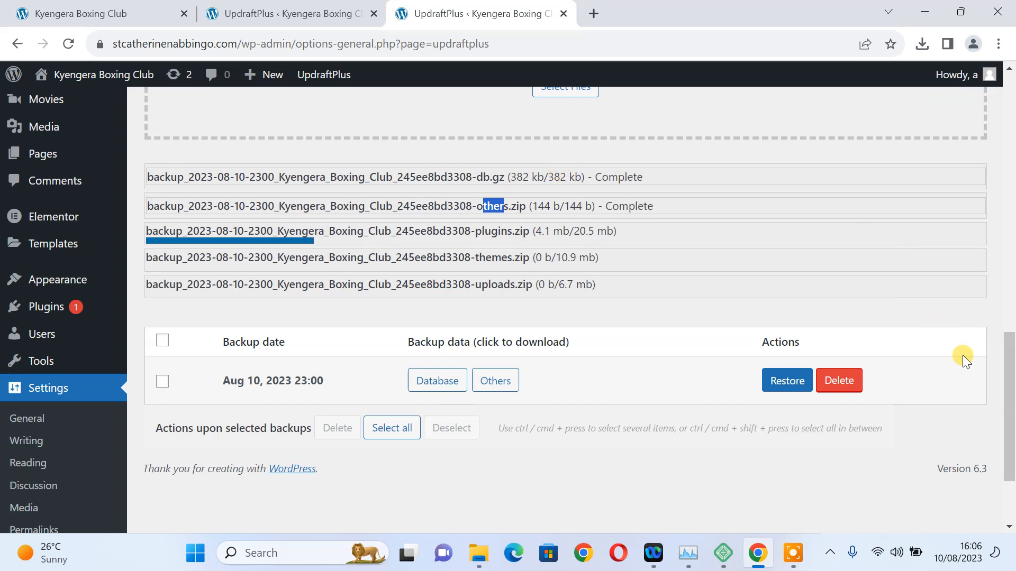
mouse_move(991, 380)
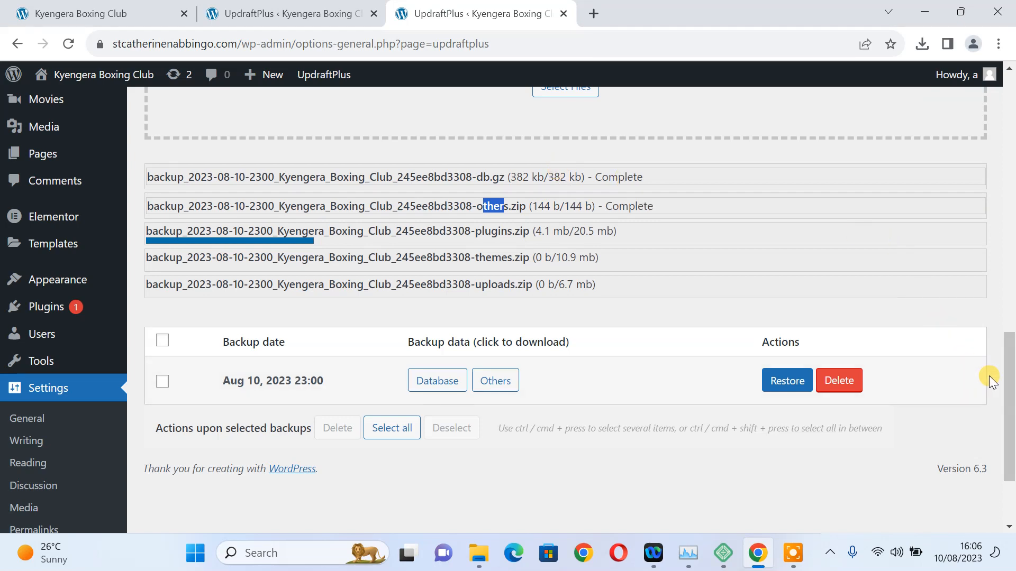
mouse_move(797, 332)
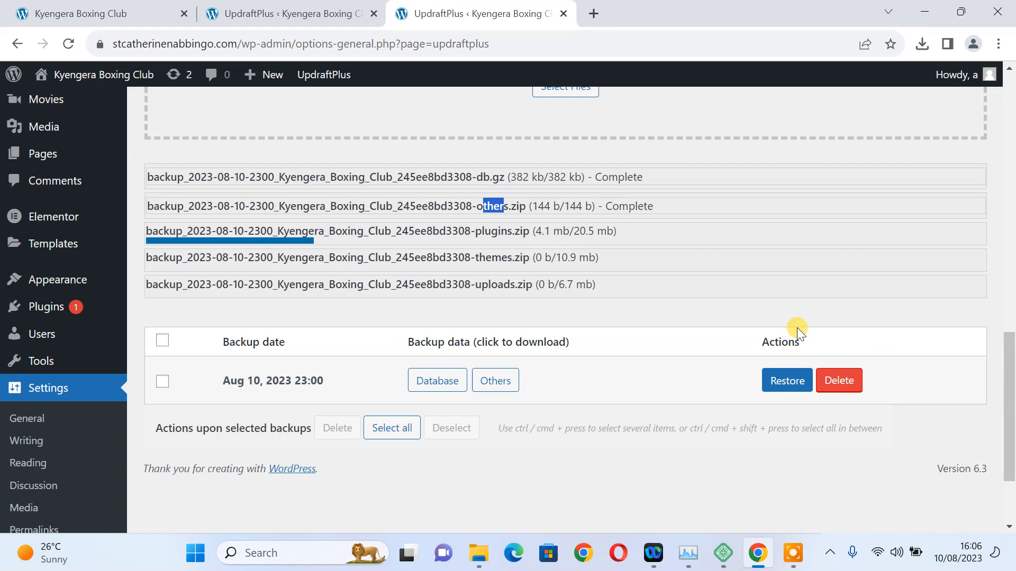
mouse_move(606, 227)
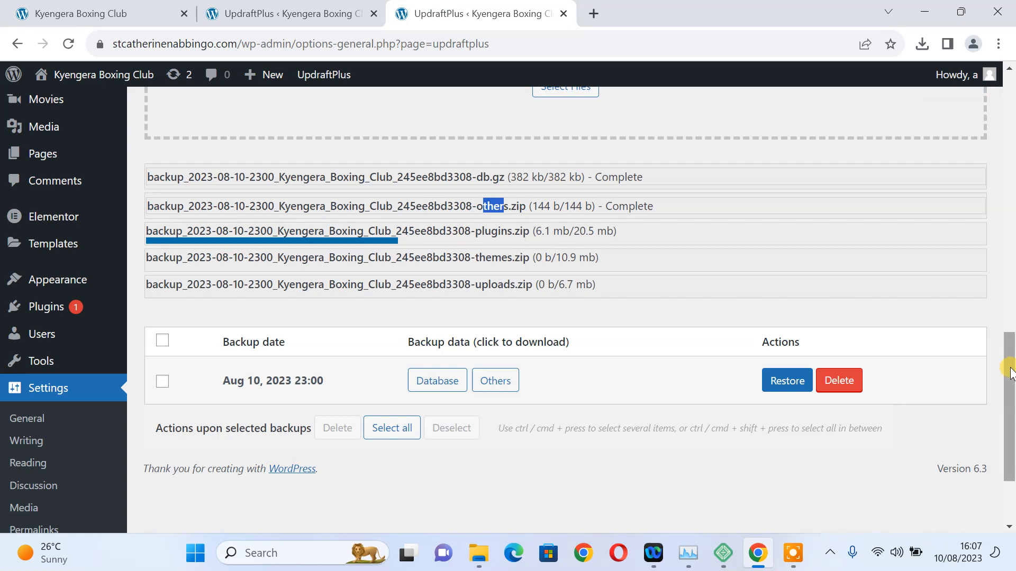
mouse_move(524, 308)
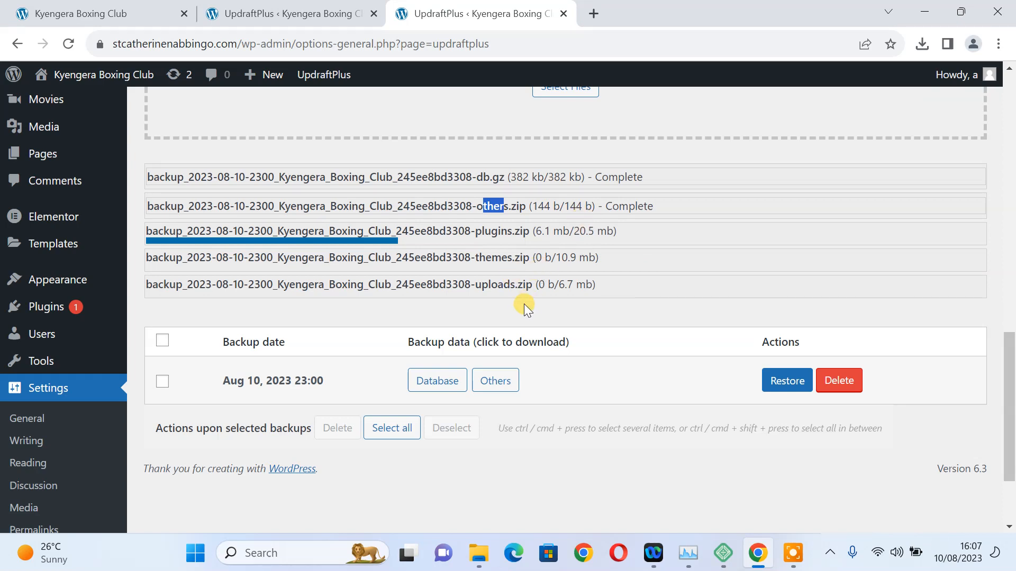
mouse_move(612, 268)
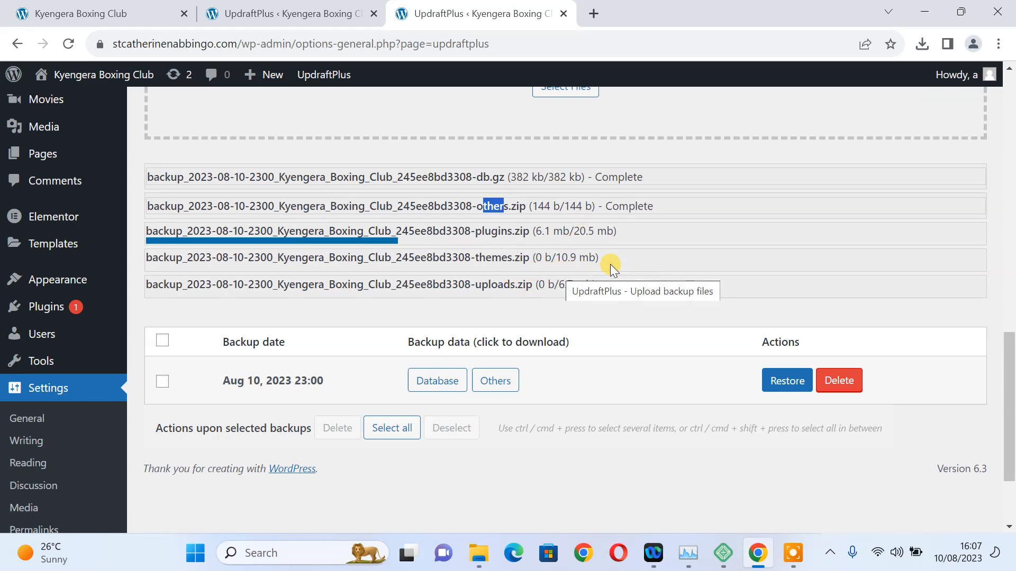
mouse_move(979, 352)
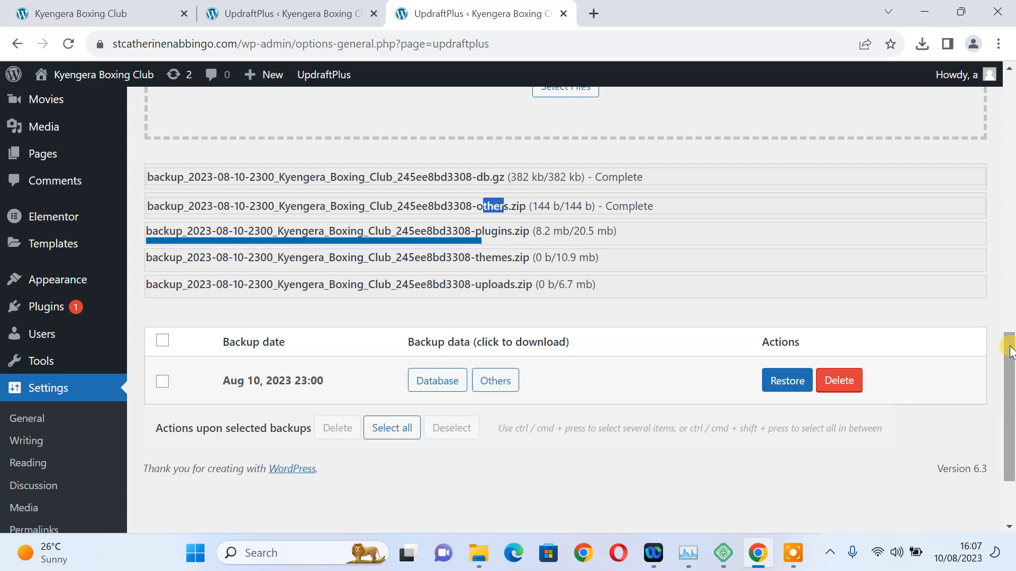
mouse_move(842, 300)
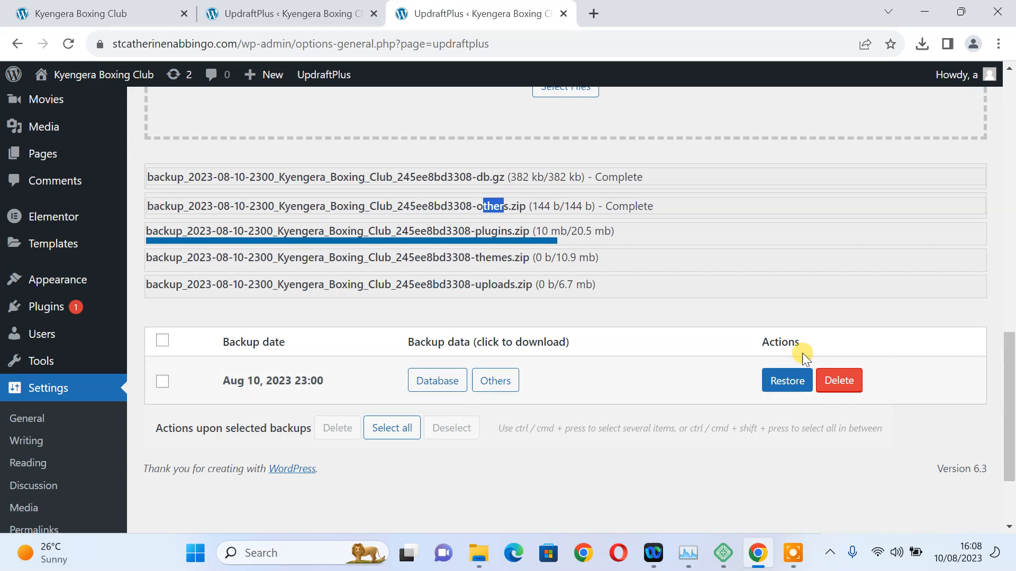
mouse_move(197, 232)
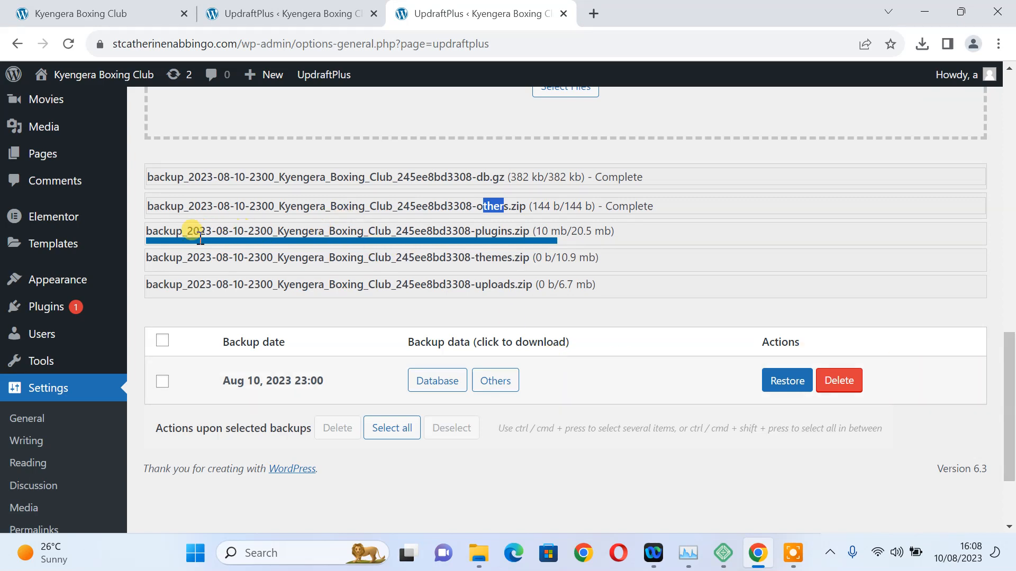
mouse_move(493, 251)
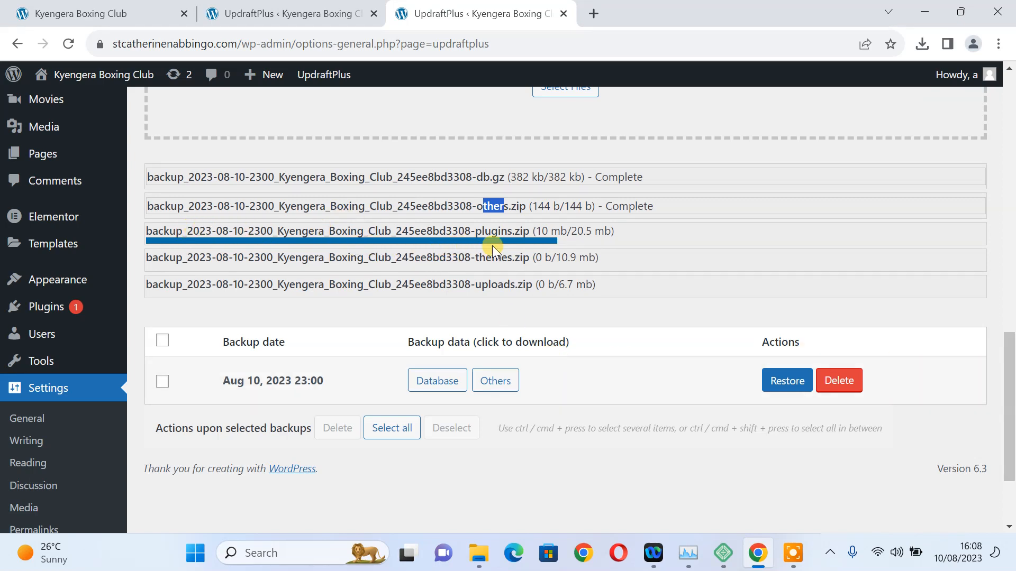
mouse_move(541, 231)
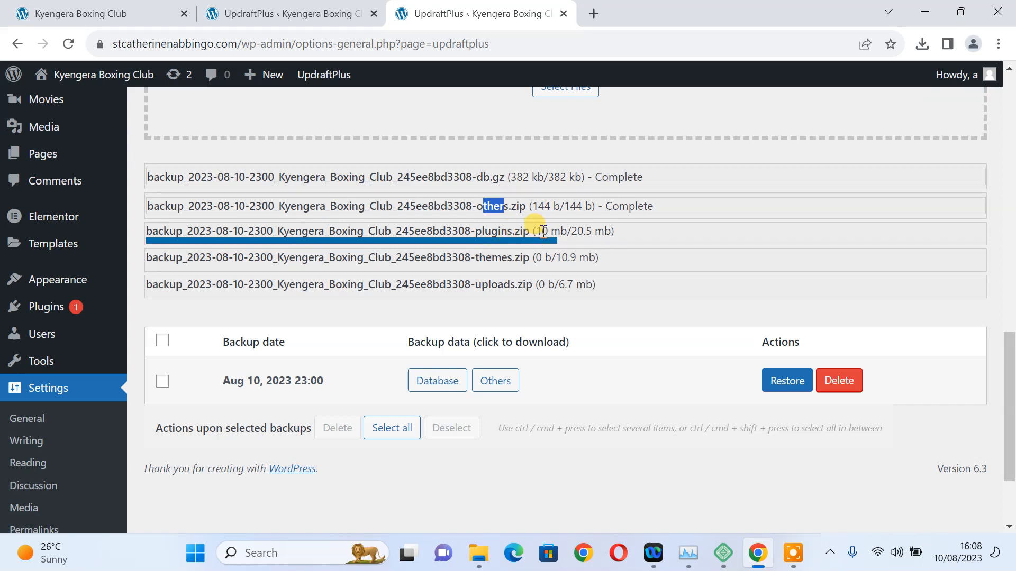
mouse_move(548, 231)
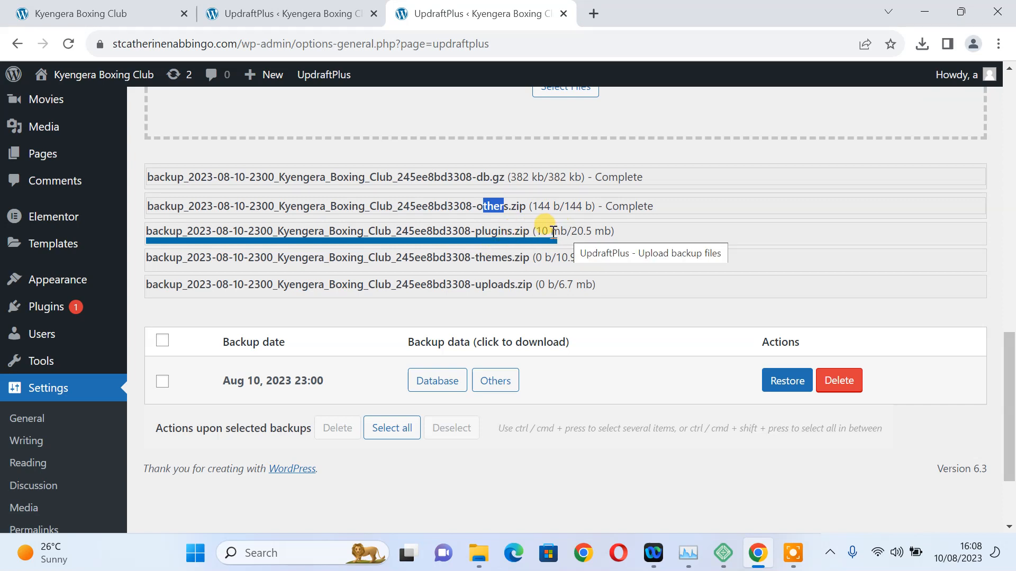
mouse_move(561, 237)
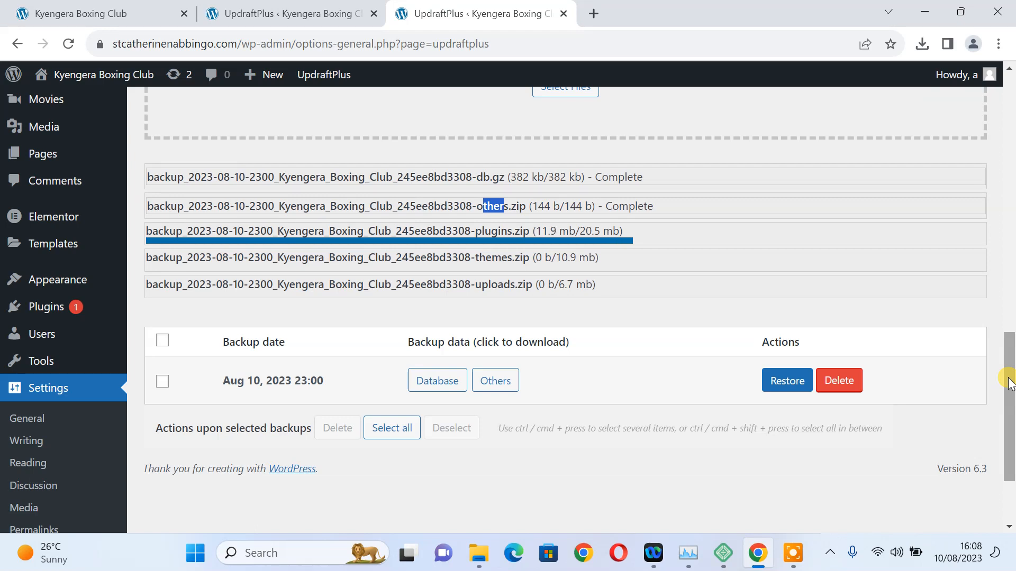
mouse_move(308, 108)
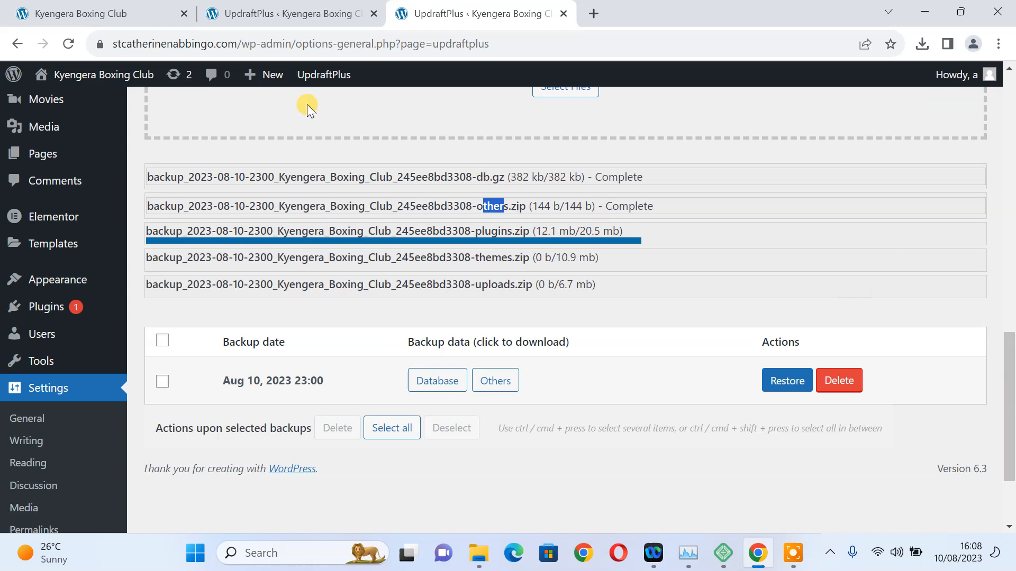
Switch to the kbc.org tab and look over the original Kyengera Boxing Club homepage.
left_click(97, 13)
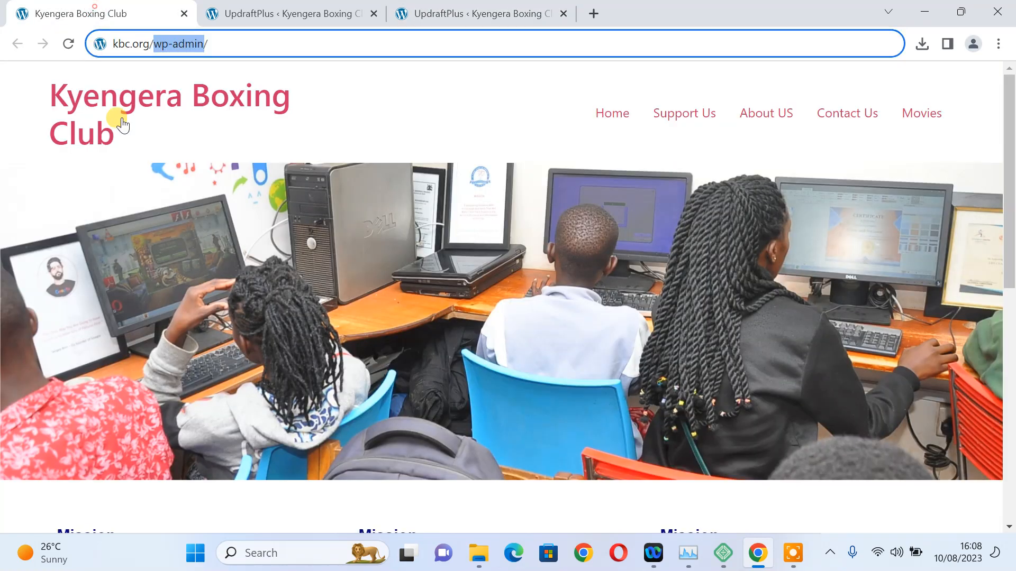
scroll("down", 3)
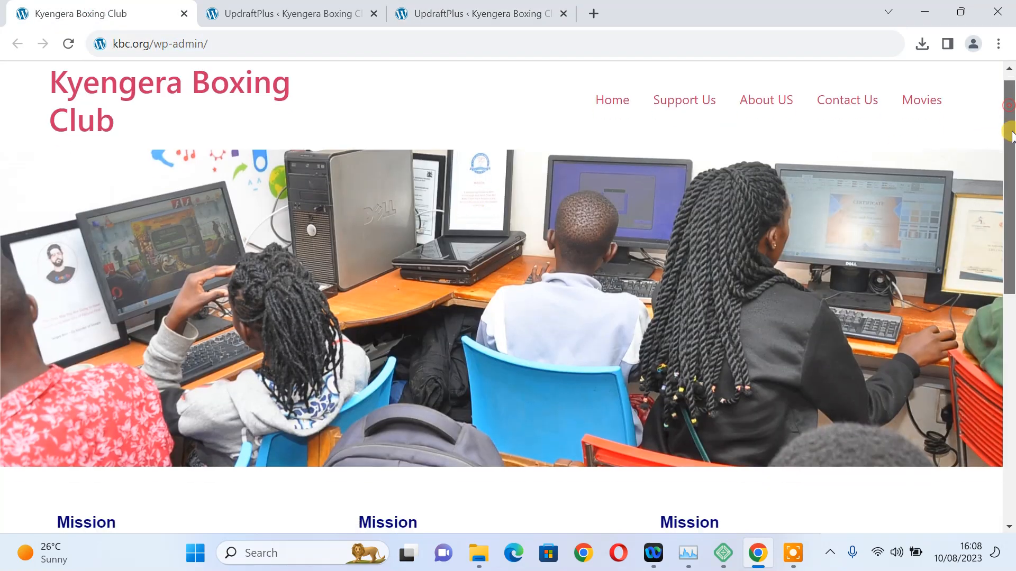
scroll("down", 3)
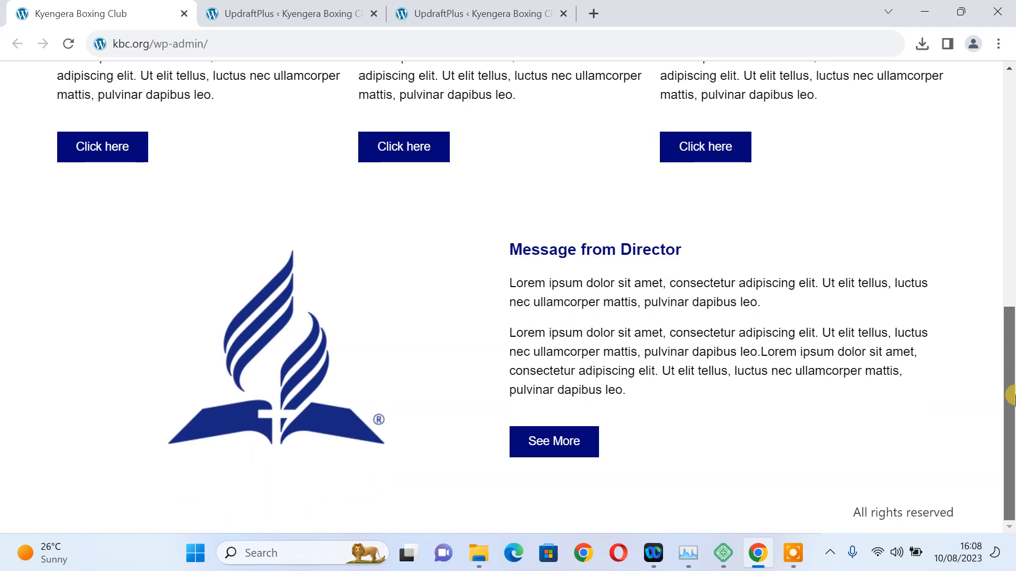
scroll("up", 3)
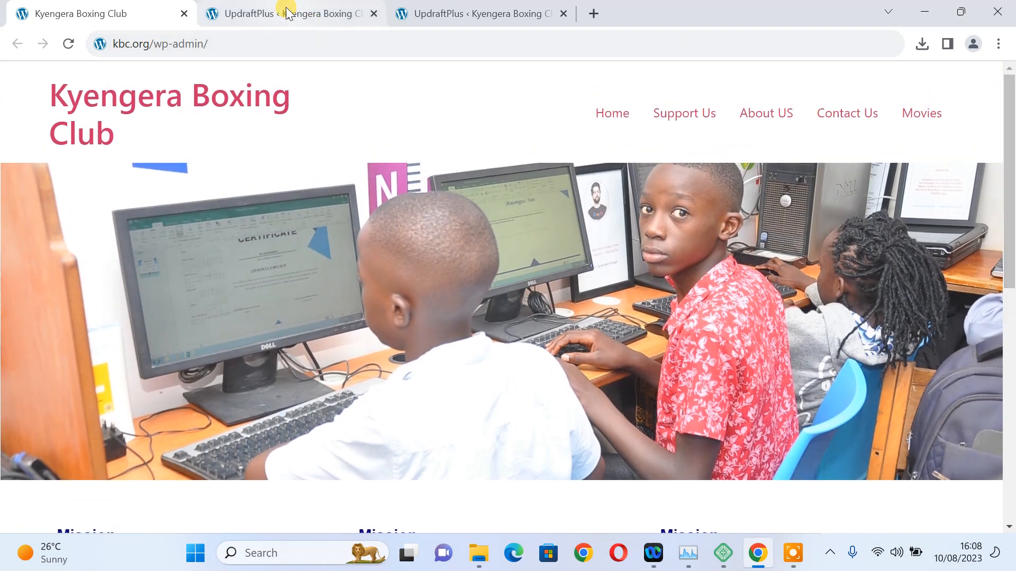
Review the local site's UpdraftPlus Existing backups list with the Aug 10 set file-ready.
left_click(292, 14)
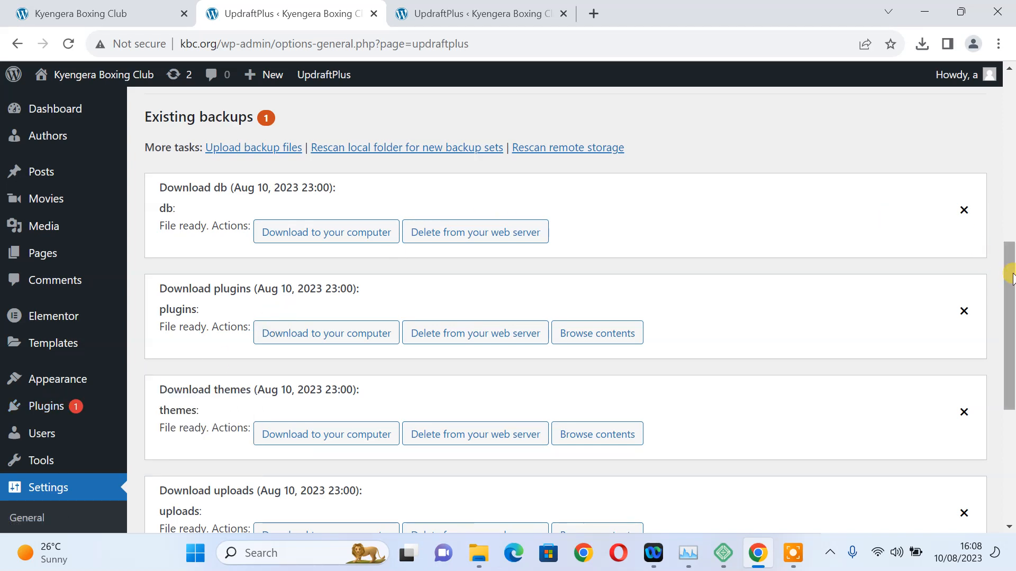
scroll("down", 3)
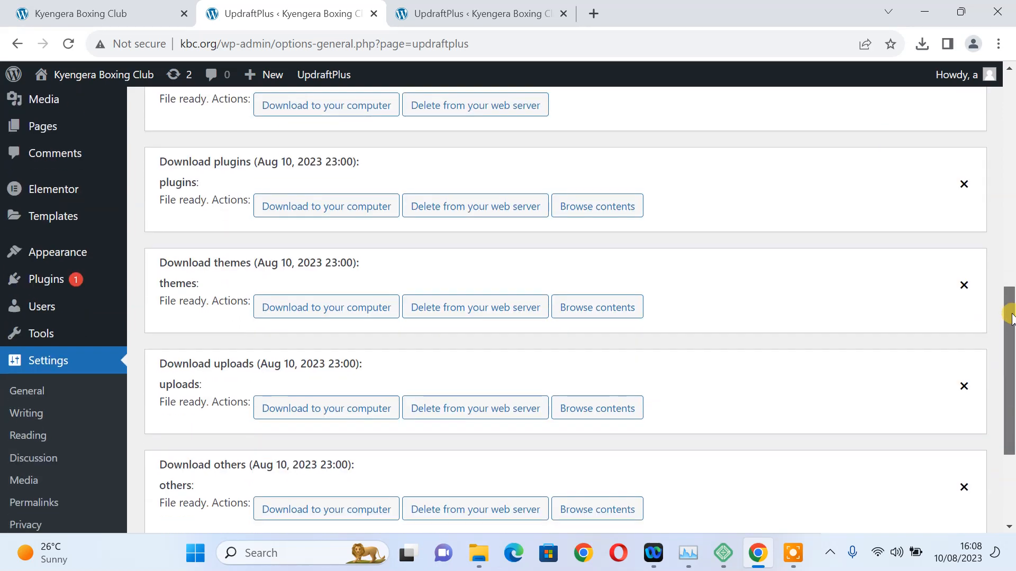
scroll("down", 3)
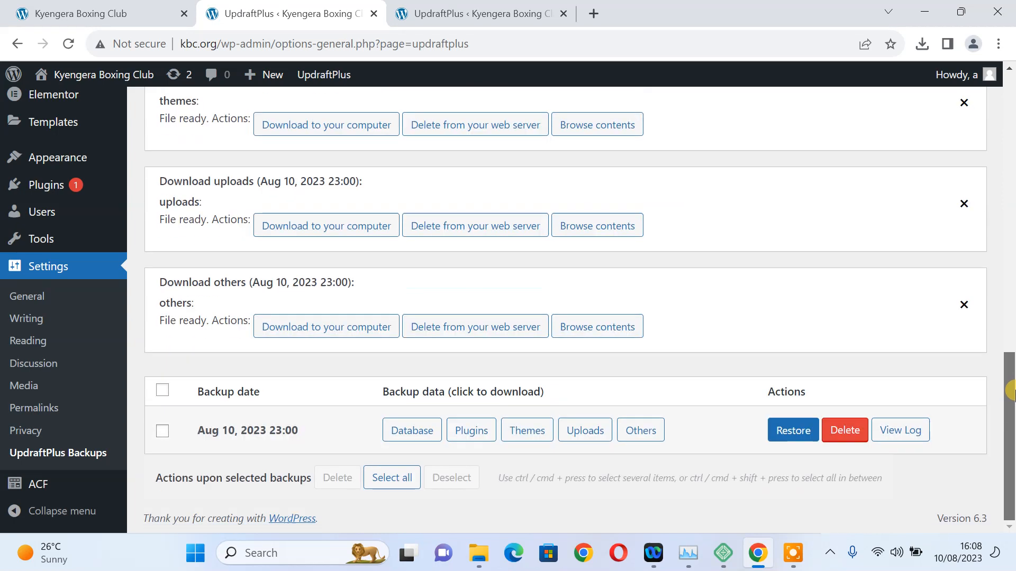
scroll("up", 3)
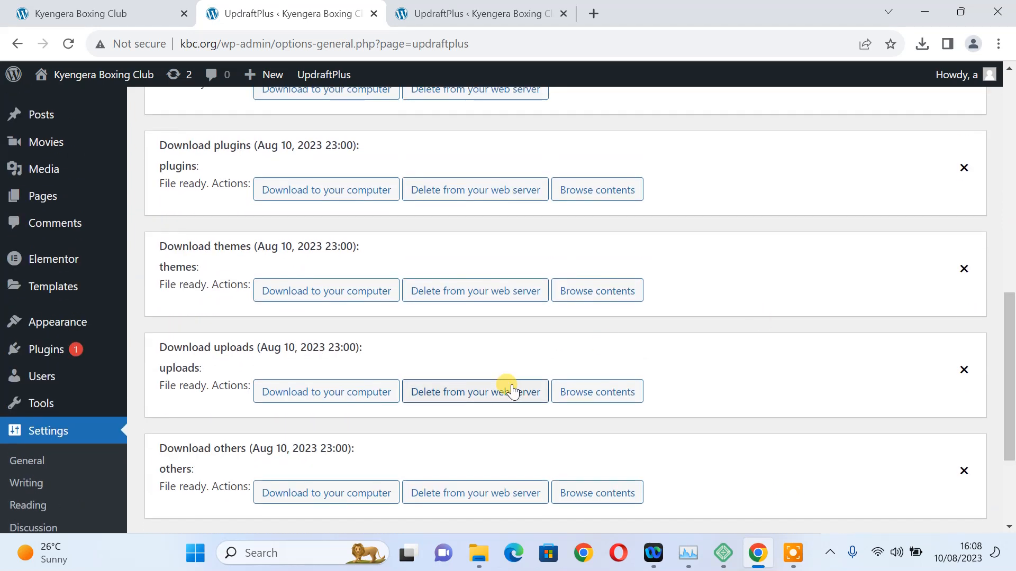
scroll("down", 3)
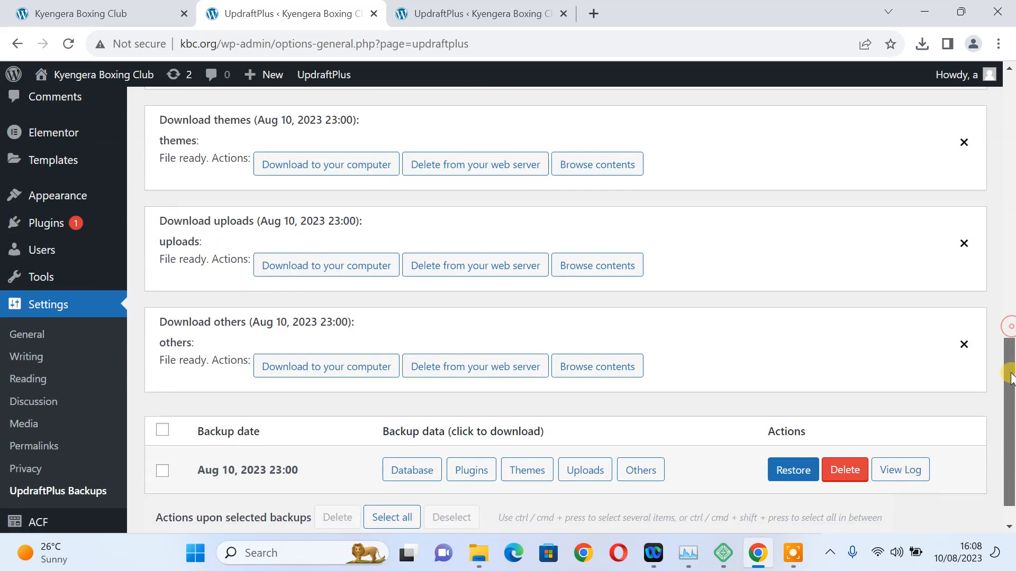
scroll("down", 3)
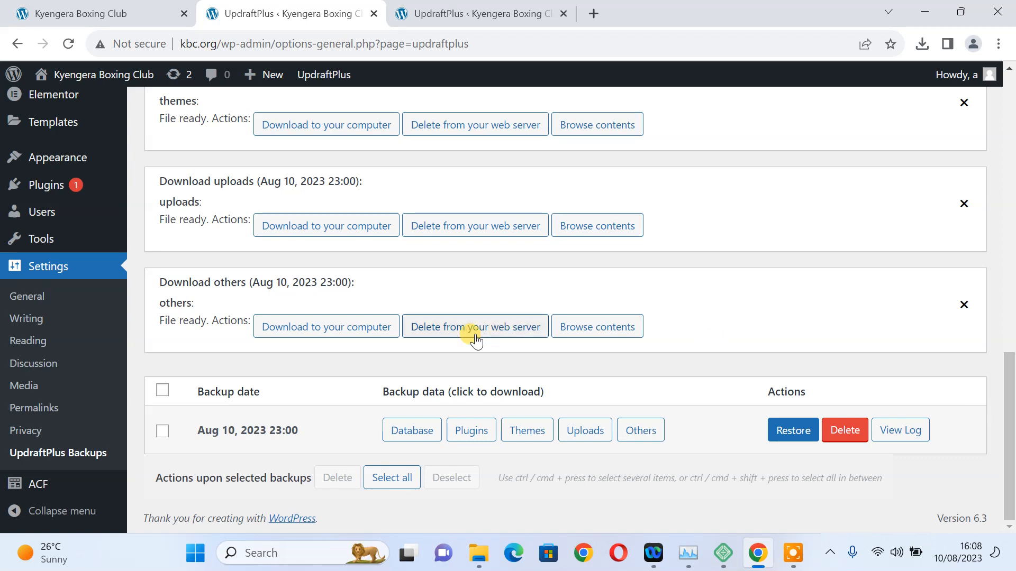
mouse_move(459, 13)
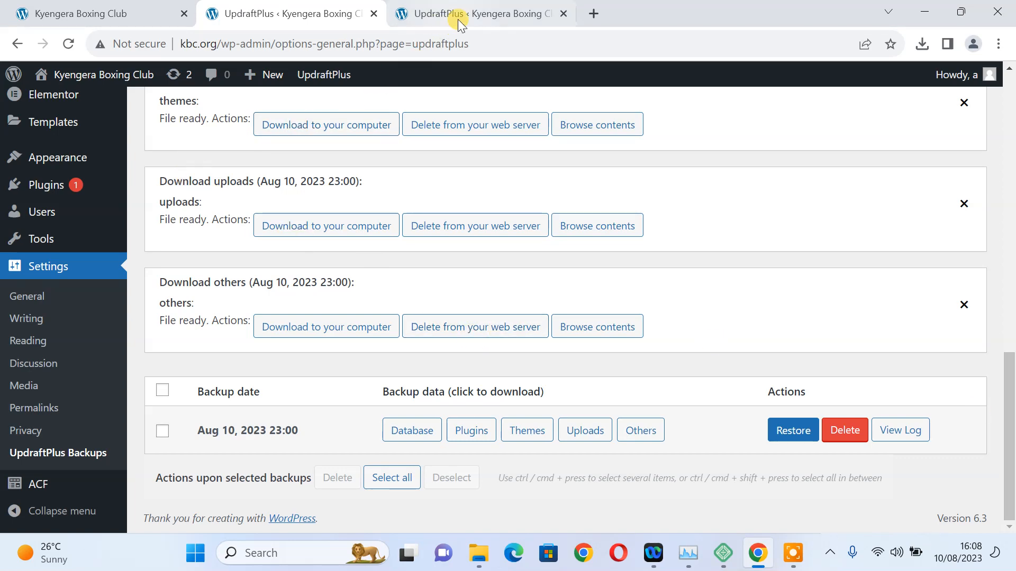
Return to the live site's upload page and wait for the db, others, plugins, themes and uploads zips to complete.
left_click(479, 14)
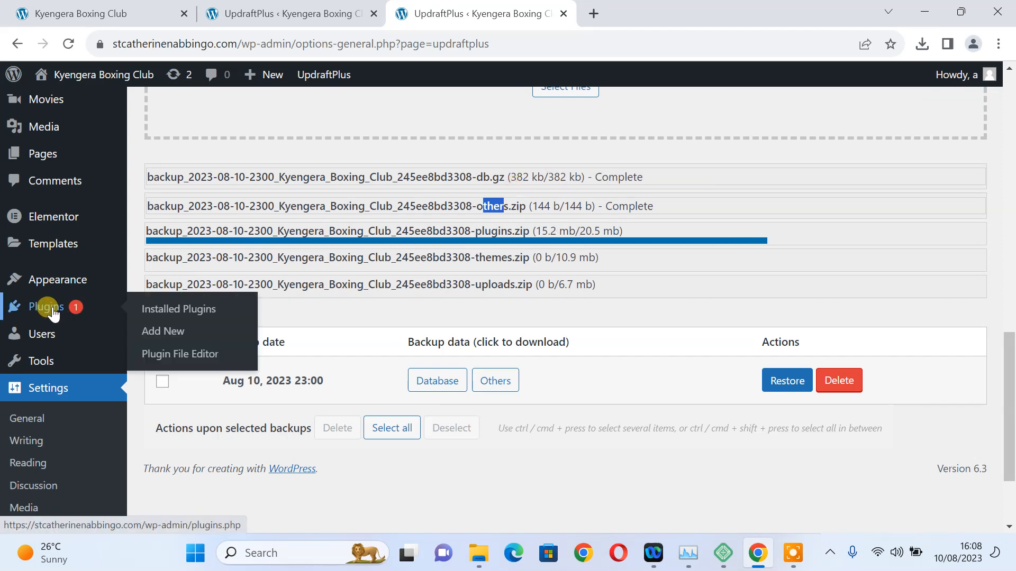
mouse_move(368, 308)
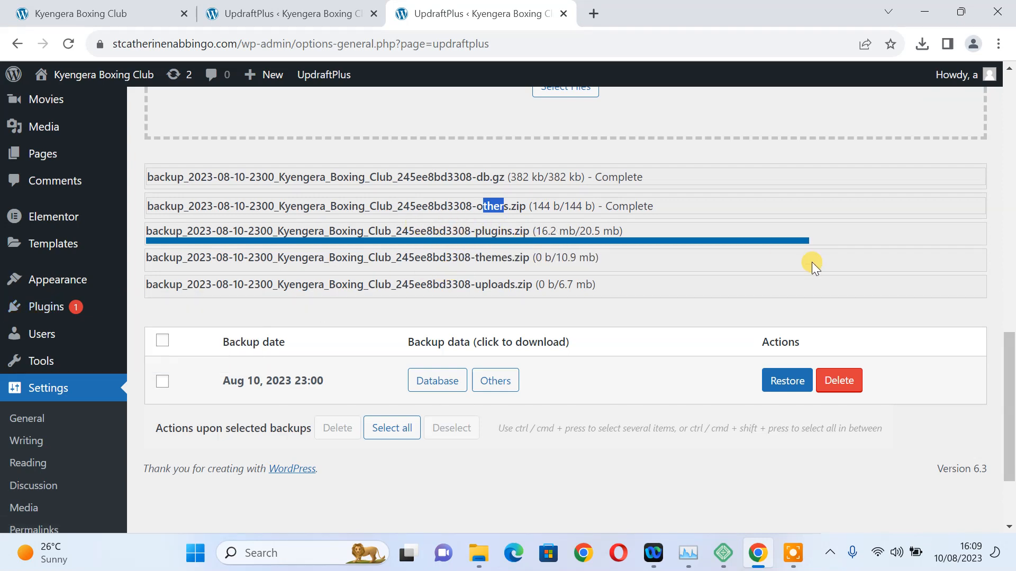
mouse_move(966, 346)
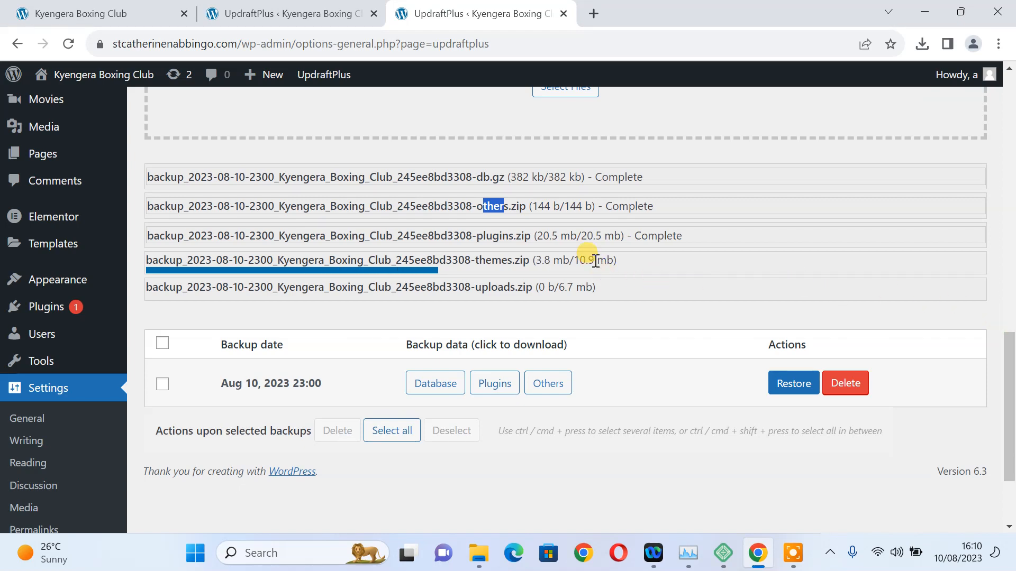
mouse_move(583, 261)
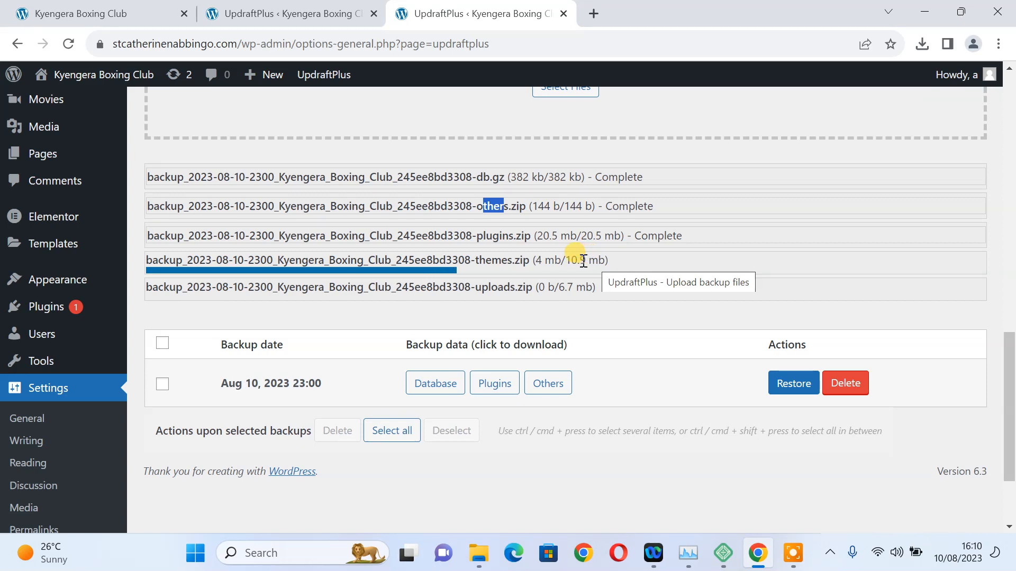
mouse_move(596, 235)
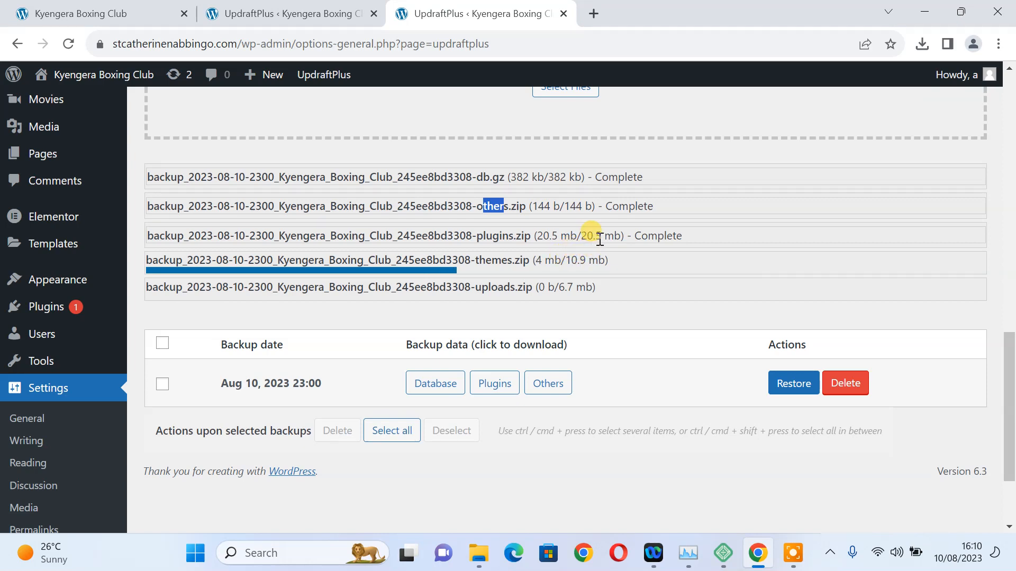
mouse_move(580, 243)
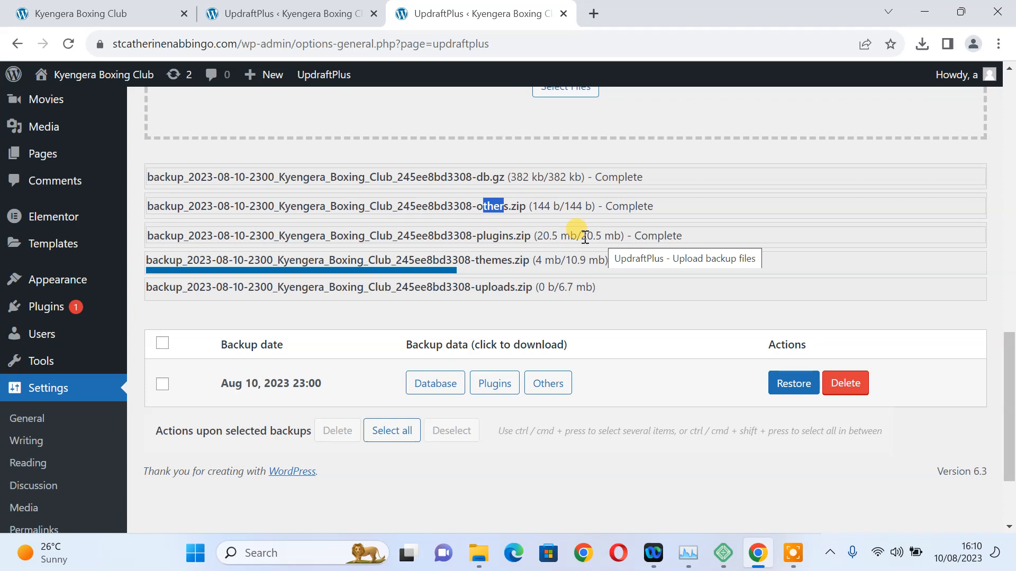
mouse_move(1010, 361)
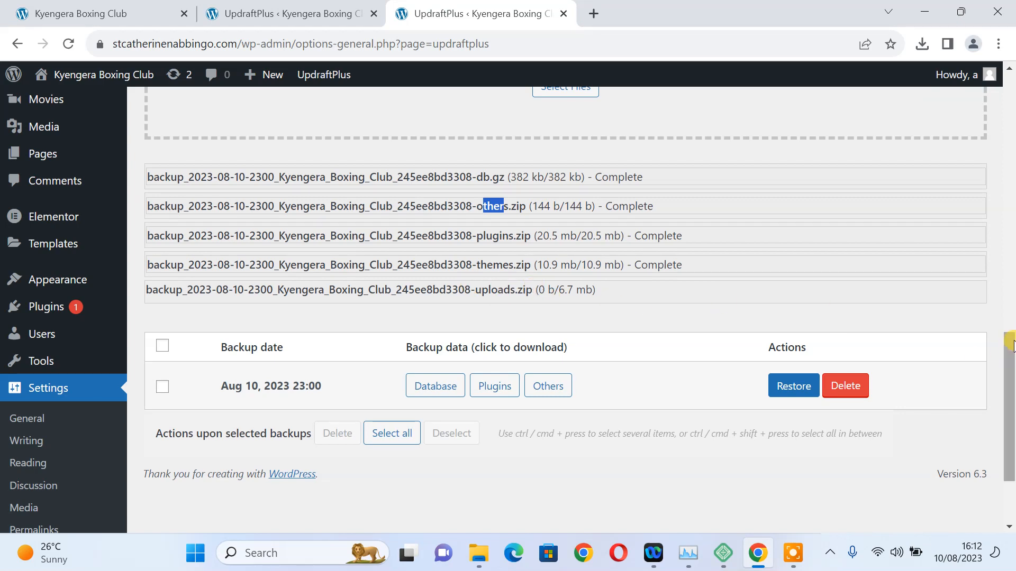
scroll("down", 3)
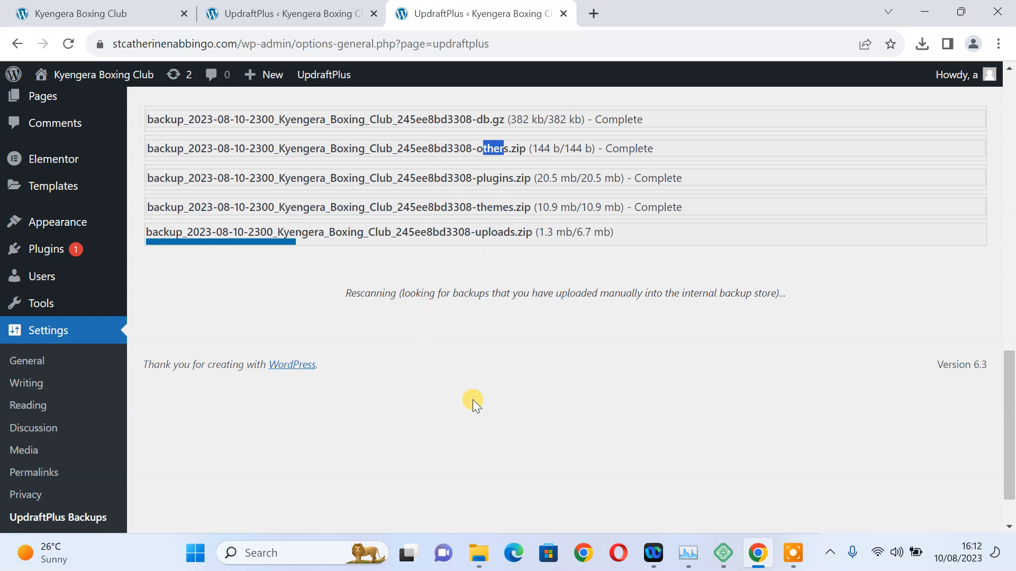
mouse_move(862, 306)
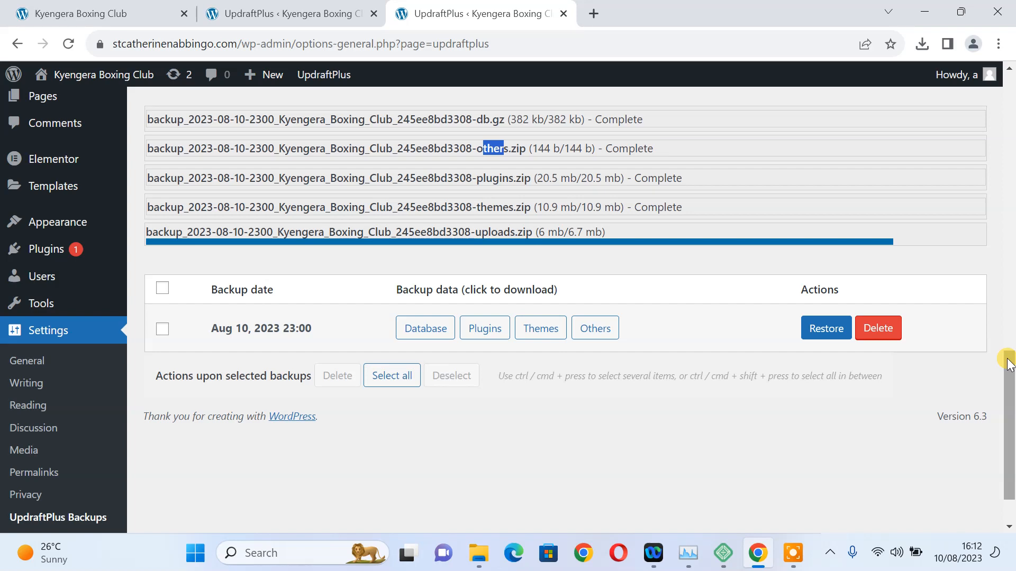
mouse_move(511, 451)
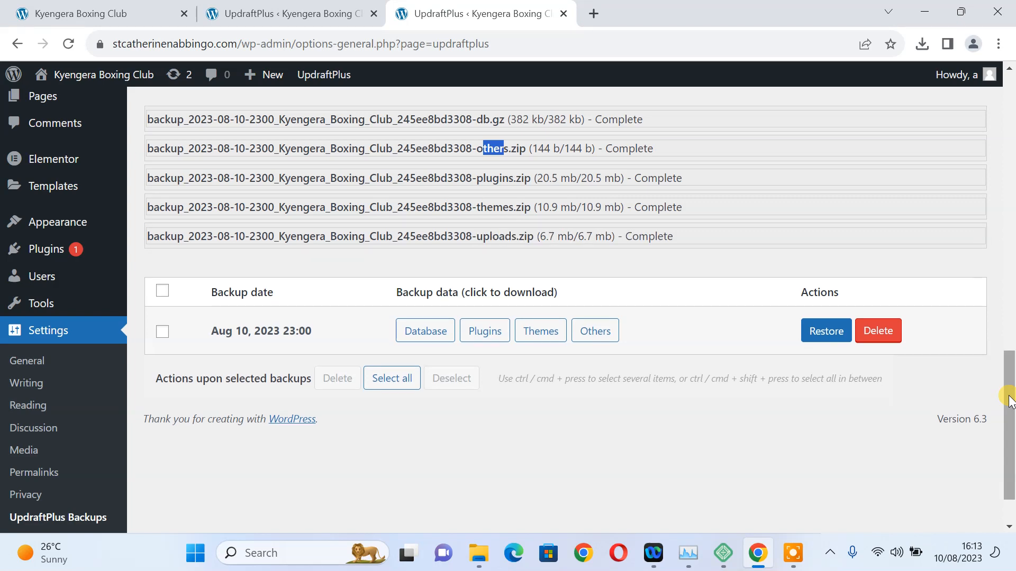
mouse_move(285, 196)
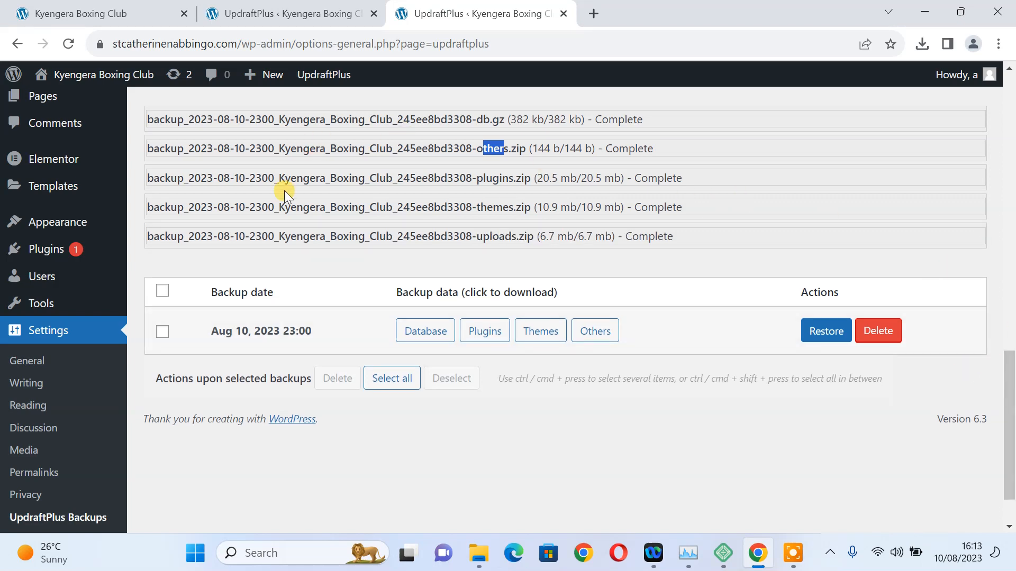
mouse_move(161, 327)
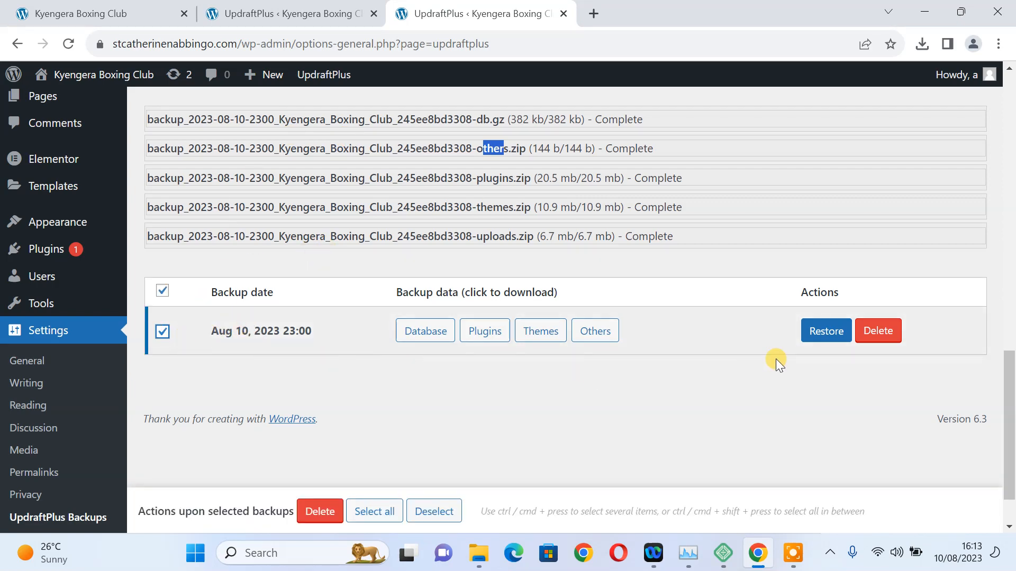
Restore the Aug 10, 2023 backup with Plugins, Themes, Others and Database ticked, proceeding to Next.
left_click(825, 330)
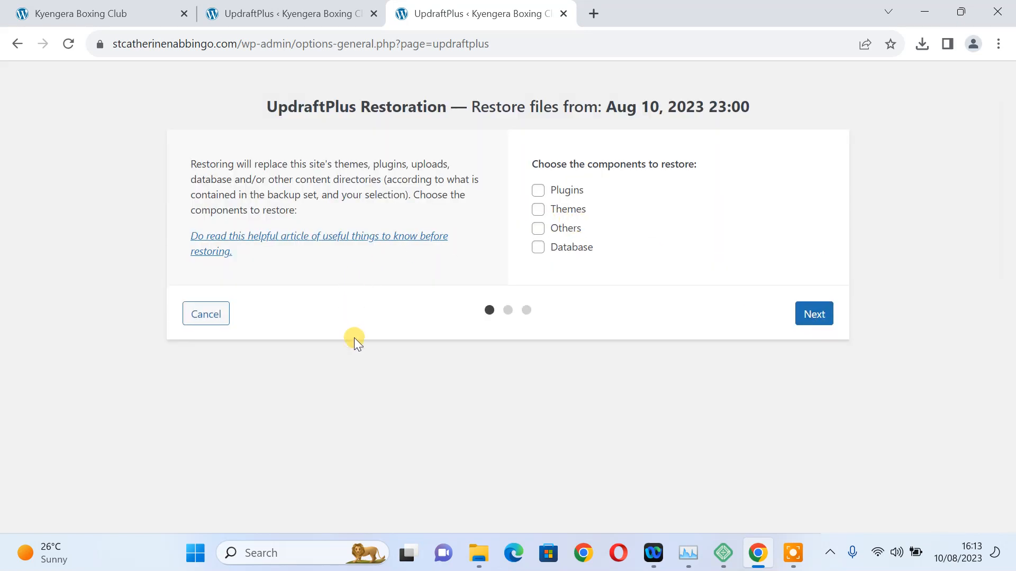
left_click(537, 190)
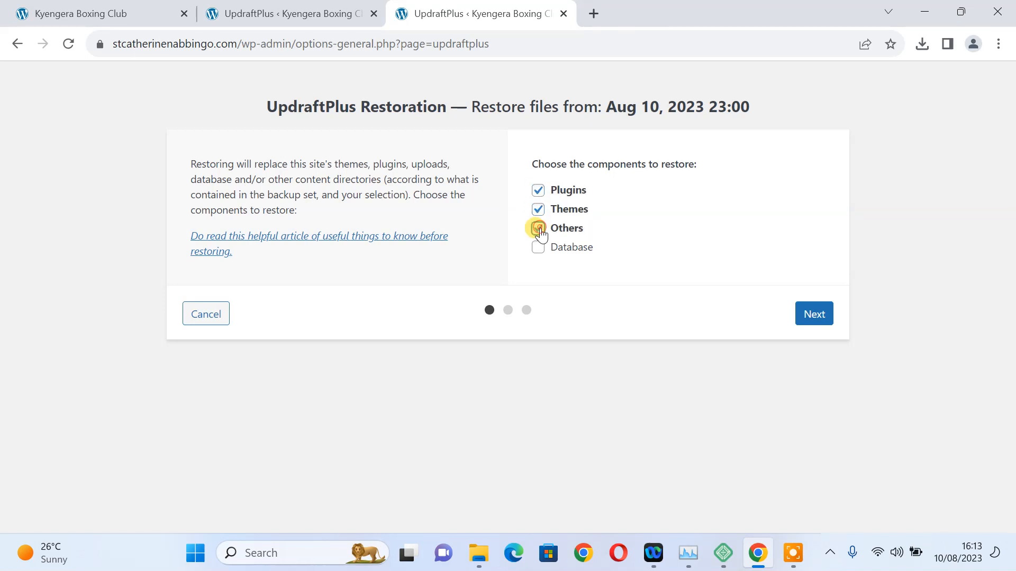
left_click(538, 247)
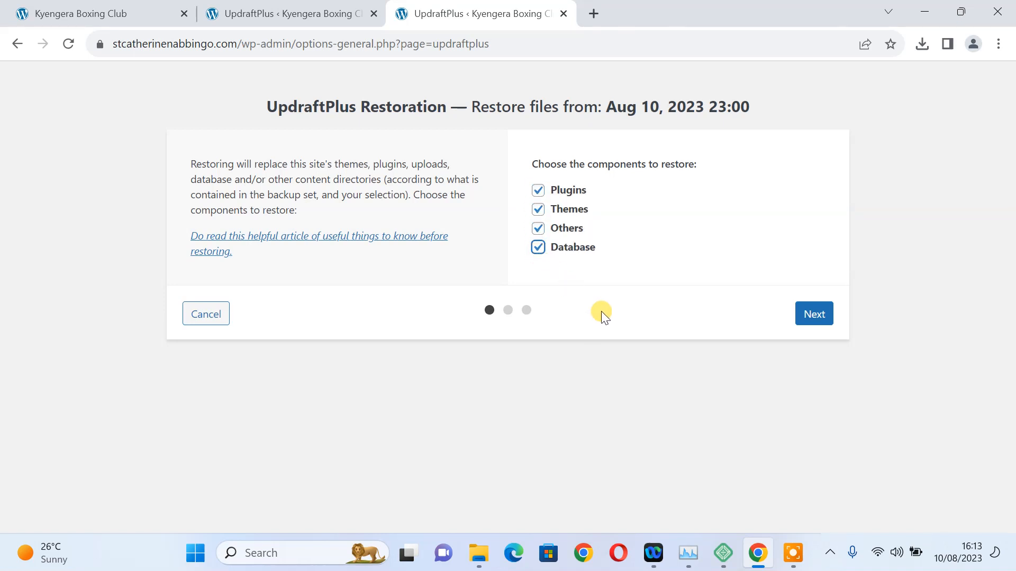
left_click(814, 314)
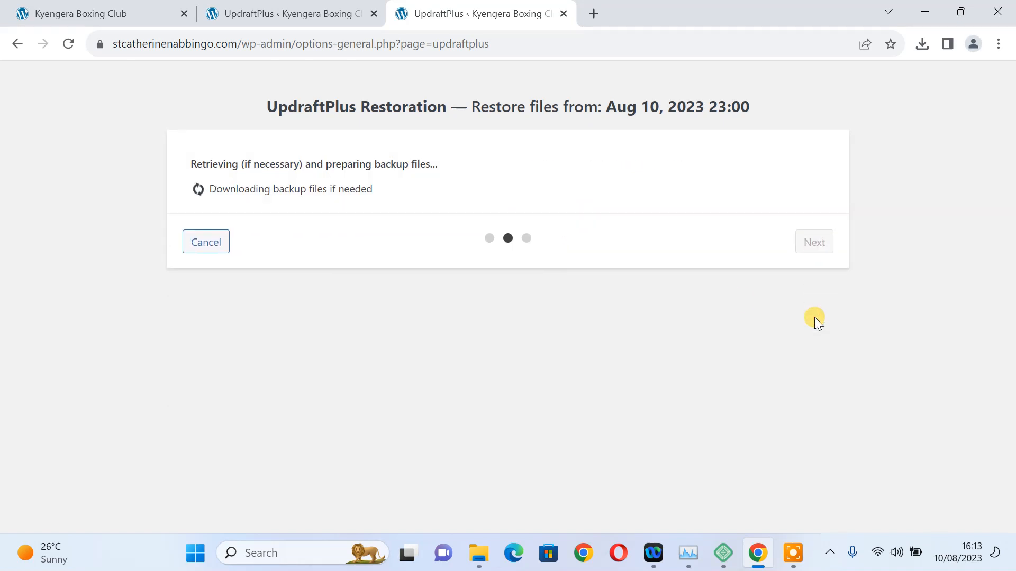
mouse_move(493, 214)
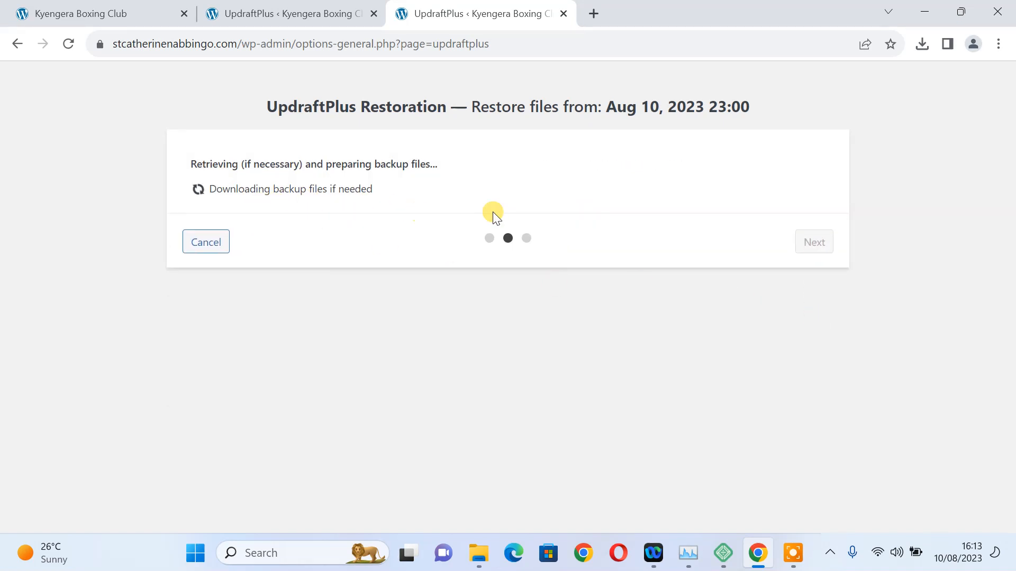
mouse_move(460, 210)
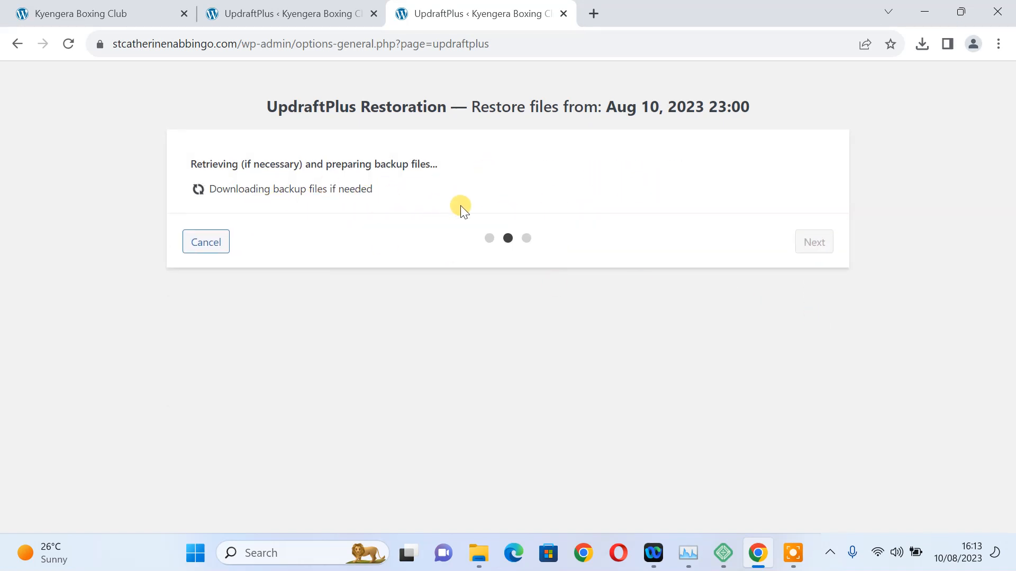
mouse_move(795, 197)
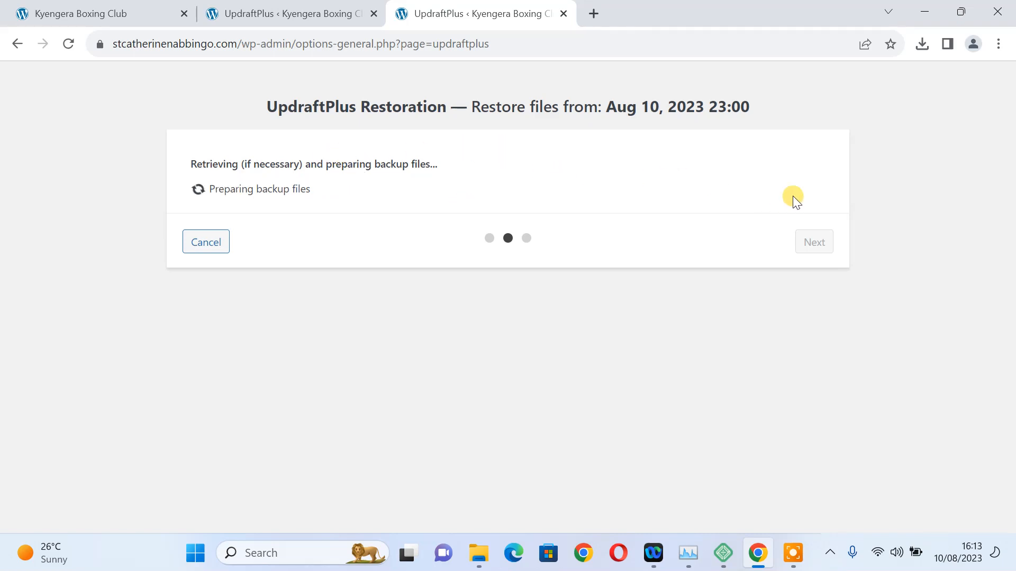
mouse_move(249, 68)
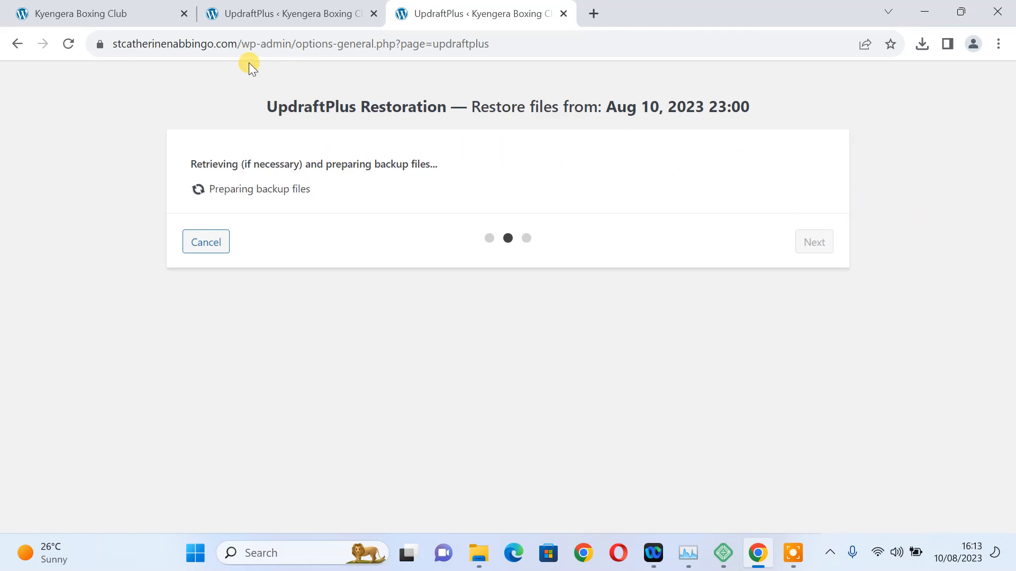
mouse_move(254, 96)
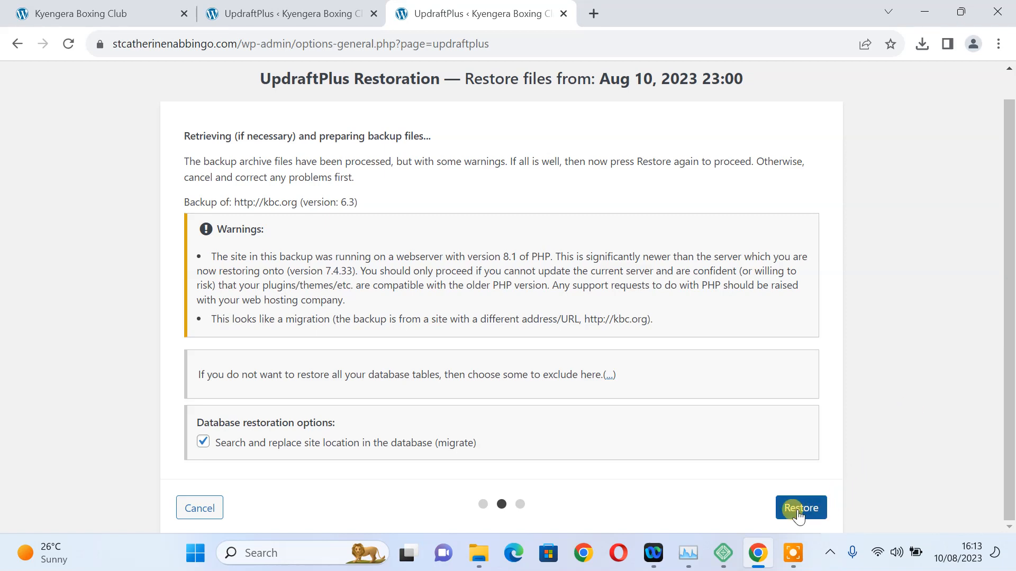
Run the restore, keep waiting through the unresponsive prompt, and read the Restore failed log.
left_click(800, 507)
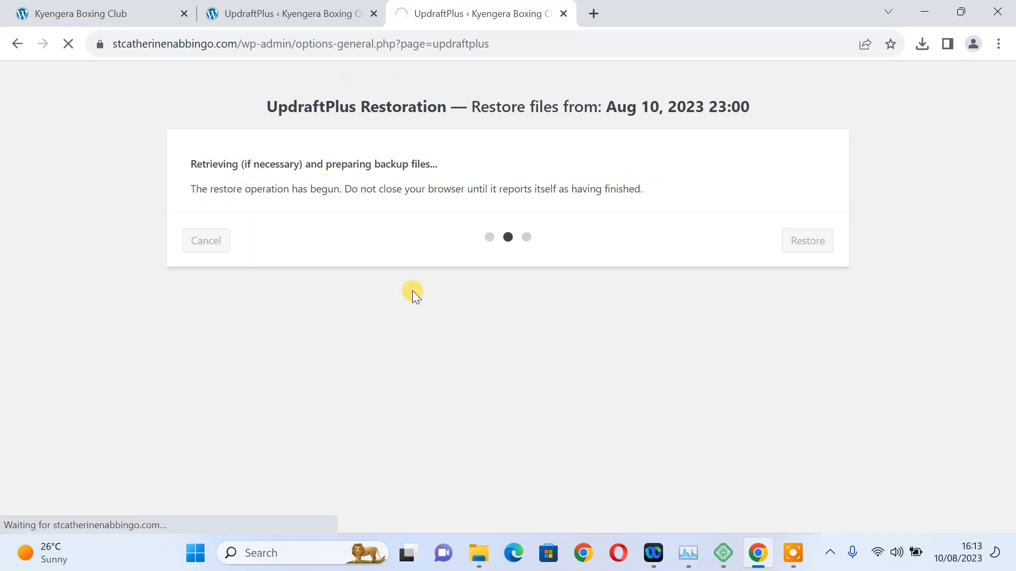
mouse_move(227, 193)
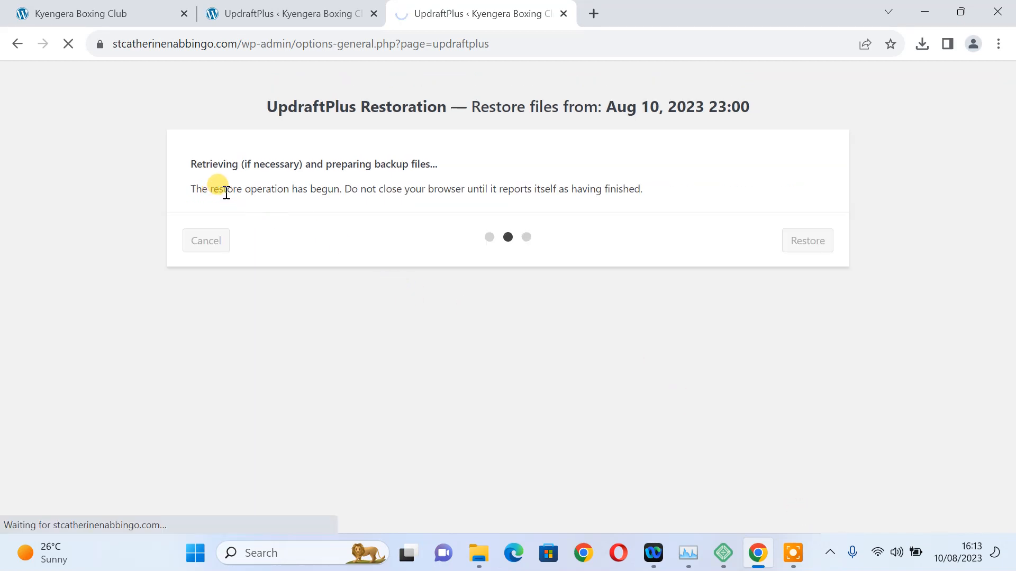
mouse_move(413, 188)
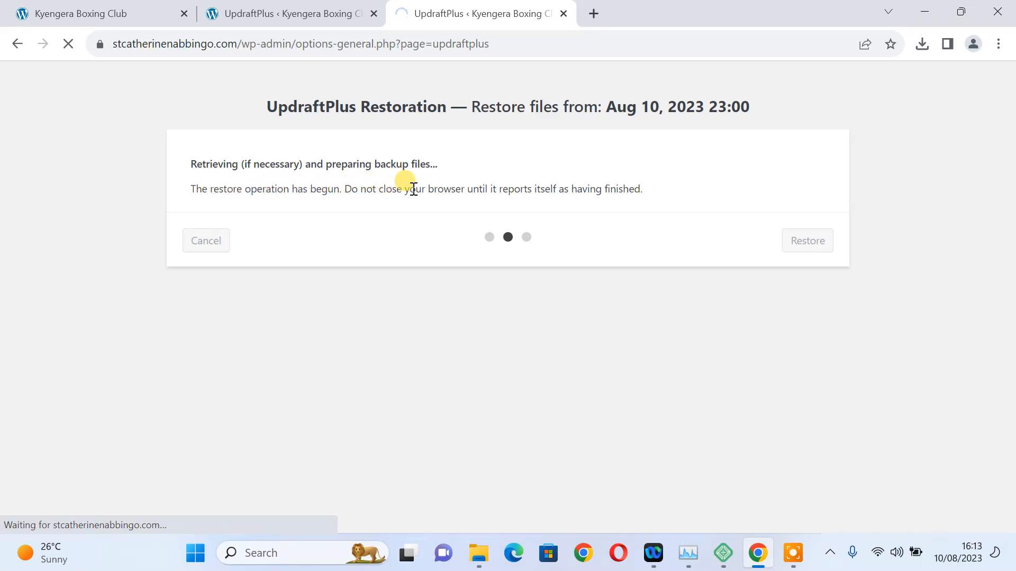
mouse_move(525, 189)
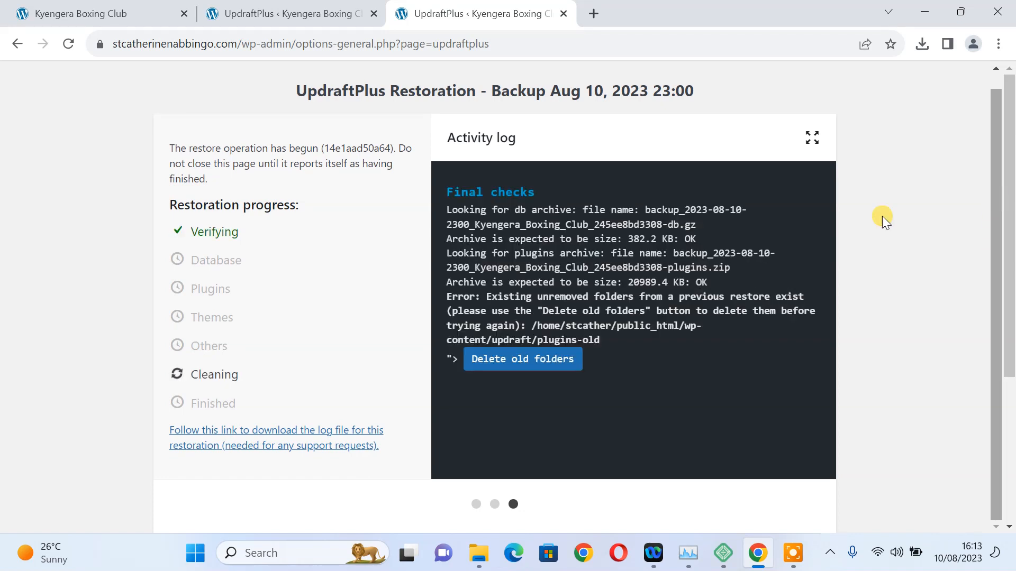
mouse_move(700, 340)
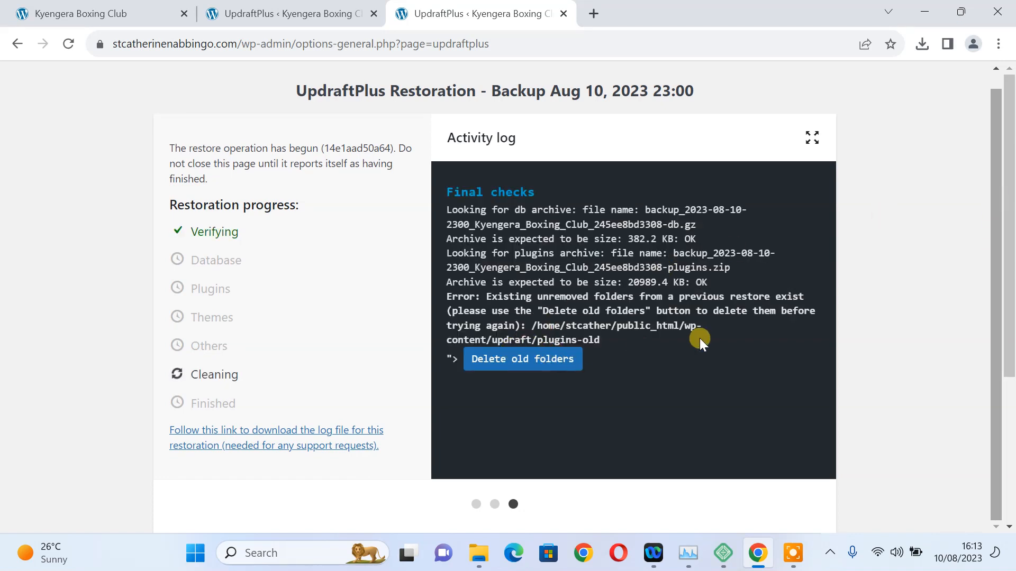
mouse_move(1003, 199)
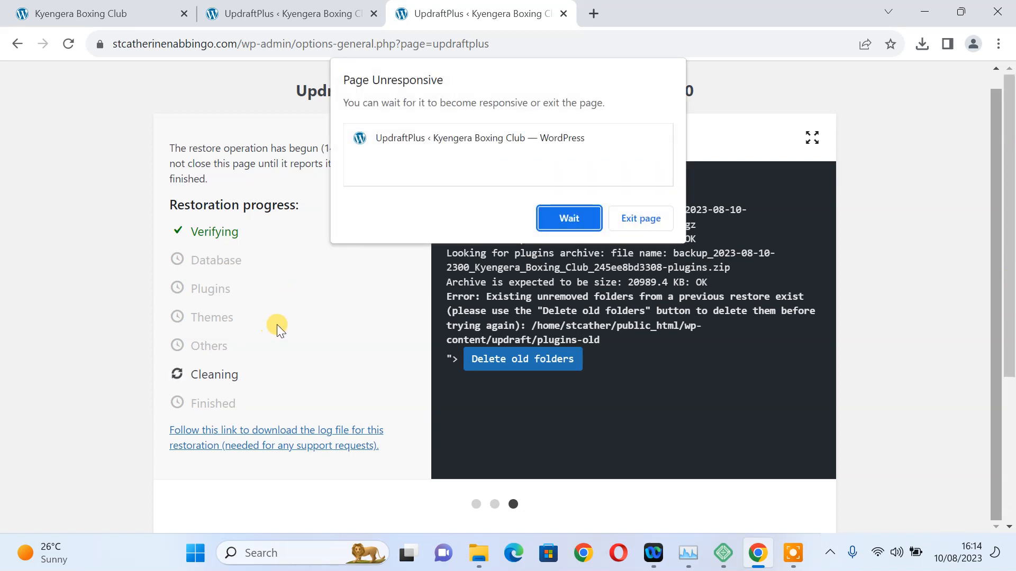
mouse_move(569, 217)
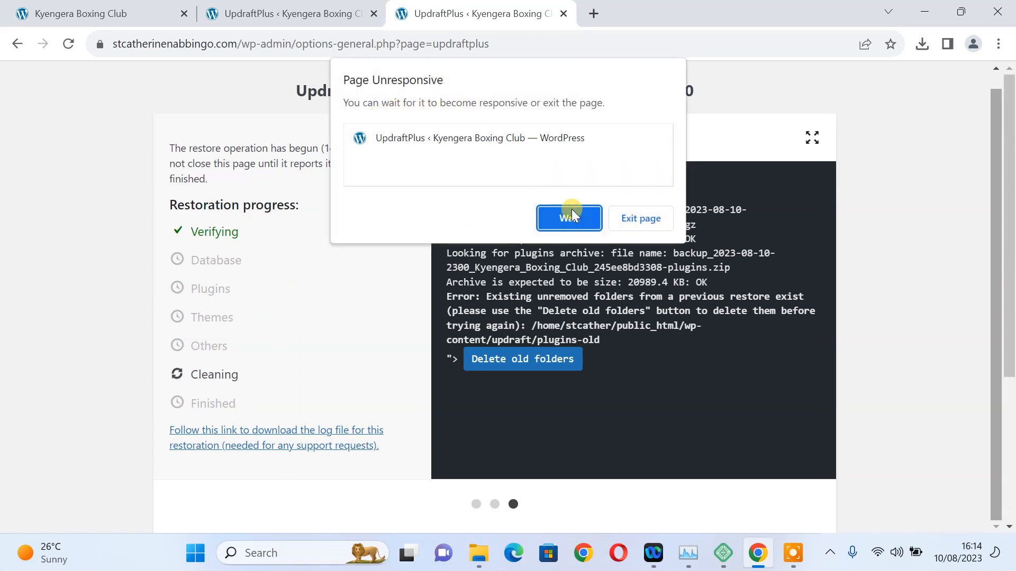
left_click(568, 217)
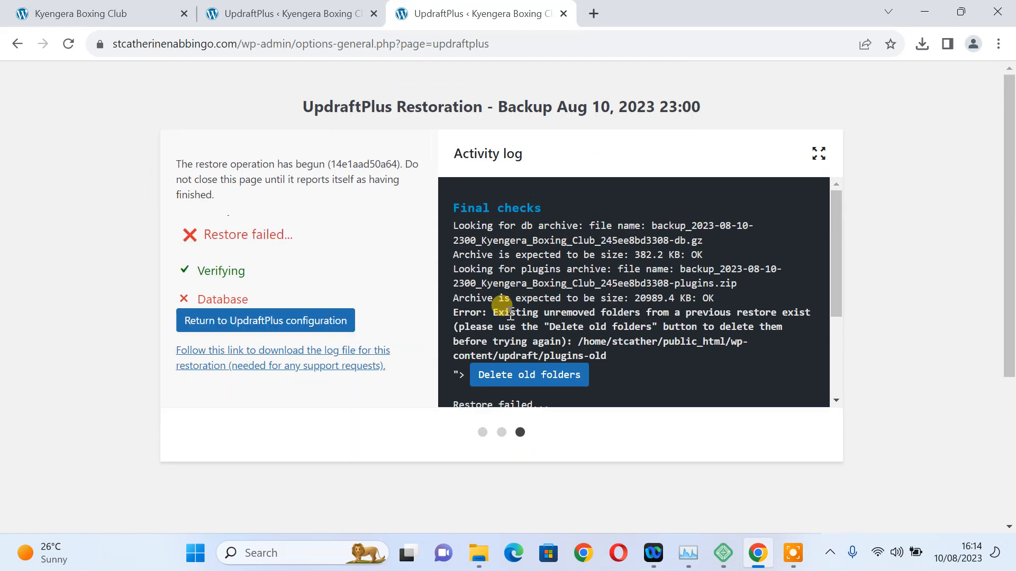
scroll("down", 3)
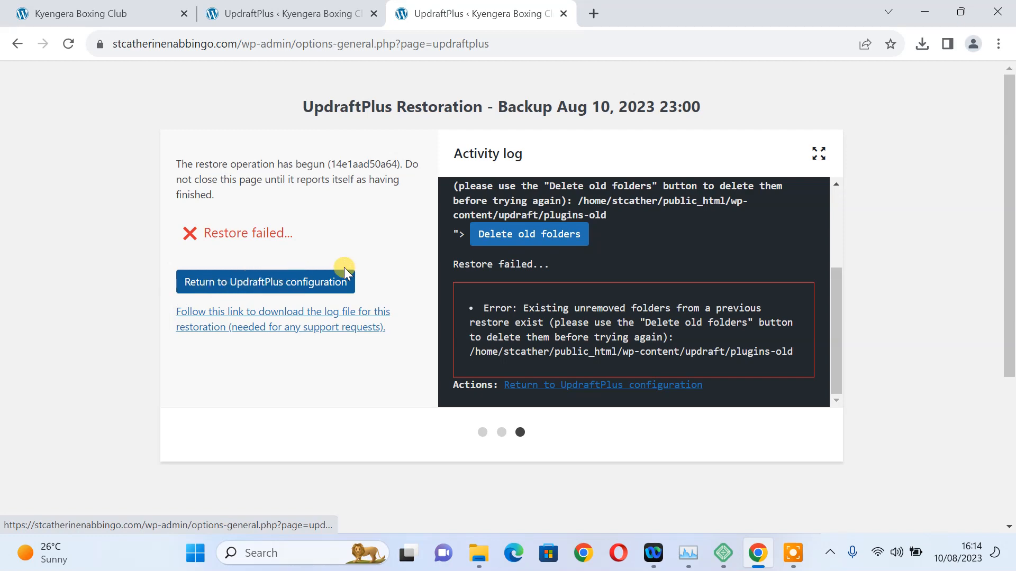
mouse_move(517, 51)
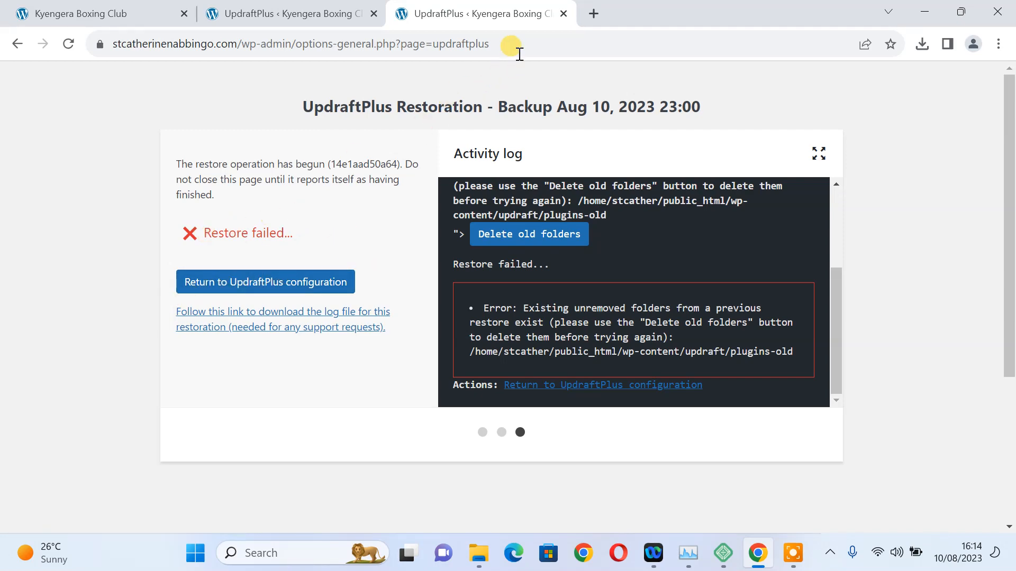
mouse_move(561, 14)
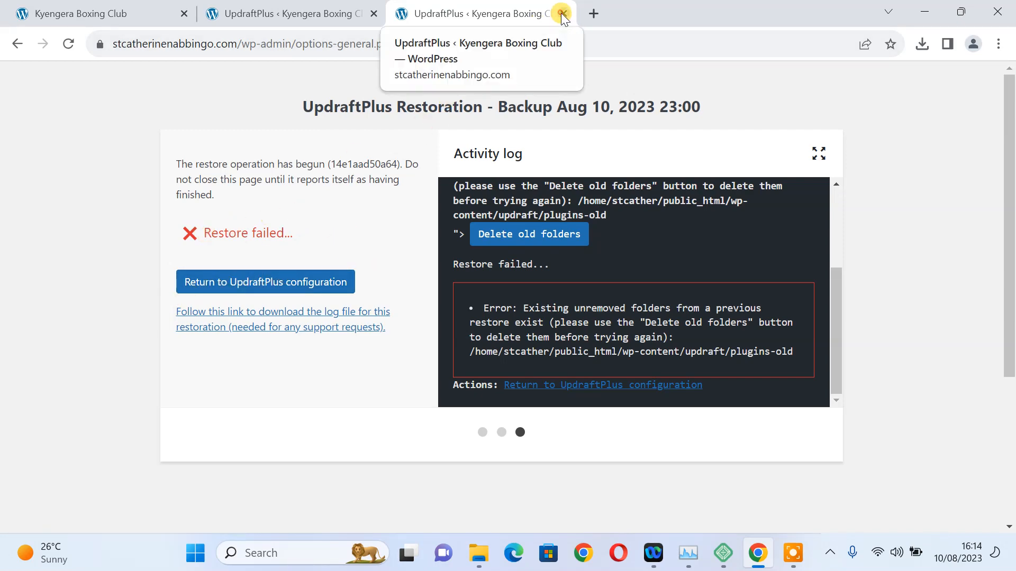
Close the failed restoration page and scroll through the live stcatherinenabbingo.com homepage.
left_click(561, 13)
type("stcatherinenabbingo.com")
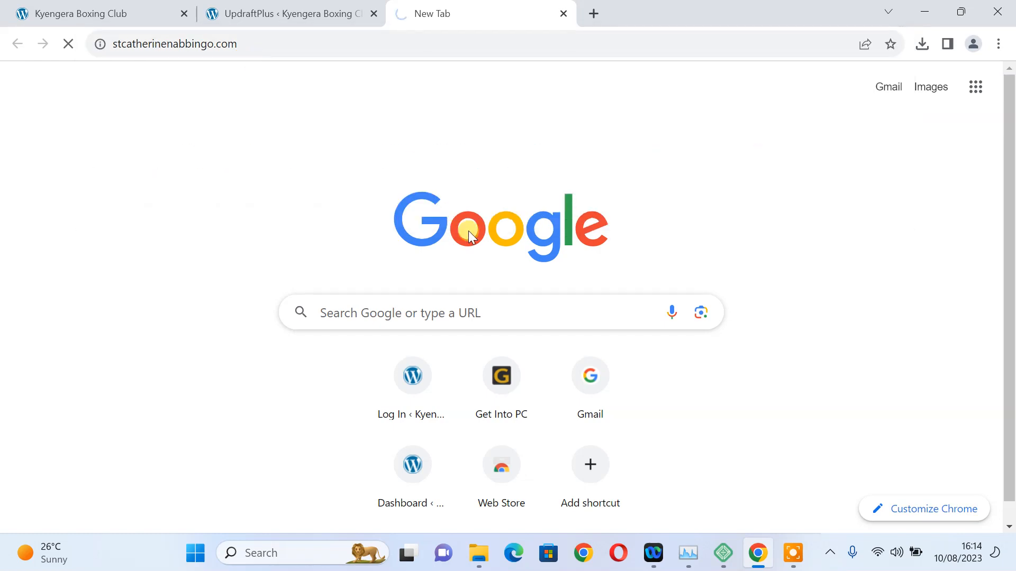
mouse_move(374, 249)
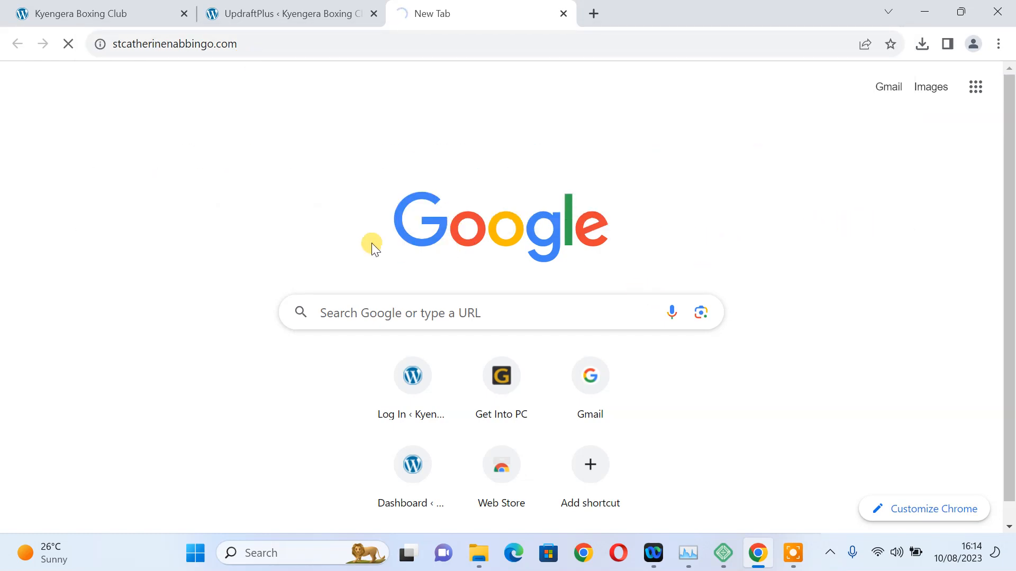
mouse_move(880, 206)
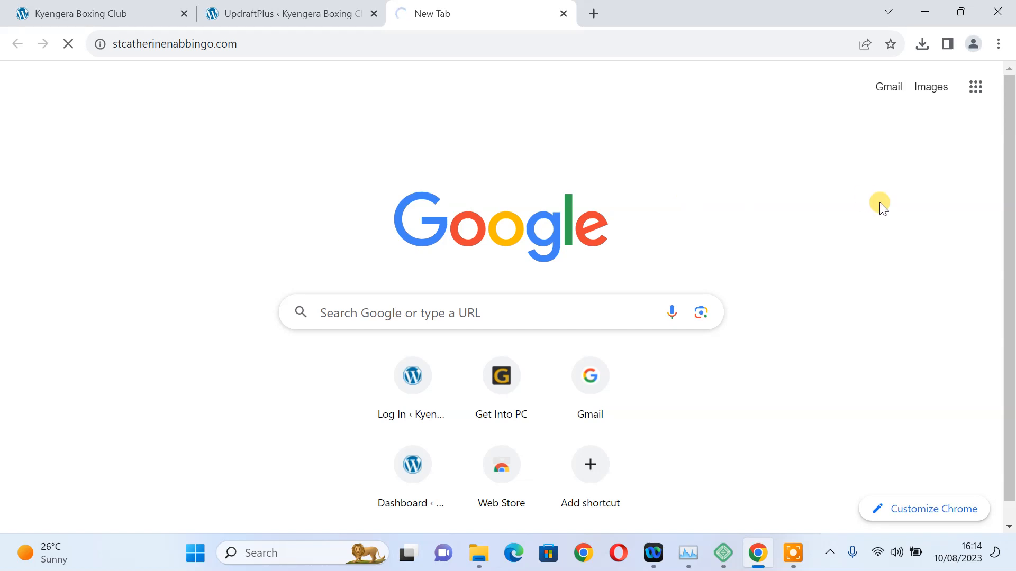
mouse_move(733, 249)
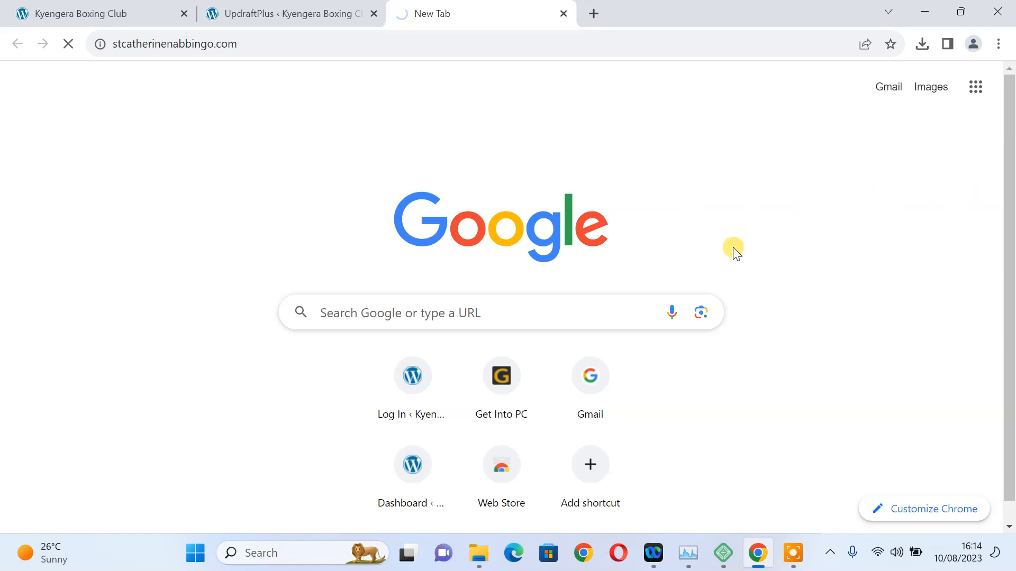
mouse_move(337, 147)
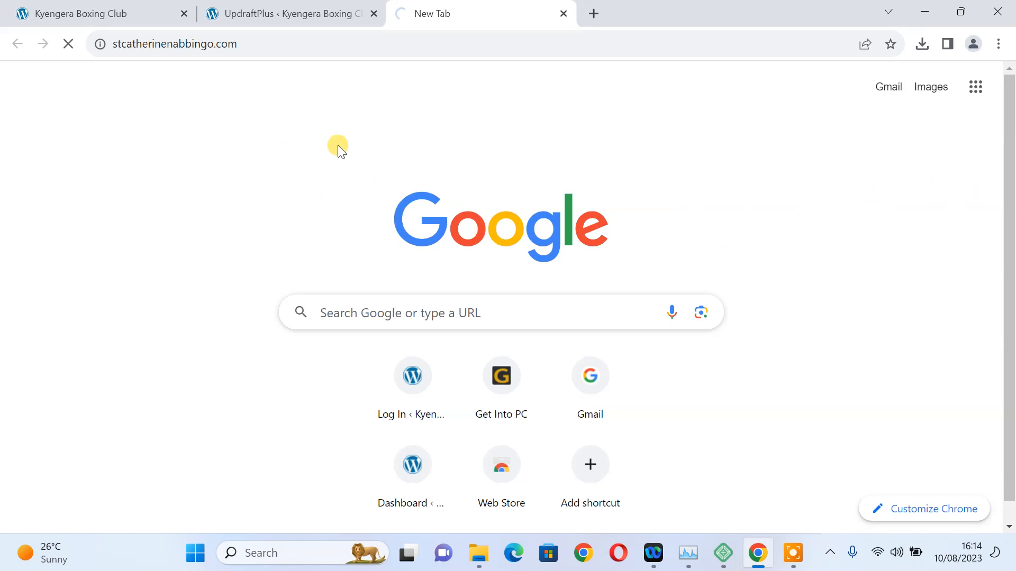
mouse_move(549, 173)
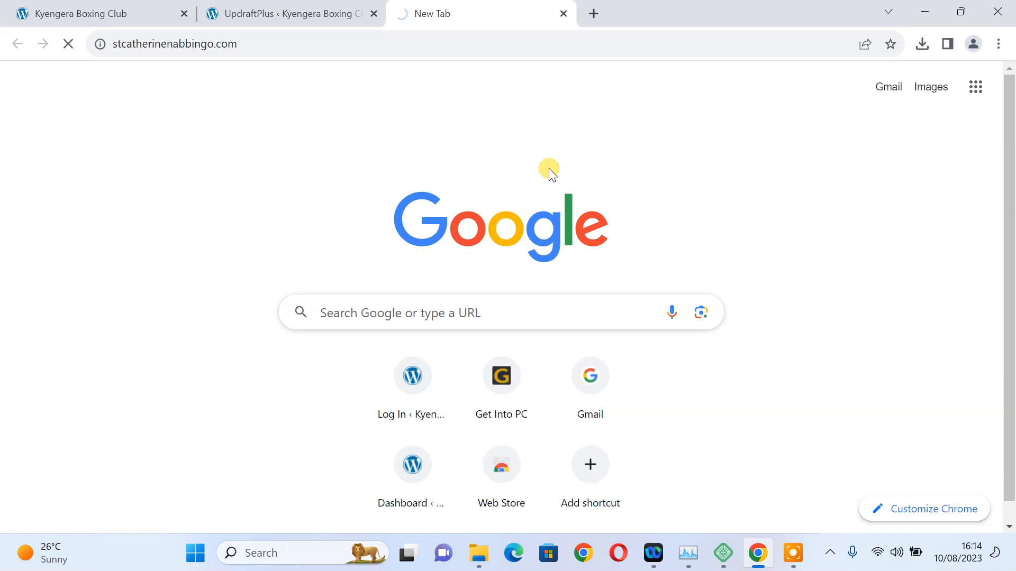
mouse_move(1004, 144)
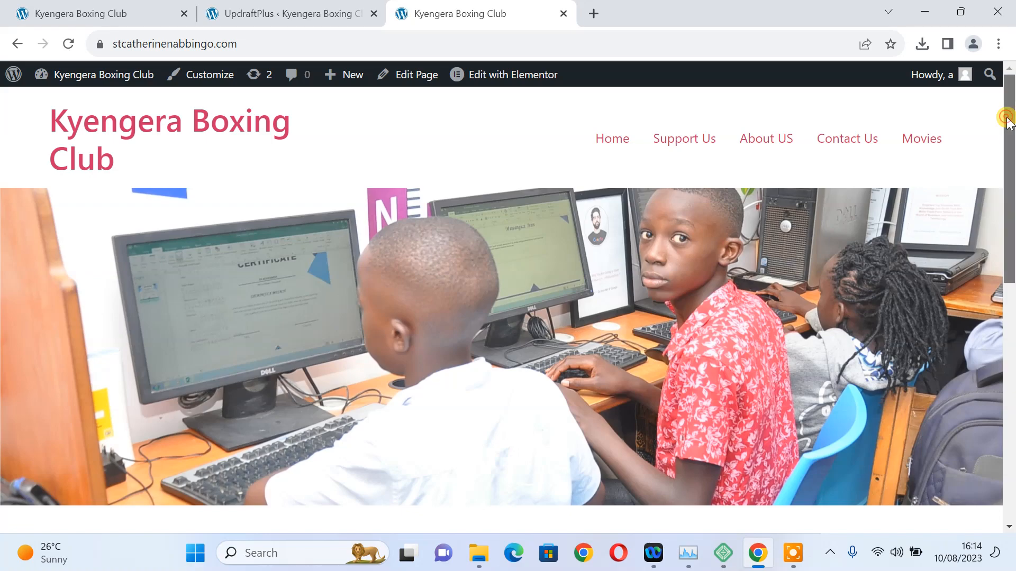
scroll("down", 3)
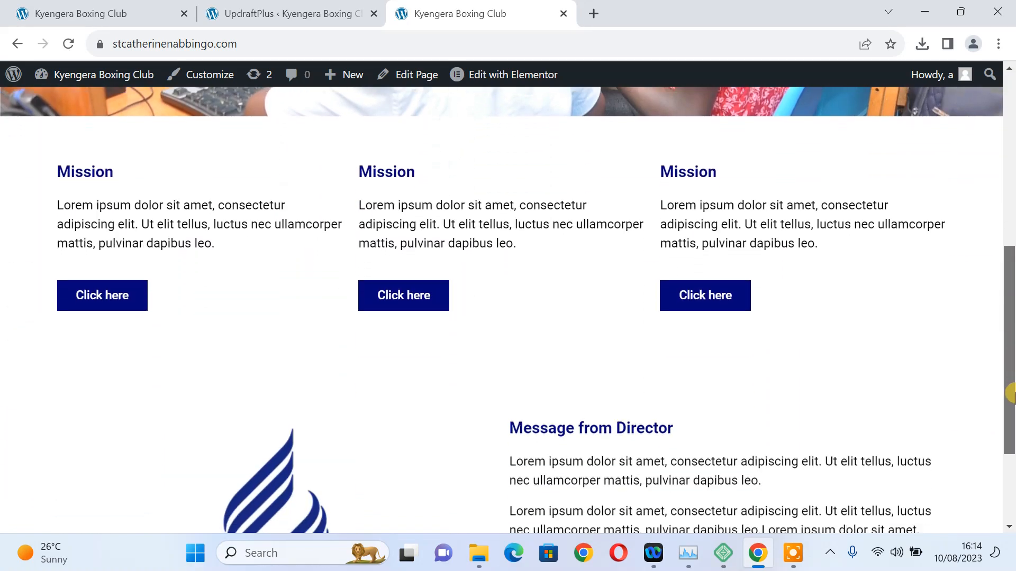
scroll("up", 3)
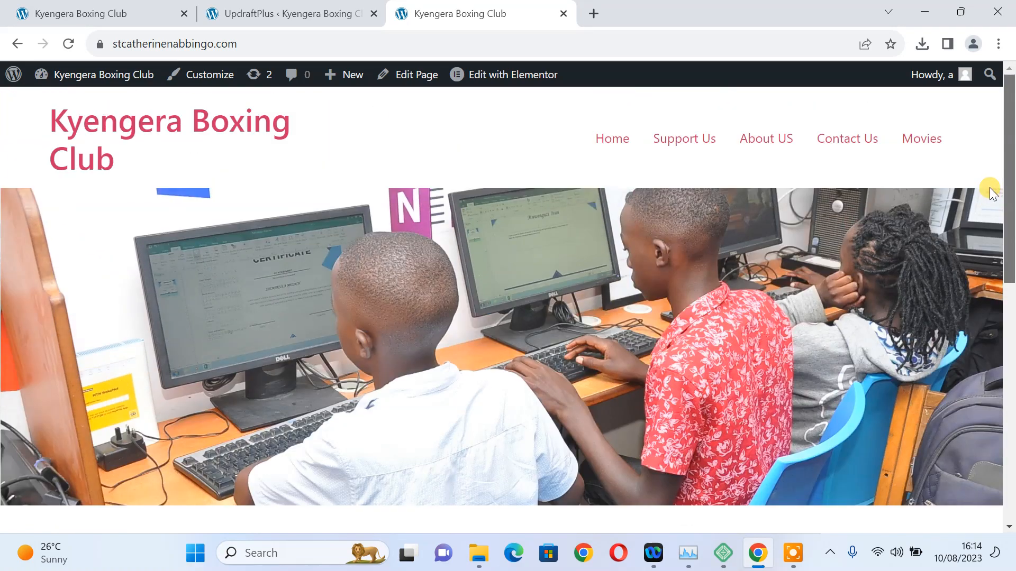
scroll("down", 3)
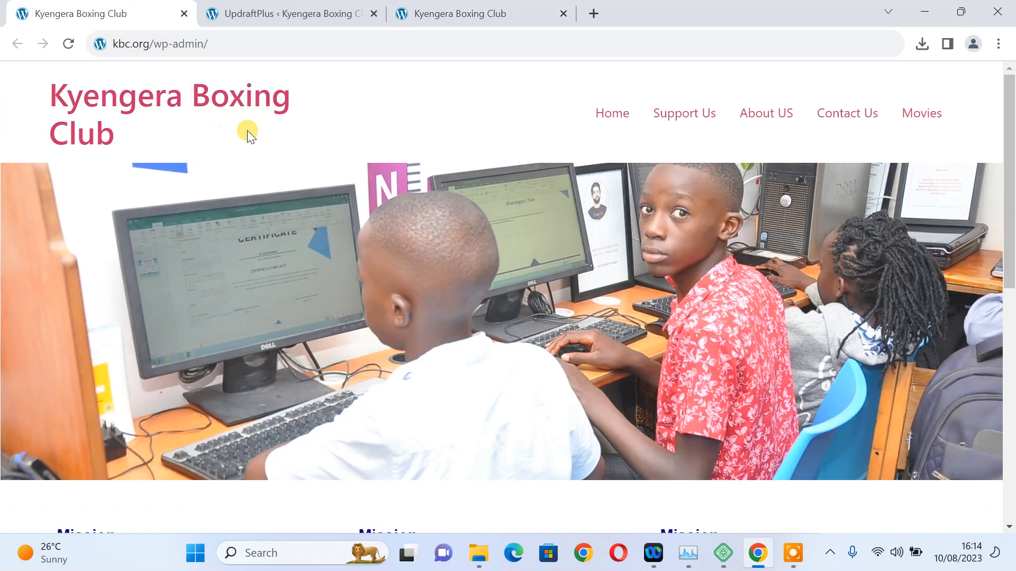
mouse_move(508, 63)
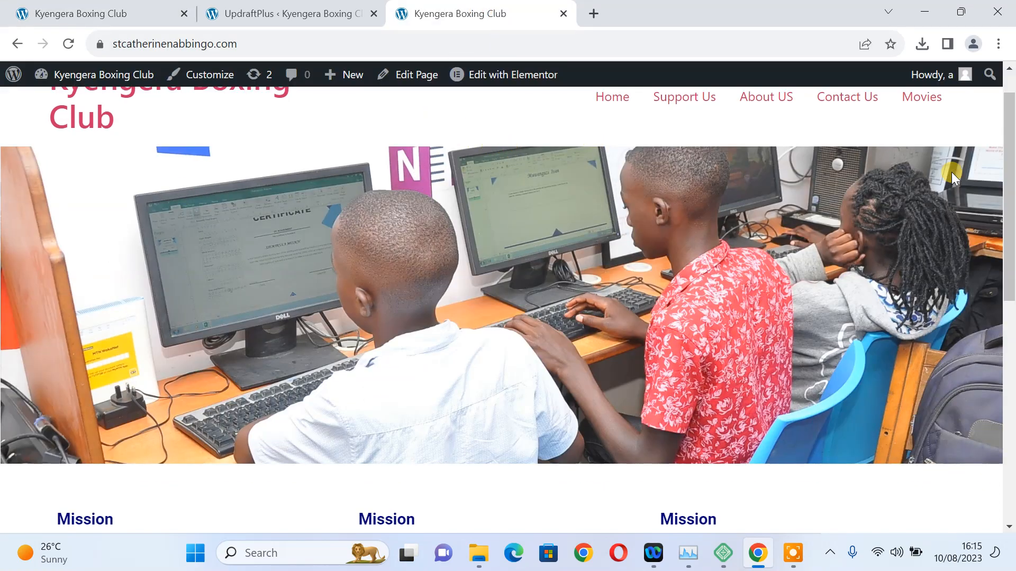
scroll("down", 3)
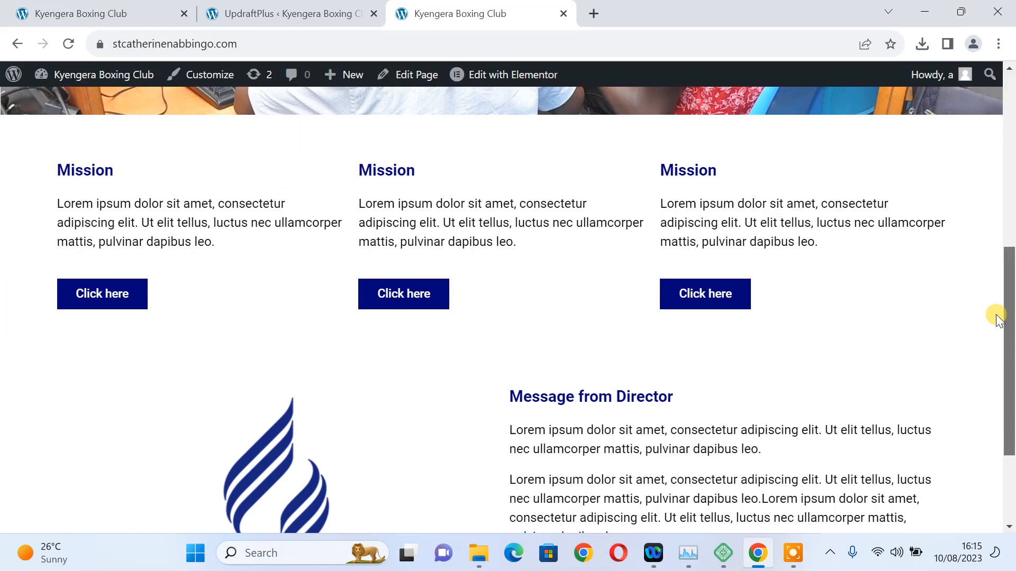
scroll("down", 3)
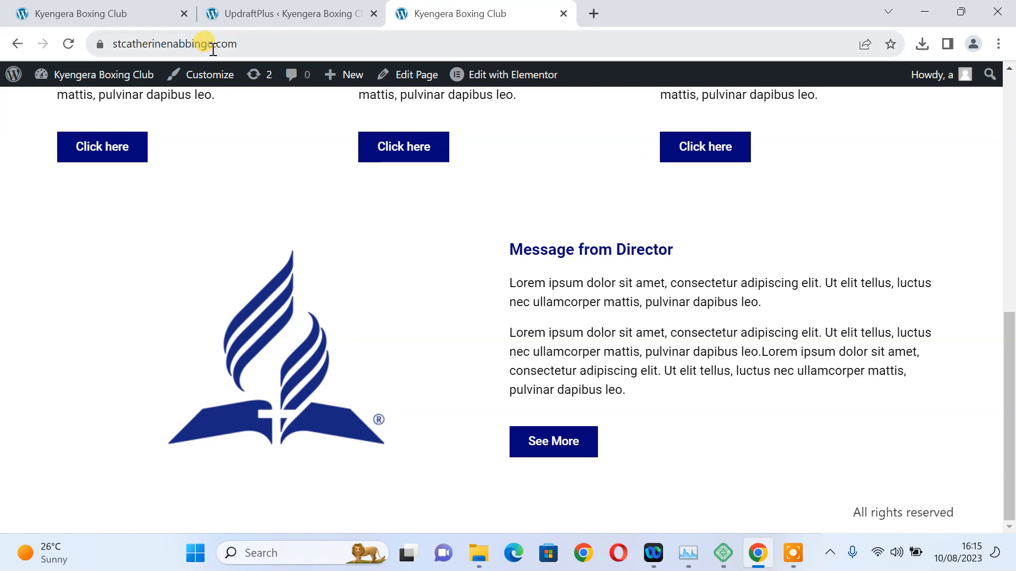
Switch to the kbc.org local tab and scroll its homepage to compare against the live site.
left_click(175, 43)
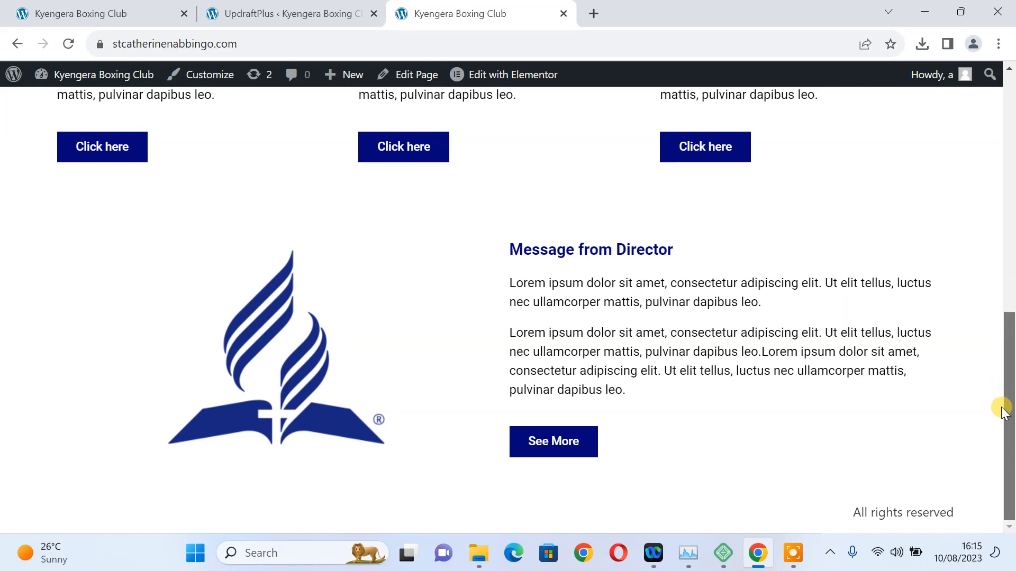
scroll("up", 3)
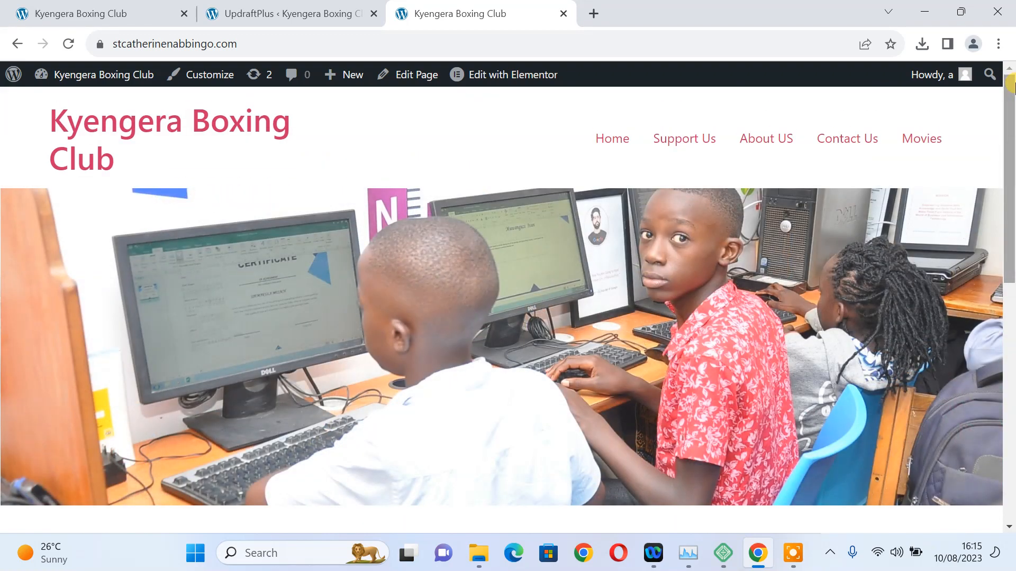
scroll("down", 3)
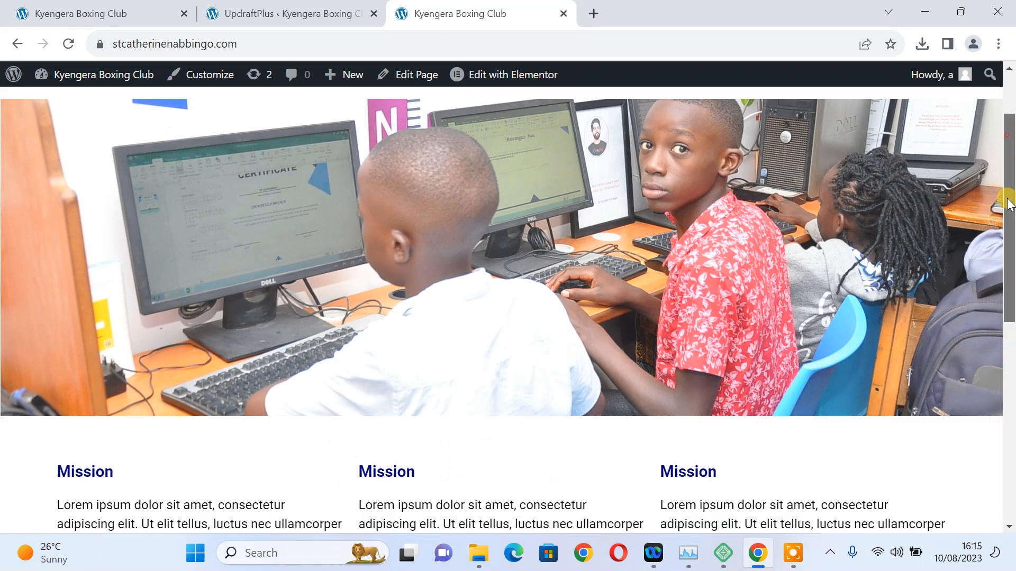
scroll("up", 3)
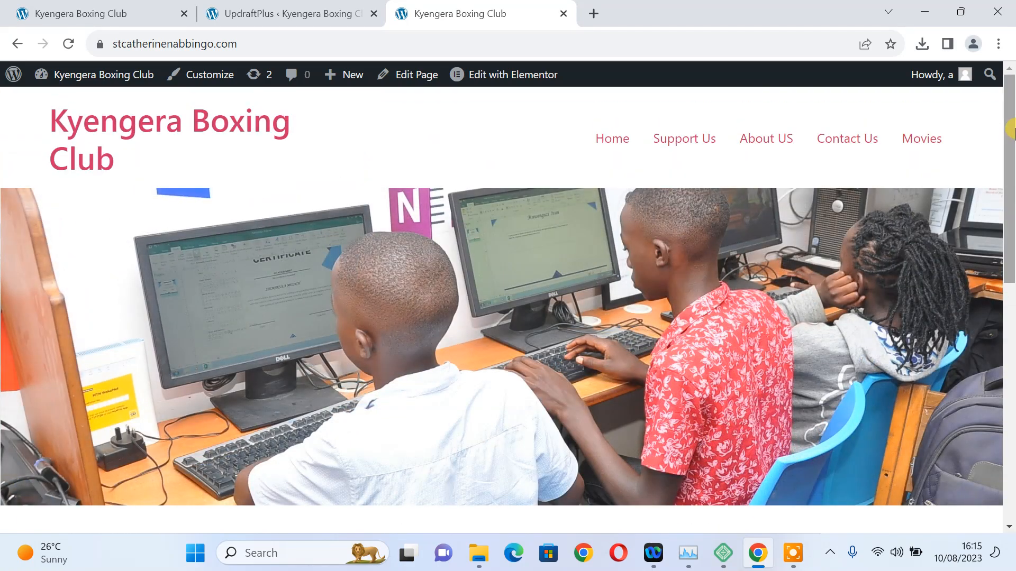
mouse_move(984, 180)
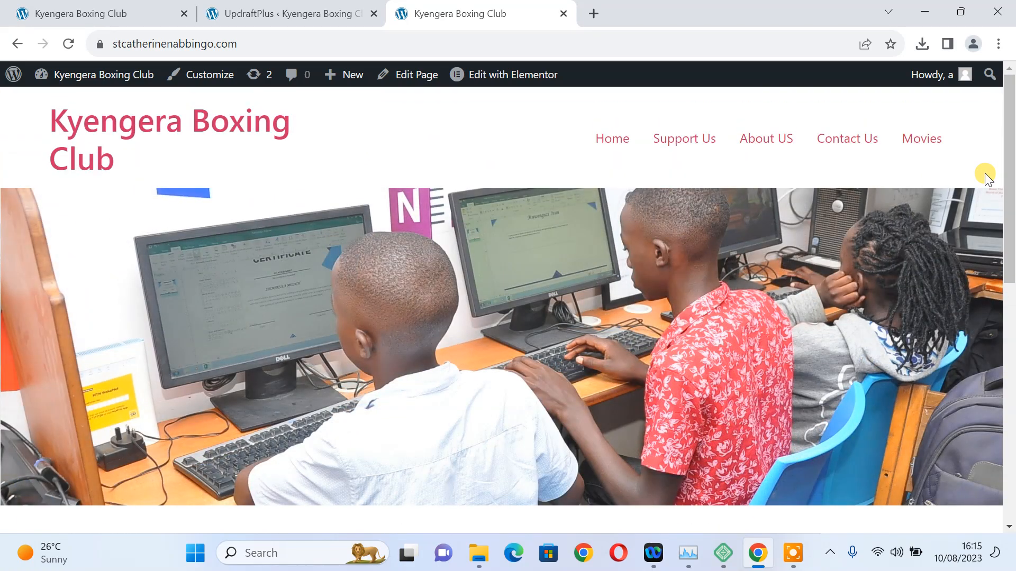